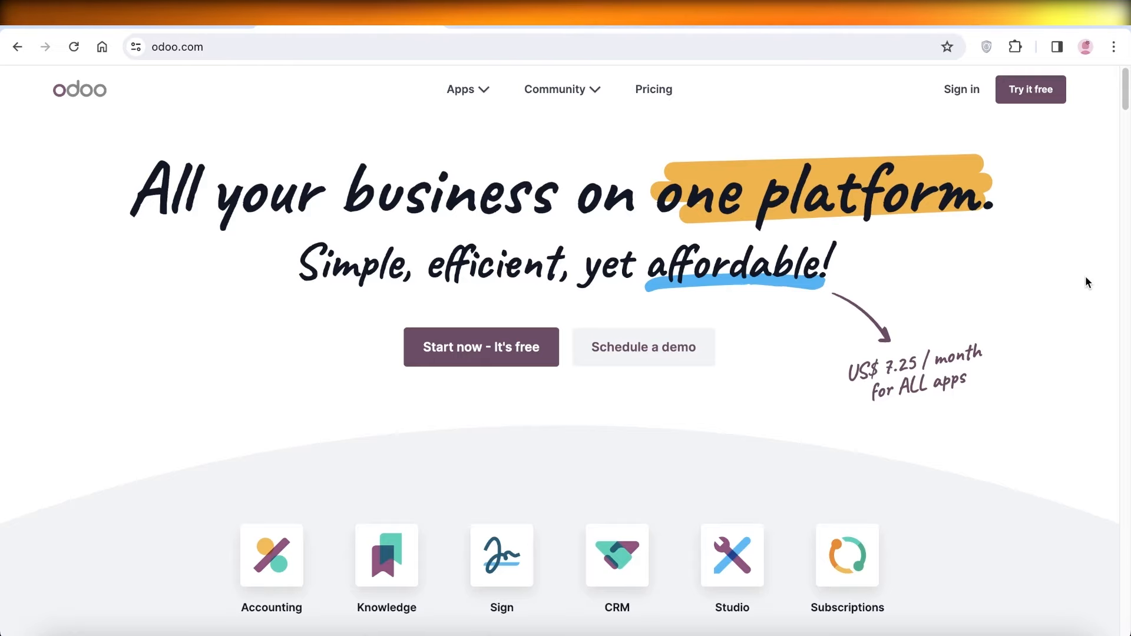
{"action": "mouse_move", "coordinate": [1094, 335]}
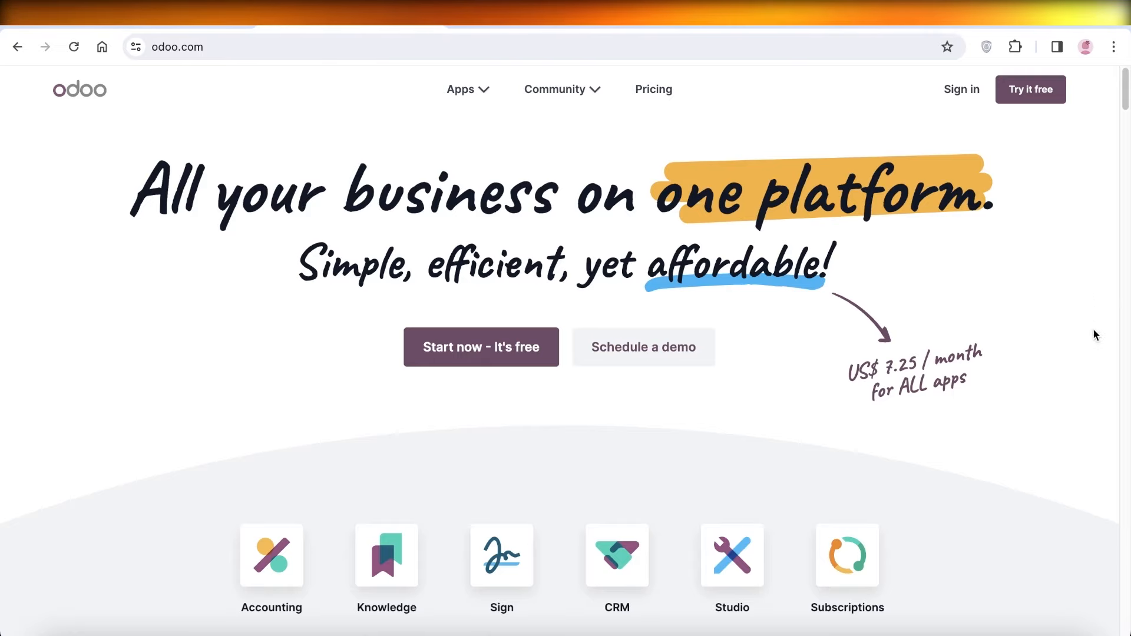
{"action": "mouse_move", "coordinate": [1056, 322]}
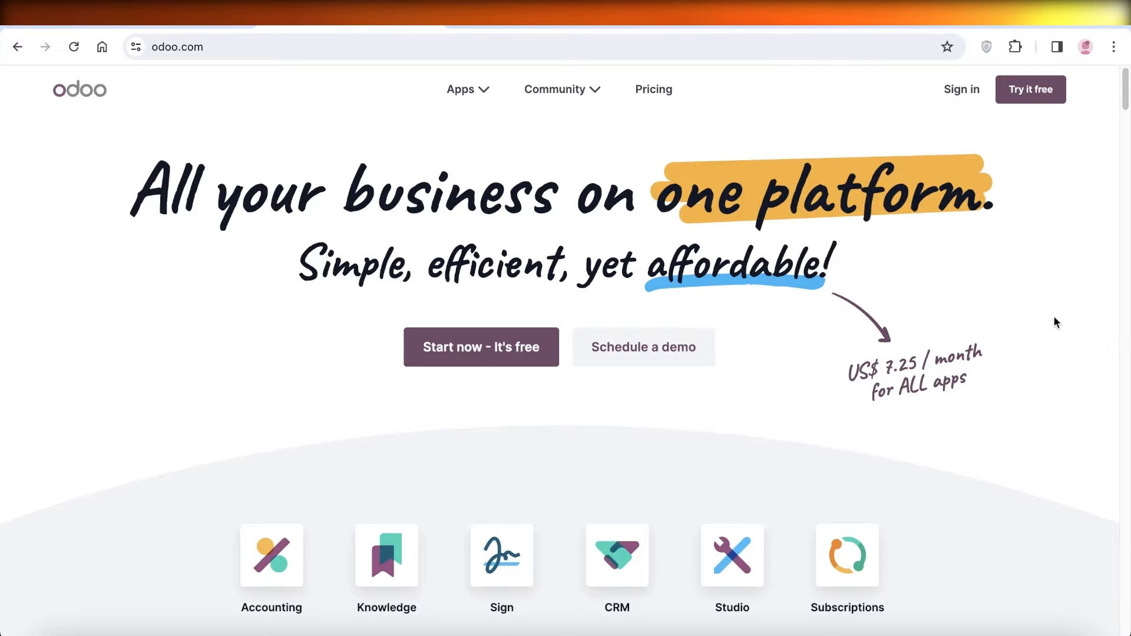
Step: Browse the app list and add Email Marketing to the chosen apps
{"action": "scroll", "scroll_direction": "down", "scroll_amount": 3}
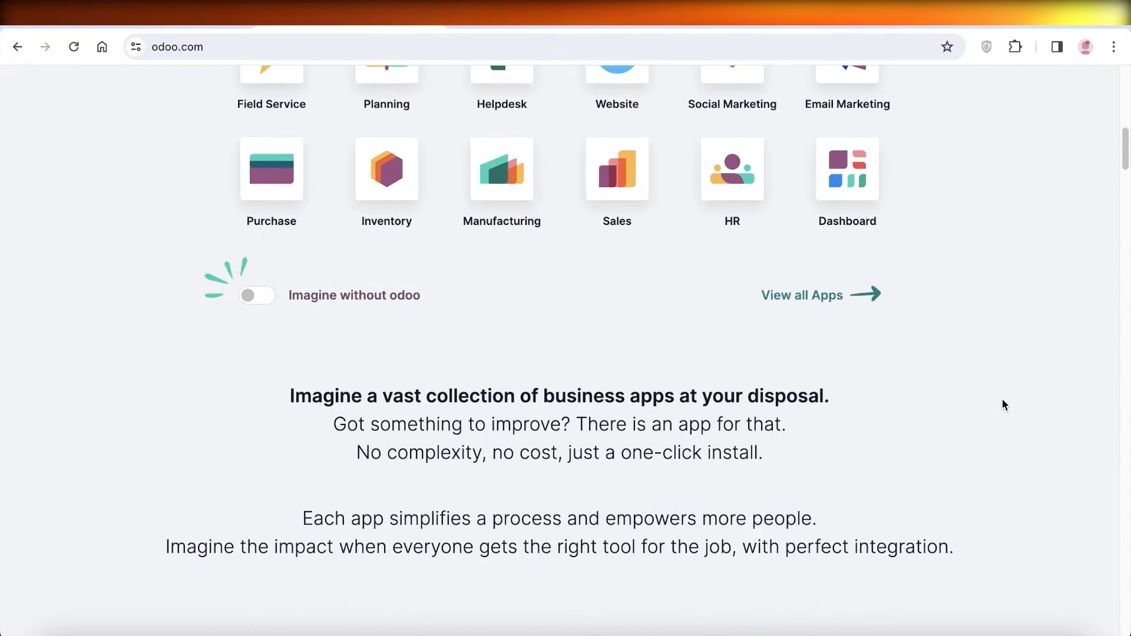
{"action": "scroll", "scroll_direction": "down", "scroll_amount": 3}
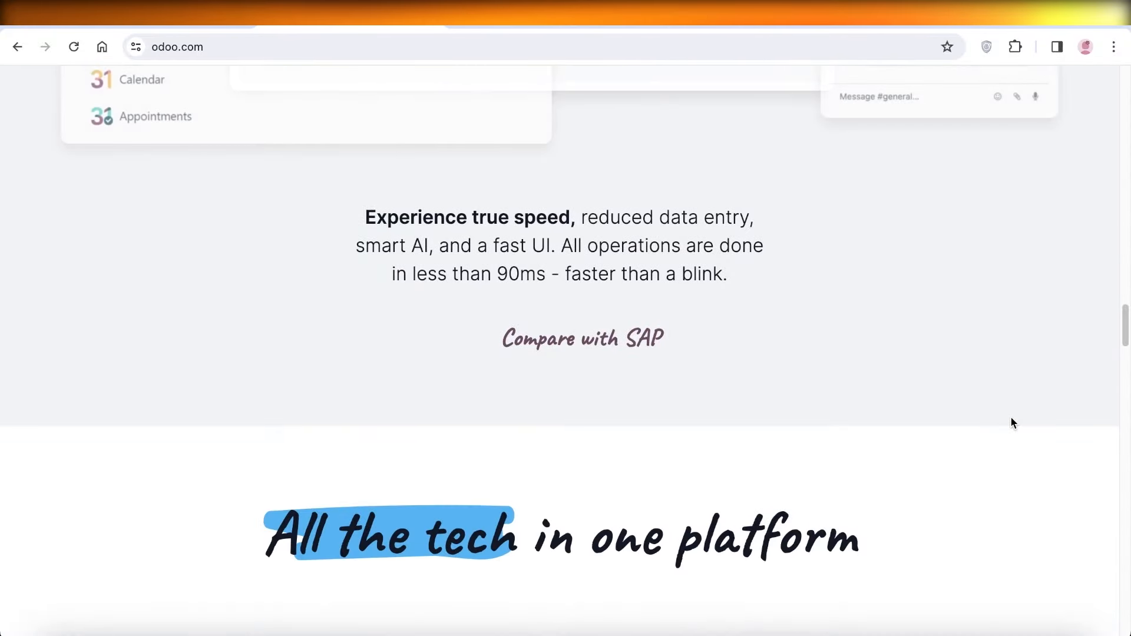
{"action": "scroll", "scroll_direction": "down", "scroll_amount": 3}
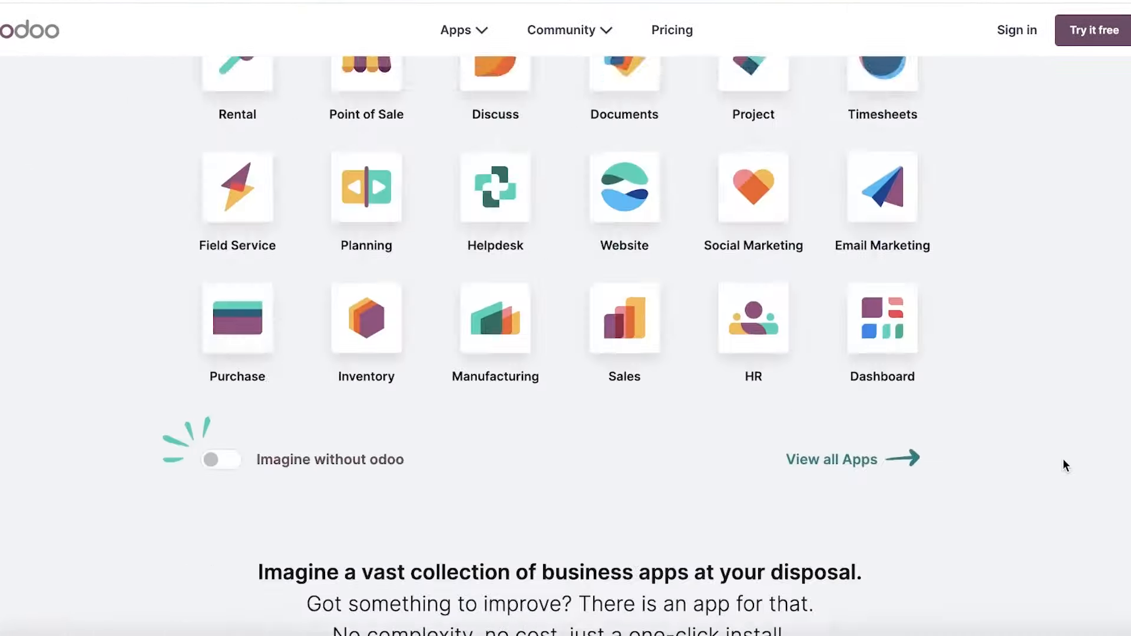
{"action": "scroll", "scroll_direction": "up", "scroll_amount": 3}
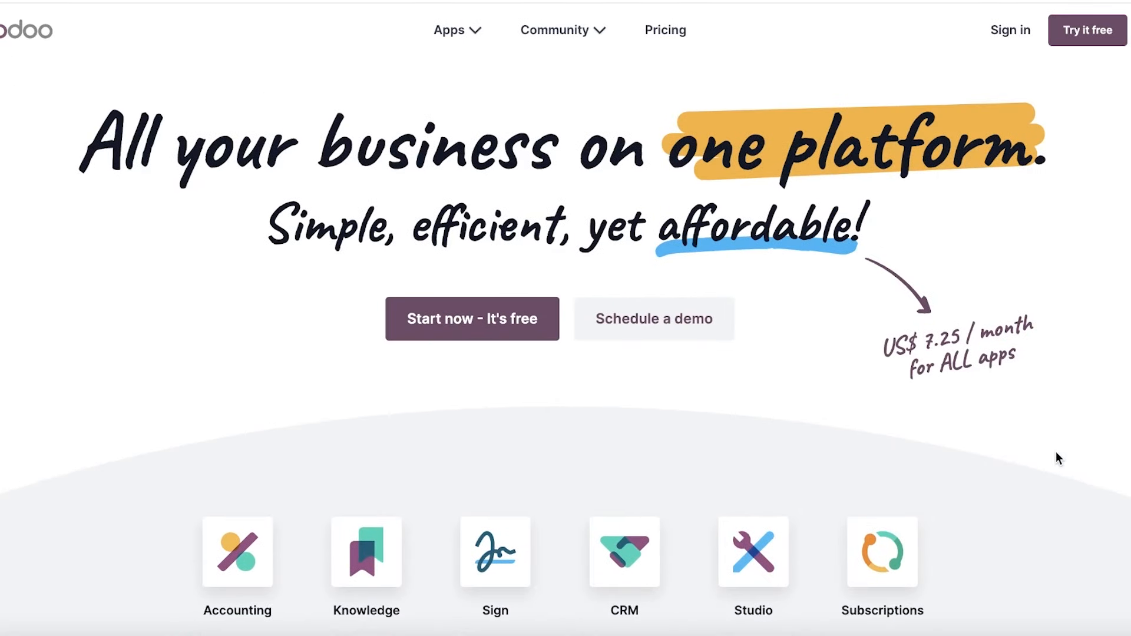
{"action": "mouse_move", "coordinate": [1057, 453]}
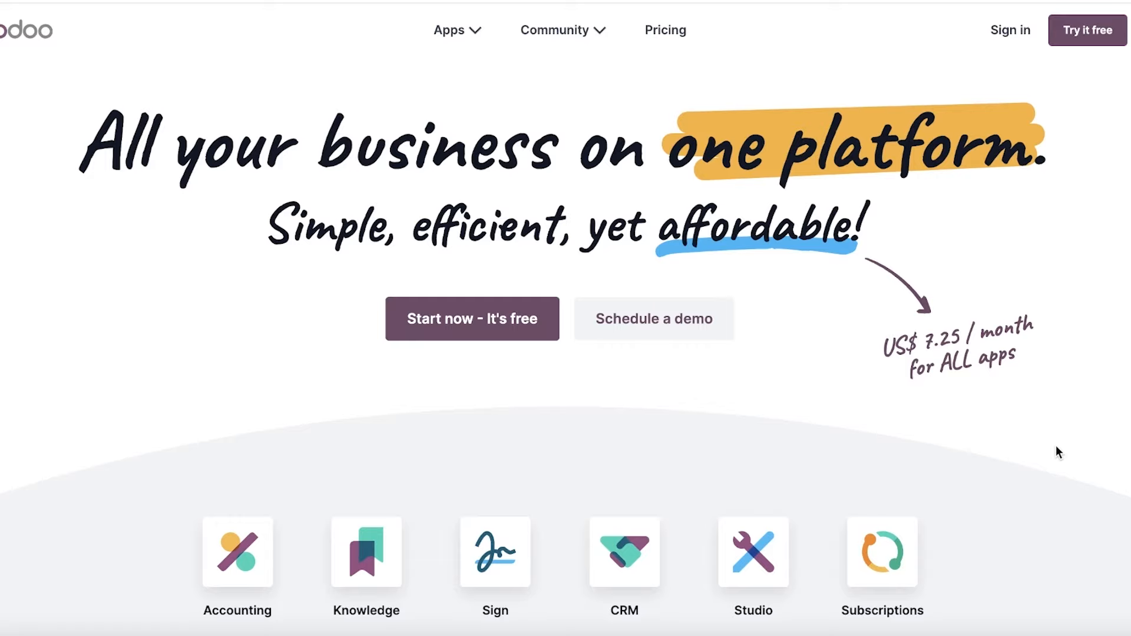
{"action": "mouse_move", "coordinate": [970, 404]}
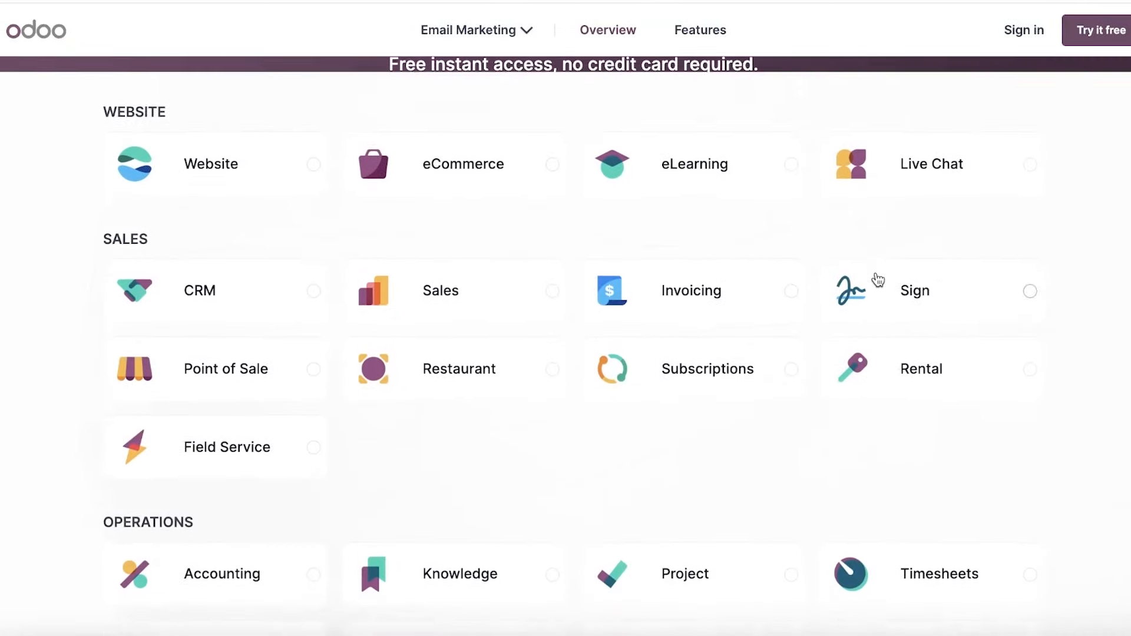
{"action": "scroll", "scroll_direction": "up", "scroll_amount": 3}
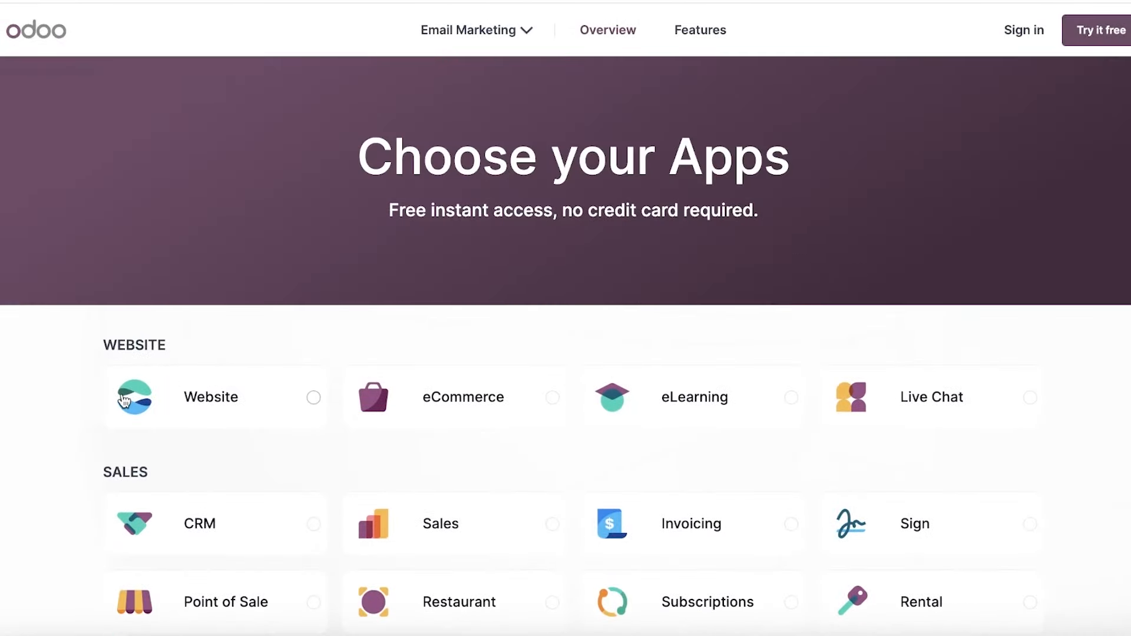
{"action": "scroll", "scroll_direction": "down", "scroll_amount": 3}
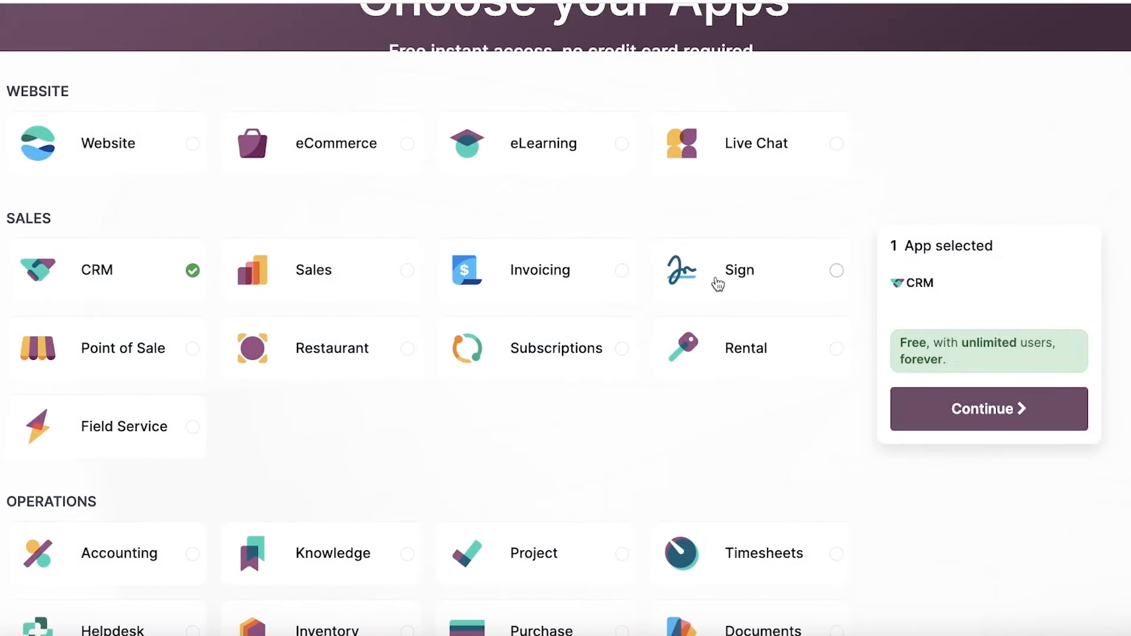
{"action": "mouse_move", "coordinate": [694, 312]}
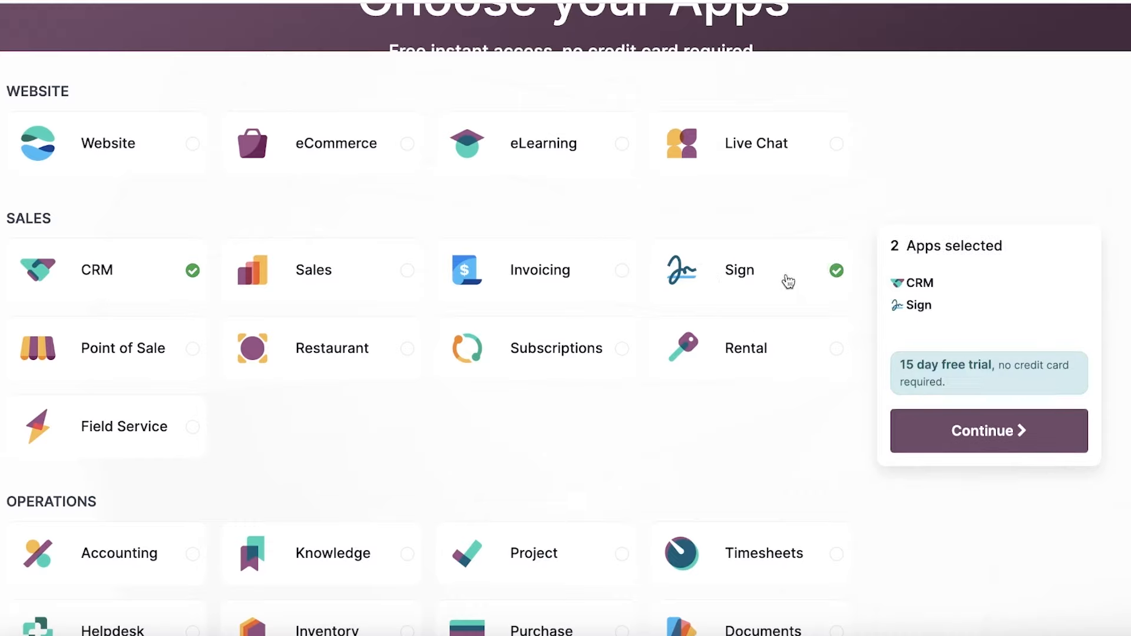
{"action": "scroll", "scroll_direction": "down", "scroll_amount": 3}
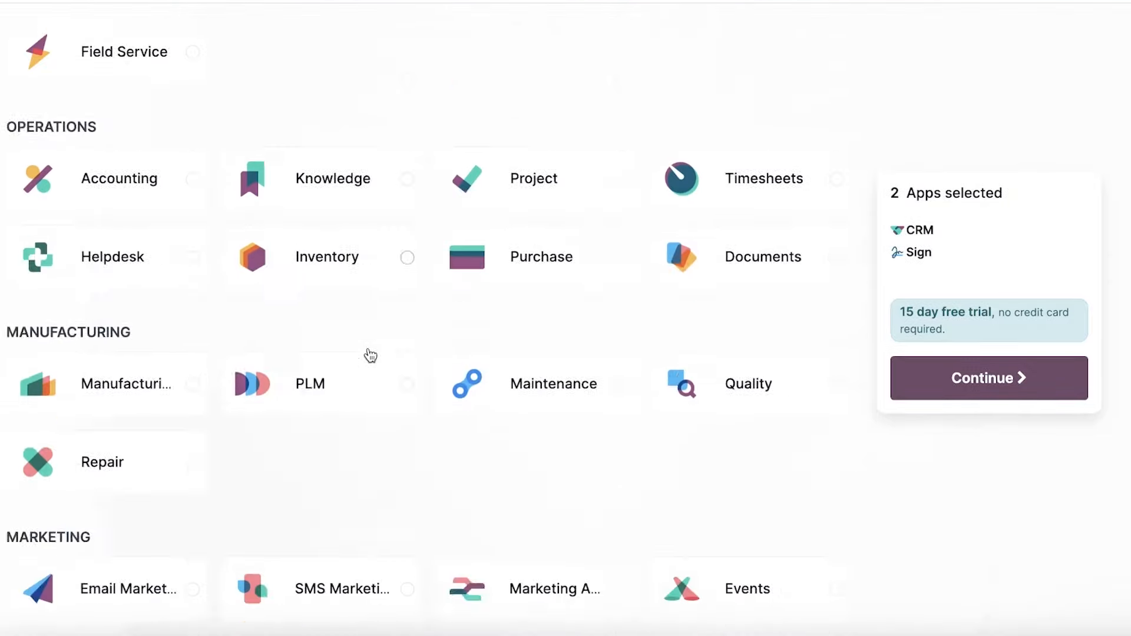
{"action": "scroll", "scroll_direction": "down", "scroll_amount": 3}
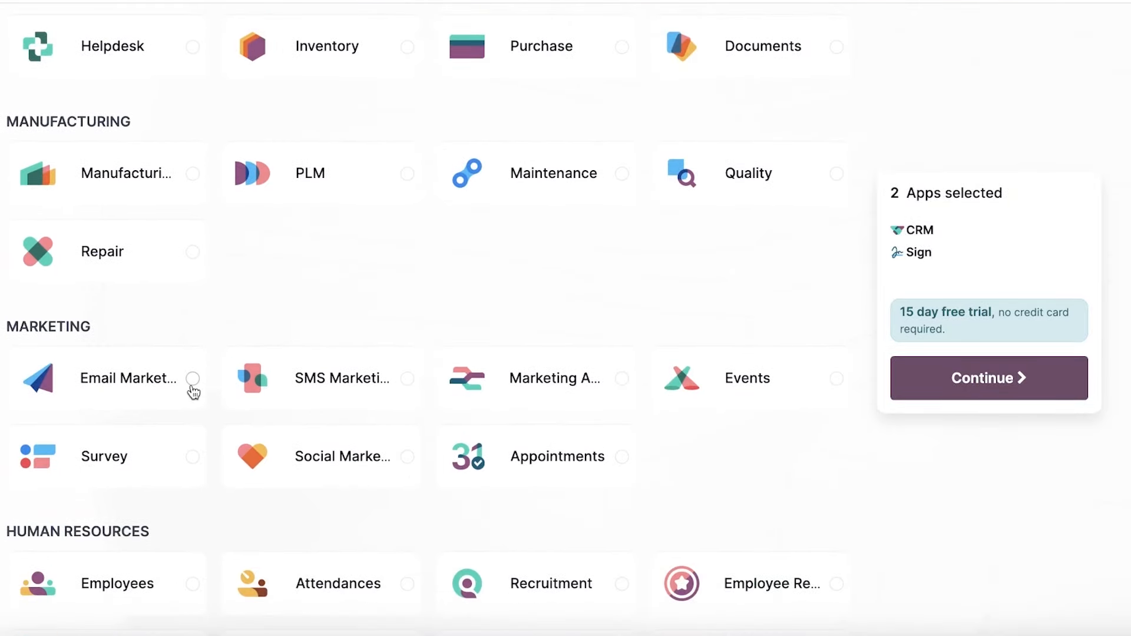
{"action": "left_click", "coordinate": [191, 379]}
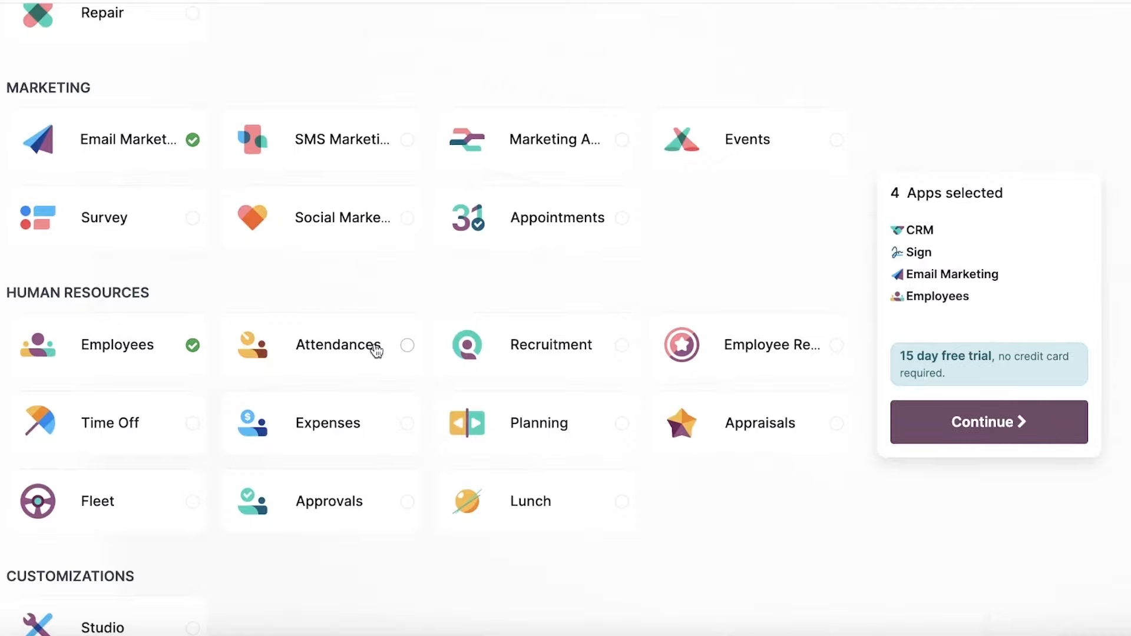
Step: Re-add Email Marketing alongside CRM and continue to the sign-up form
{"action": "scroll", "scroll_direction": "down", "scroll_amount": 3}
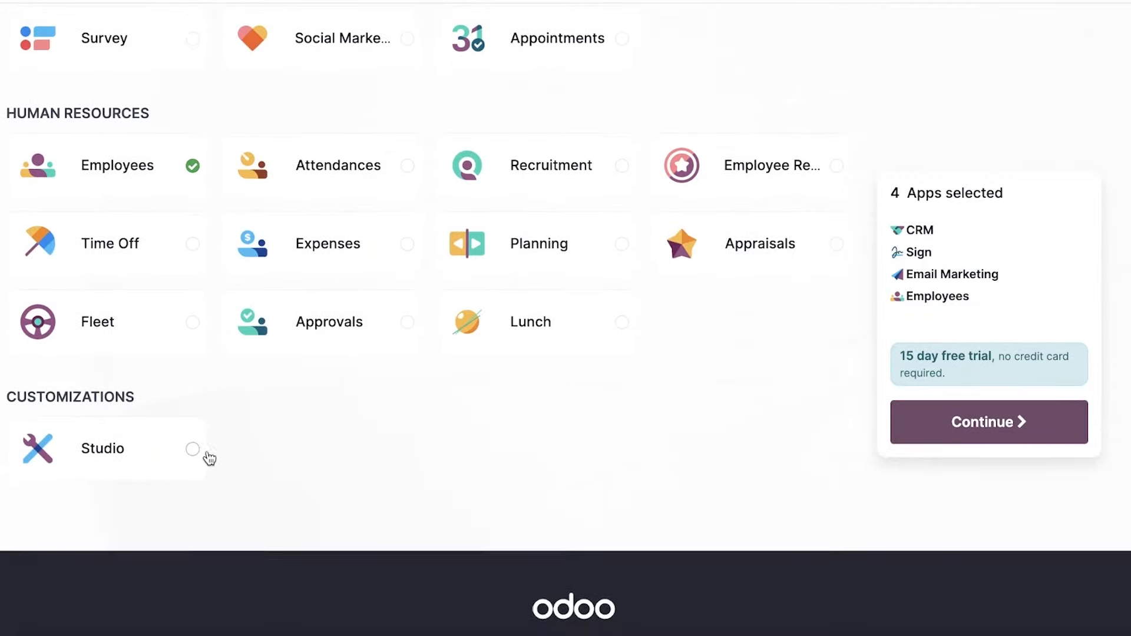
{"action": "scroll", "scroll_direction": "up", "scroll_amount": 3}
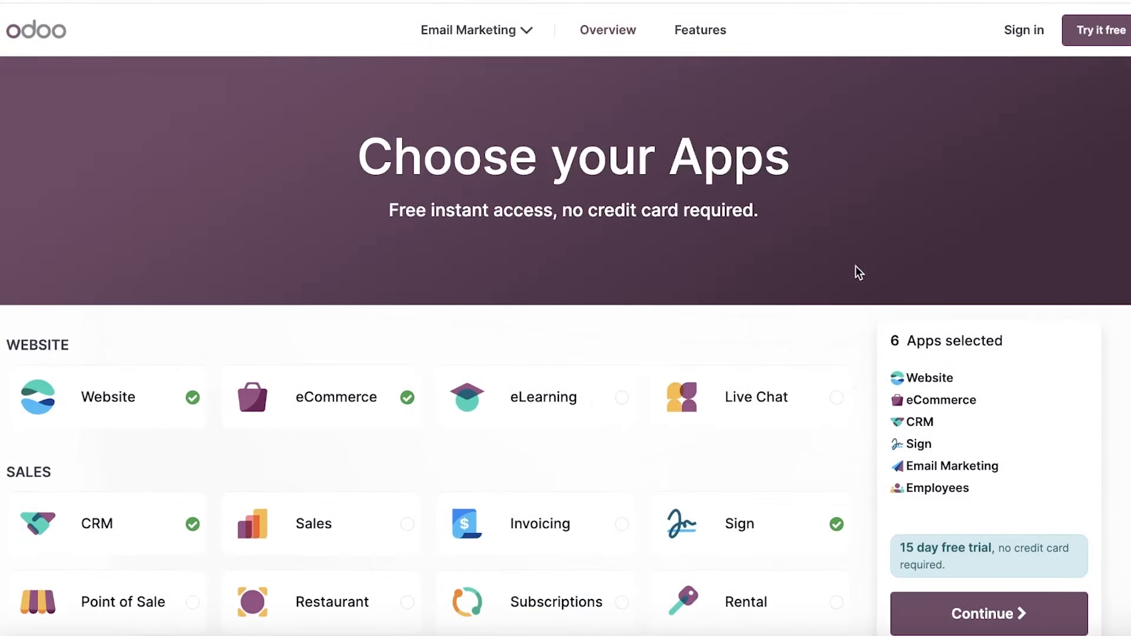
{"action": "mouse_move", "coordinate": [562, 431]}
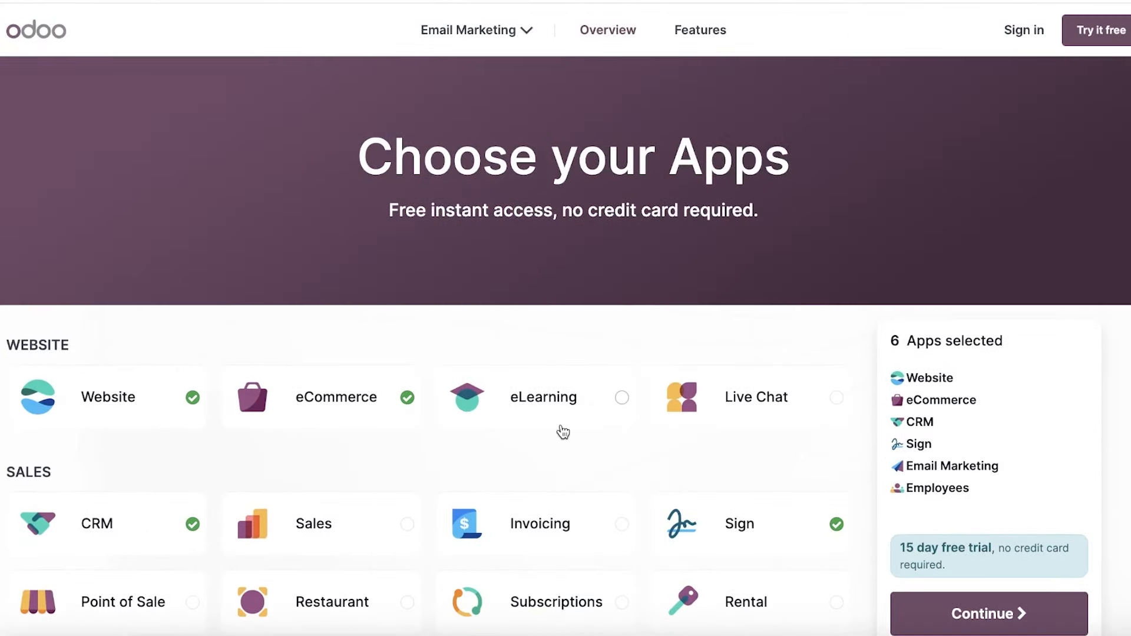
{"action": "scroll", "scroll_direction": "down", "scroll_amount": 3}
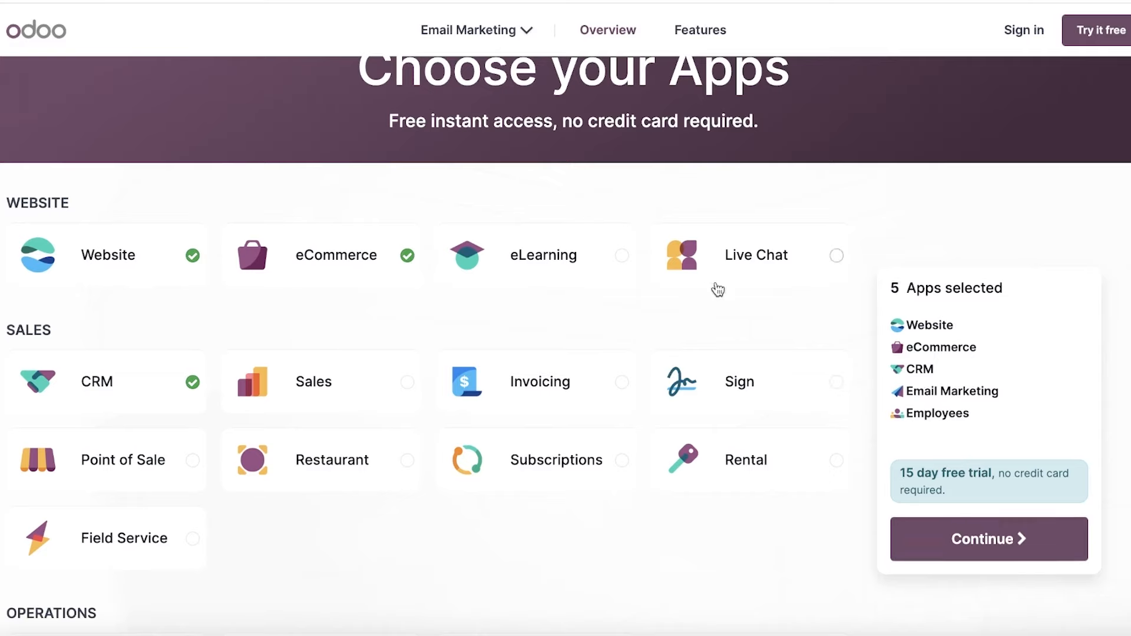
{"action": "mouse_move", "coordinate": [289, 258]}
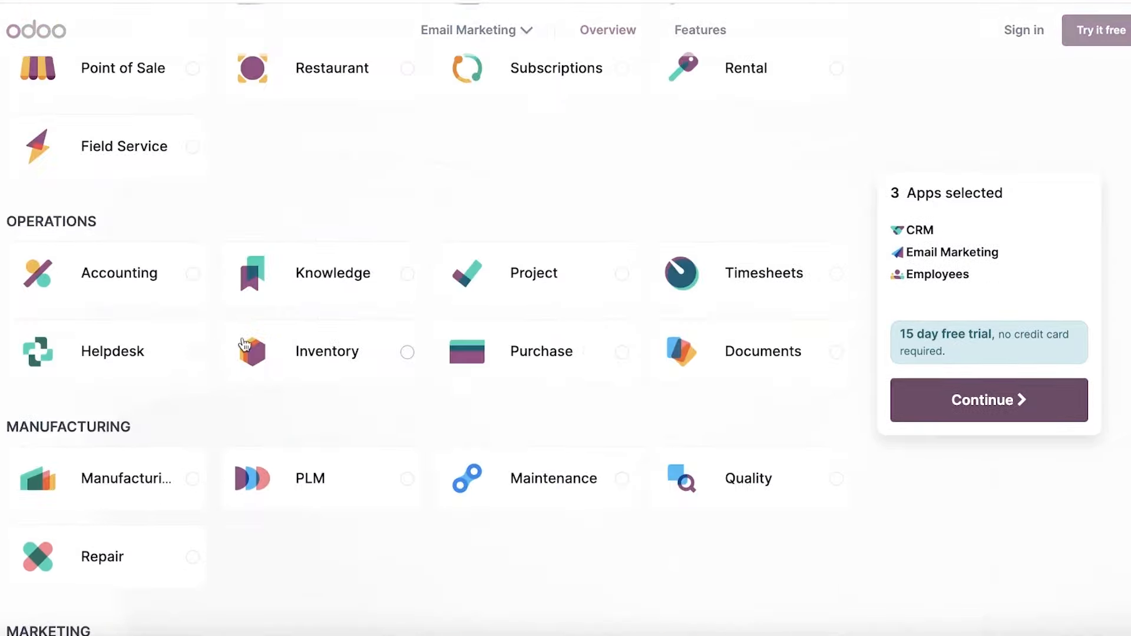
{"action": "scroll", "scroll_direction": "down", "scroll_amount": 3}
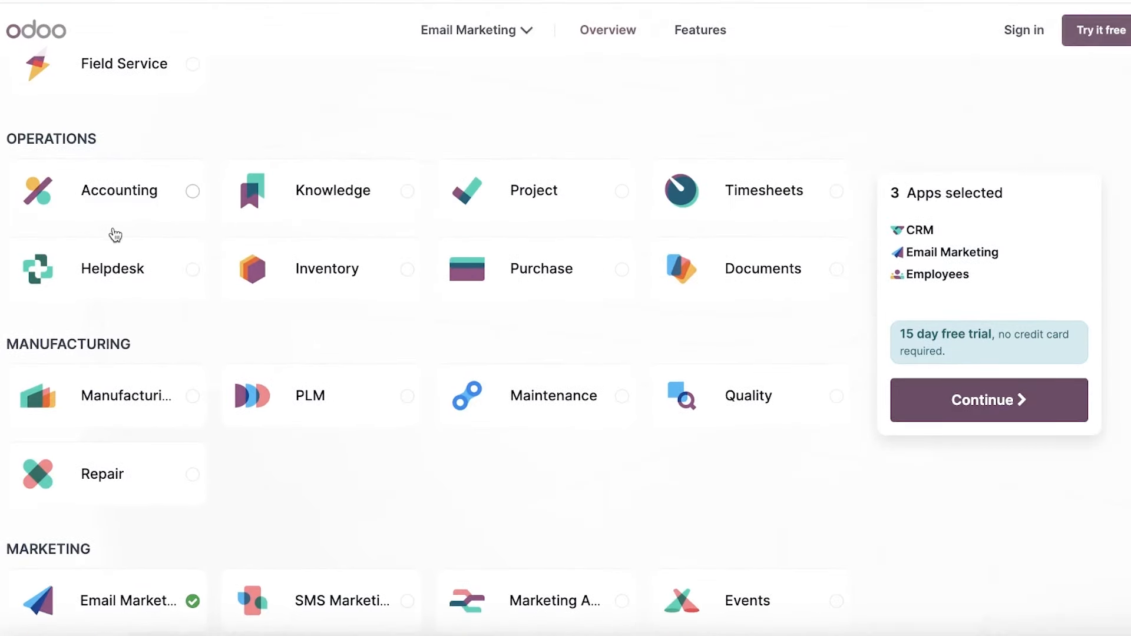
{"action": "scroll", "scroll_direction": "up", "scroll_amount": 3}
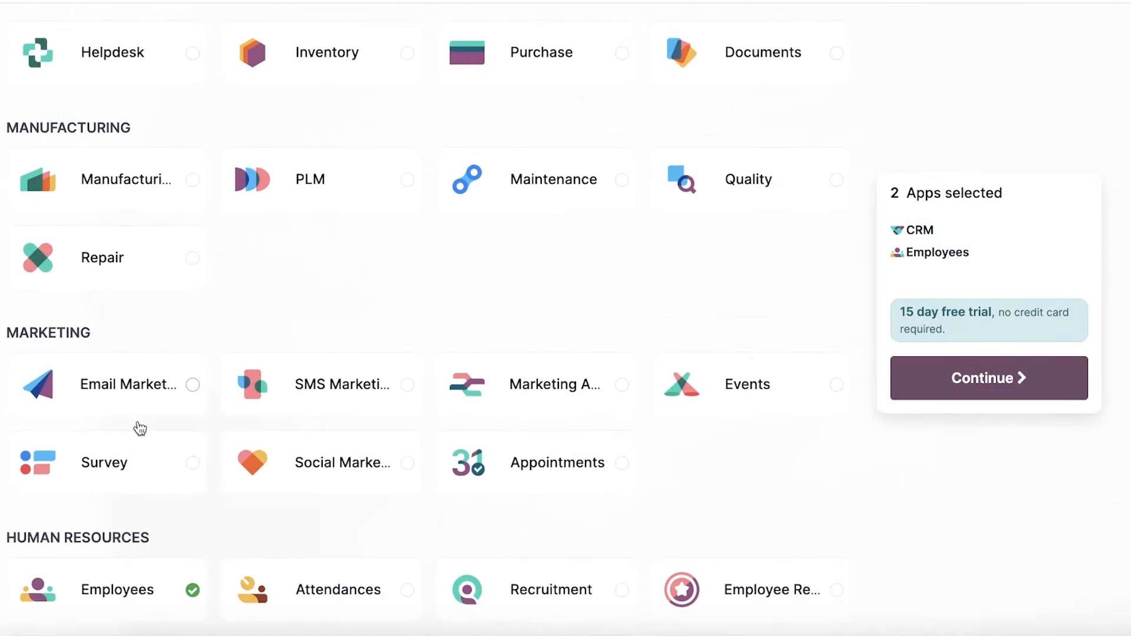
{"action": "left_click", "coordinate": [130, 385]}
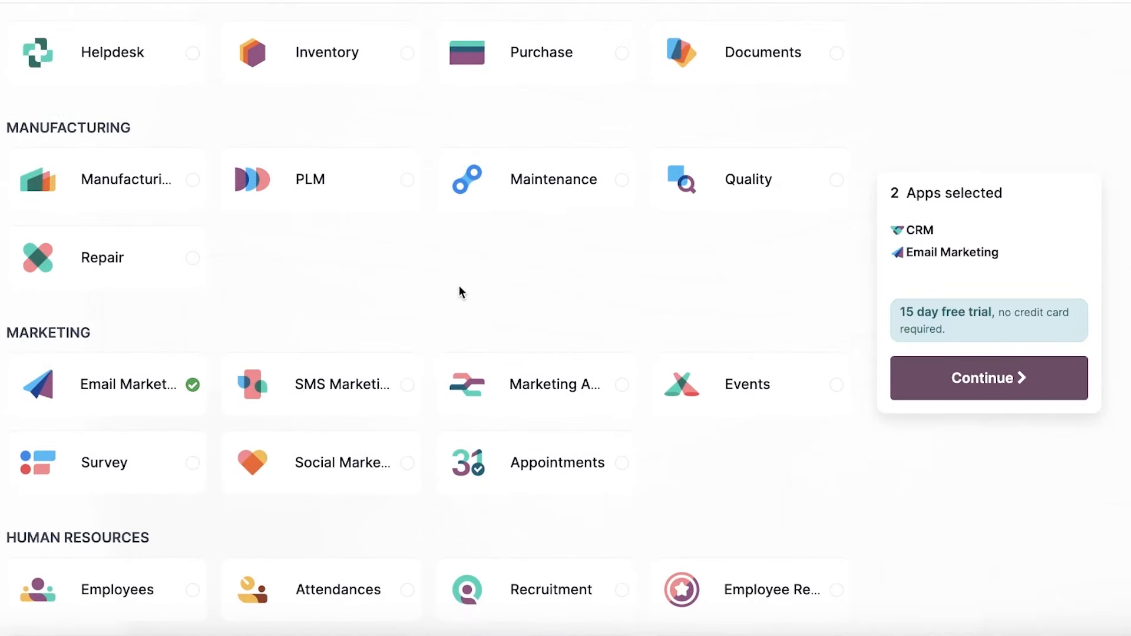
{"action": "scroll", "scroll_direction": "up", "scroll_amount": 3}
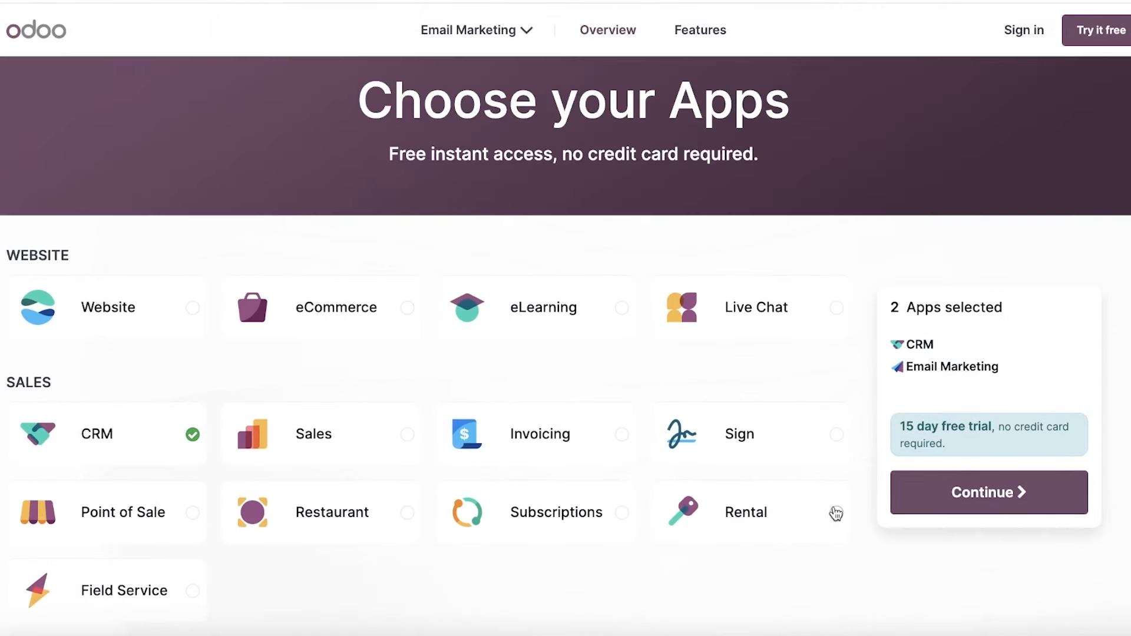
{"action": "left_click", "coordinate": [987, 492]}
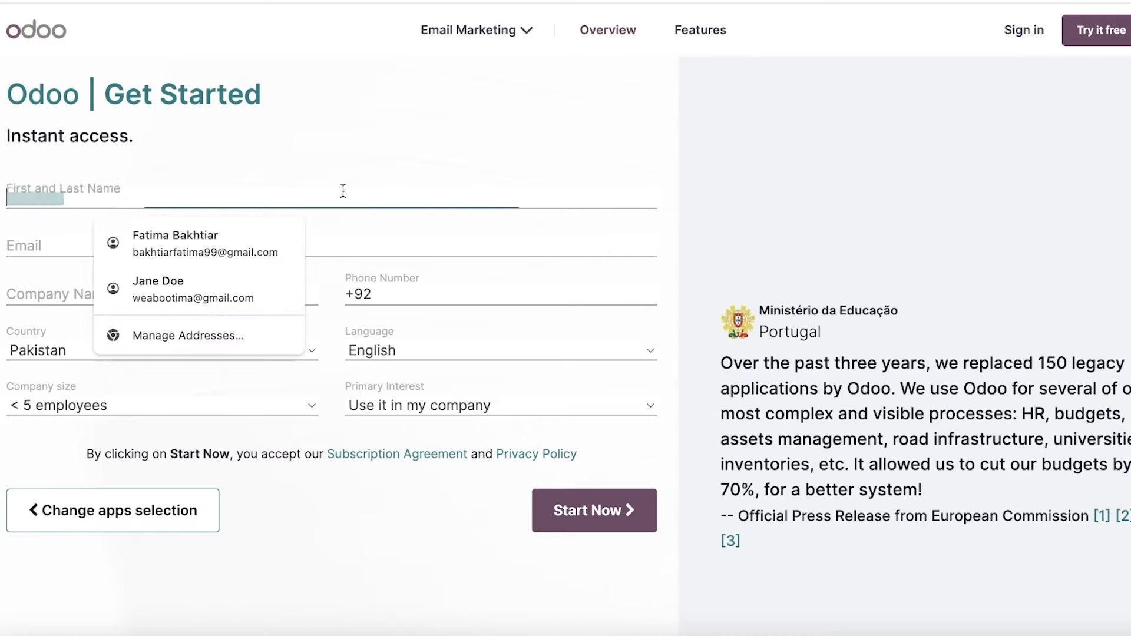
Step: Autofill name and email, set company name to Meraki, and start the trial
{"action": "left_click", "coordinate": [157, 289]}
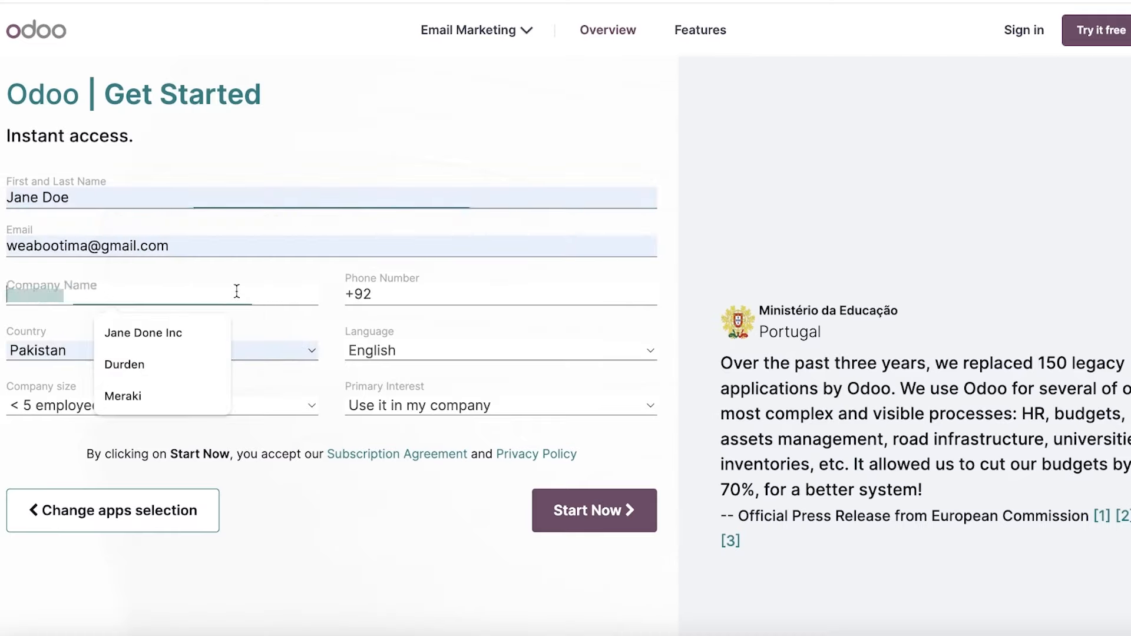
{"action": "left_click", "coordinate": [123, 396]}
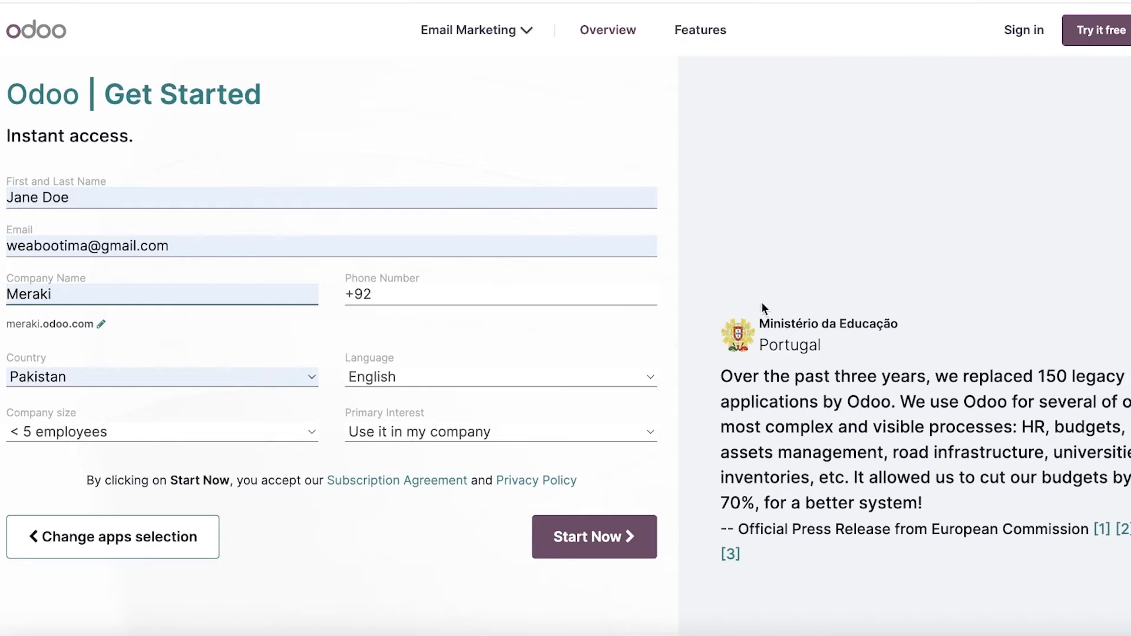
{"action": "mouse_move", "coordinate": [374, 389]}
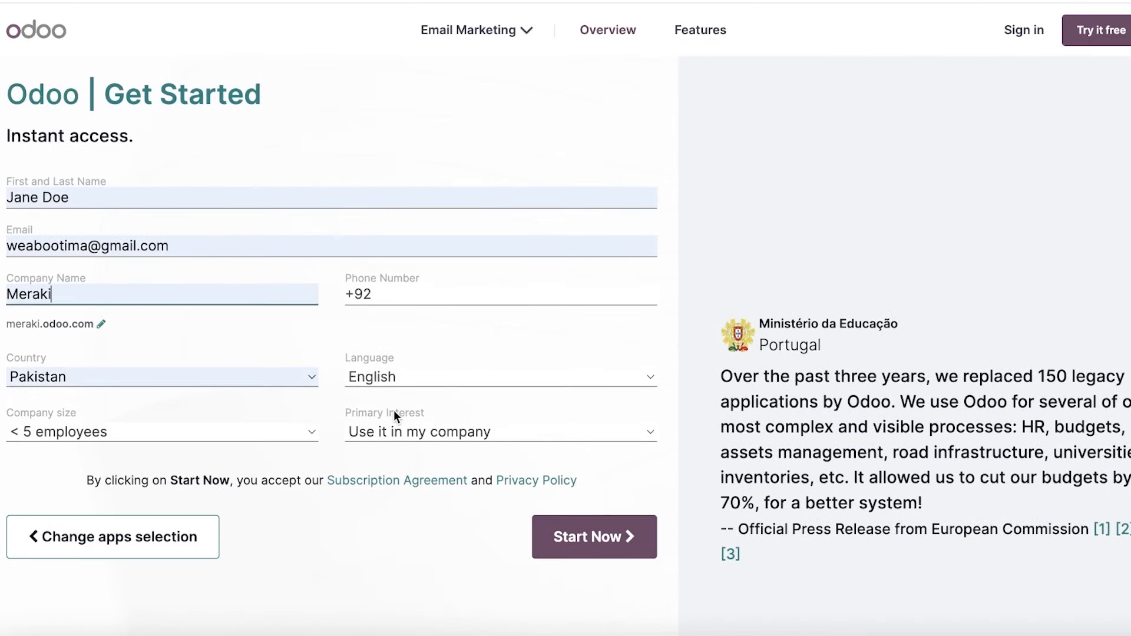
{"action": "mouse_move", "coordinate": [911, 305]}
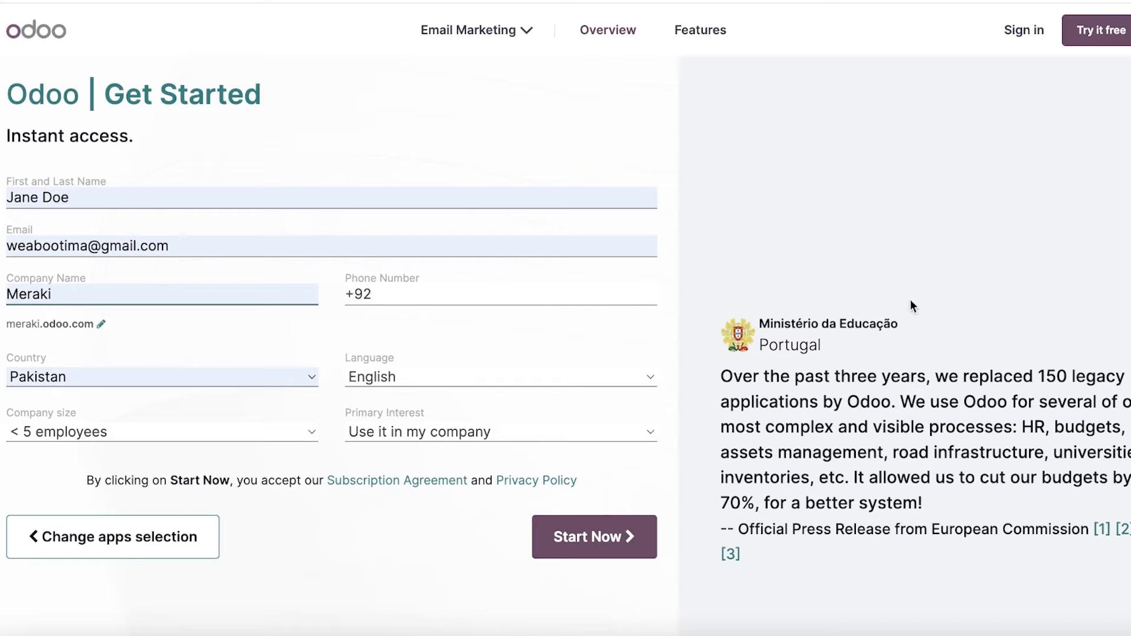
{"action": "left_click", "coordinate": [593, 536]}
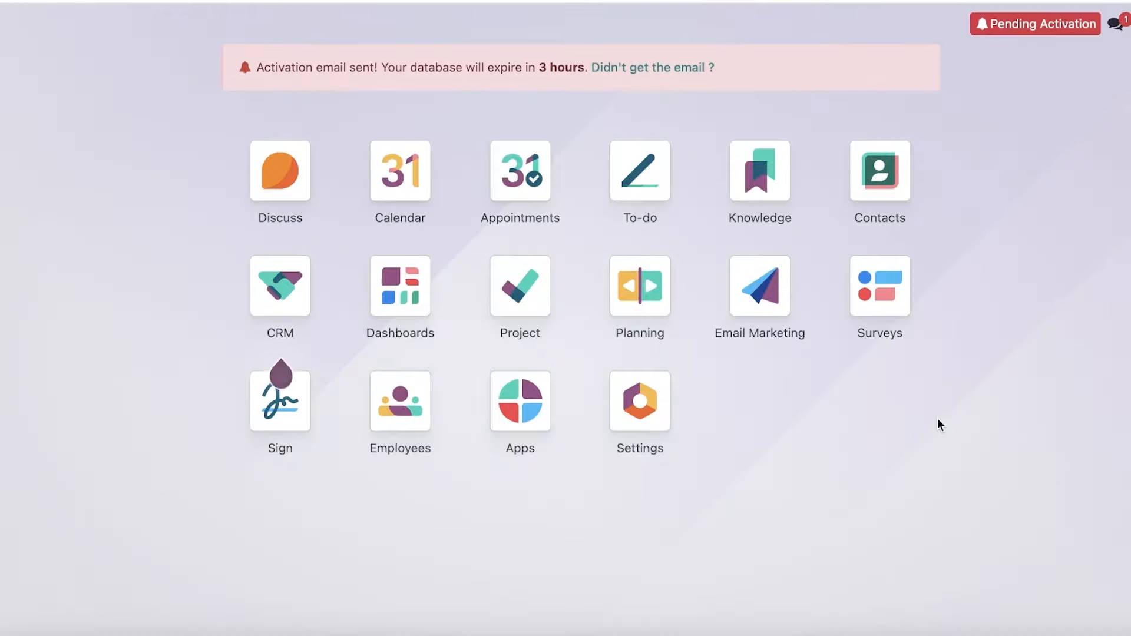
{"action": "mouse_move", "coordinate": [950, 234]}
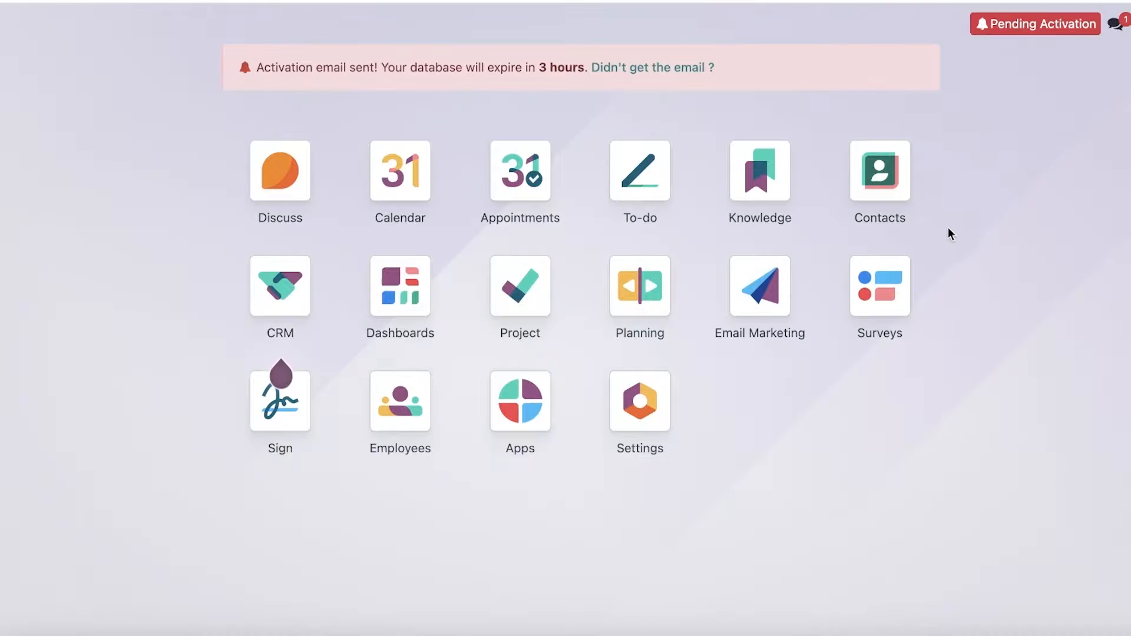
{"action": "mouse_move", "coordinate": [1035, 24]}
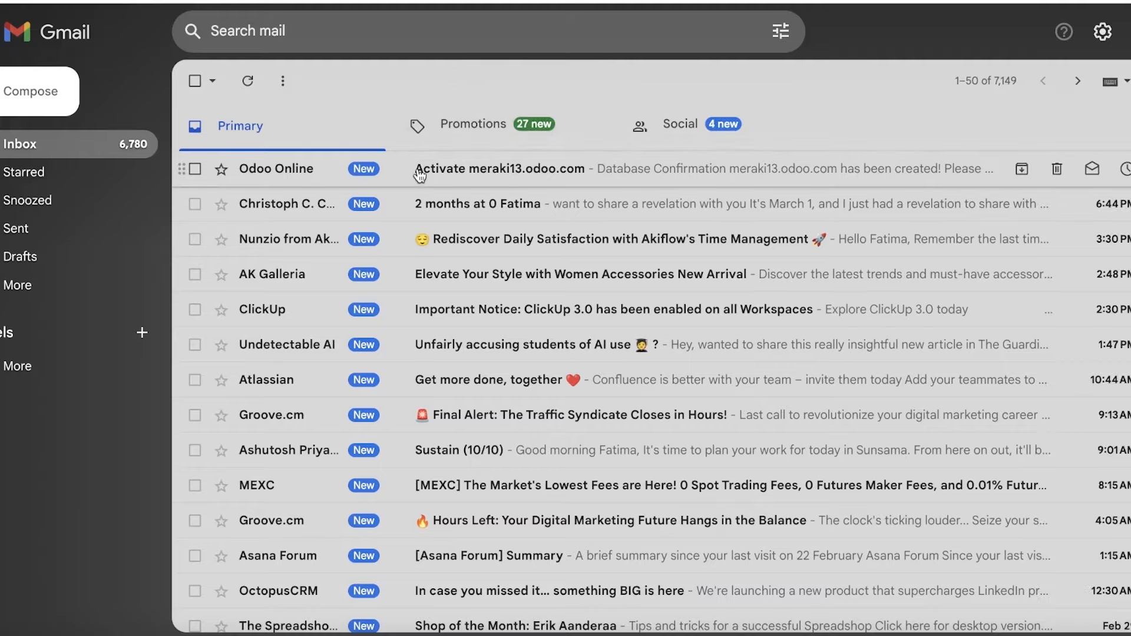
Step: Open the 'Activate meraki13.odoo.com' email from Odoo Online
{"action": "left_click", "coordinate": [502, 169]}
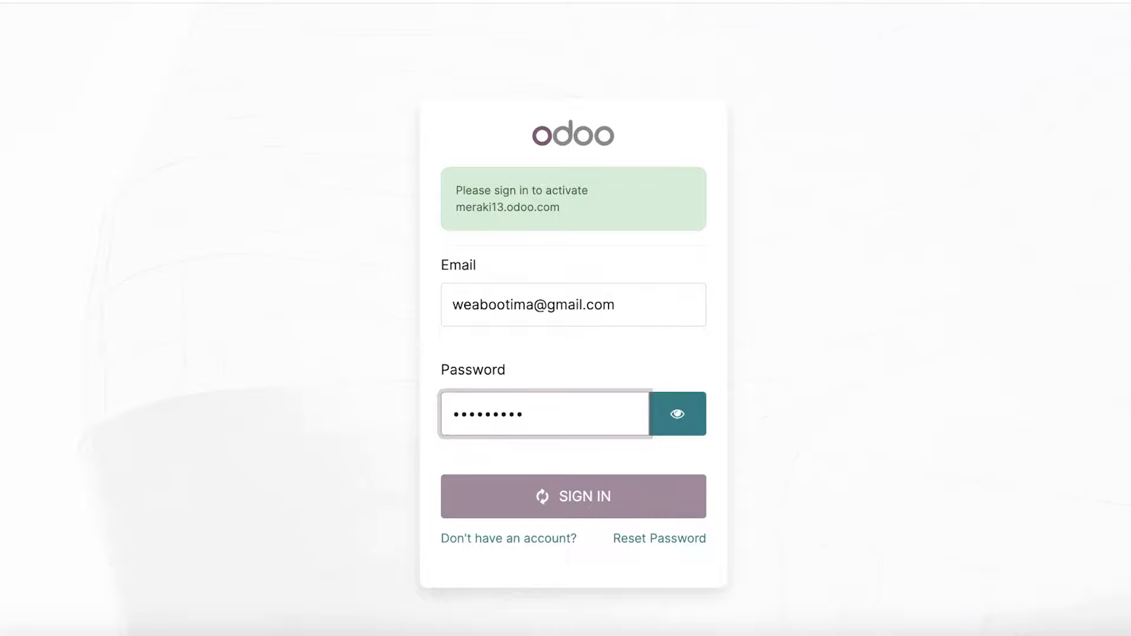
Step: Sign in, skip inviting colleagues, enter meraki13.odoo.com and open CRM
{"action": "left_click", "coordinate": [572, 496]}
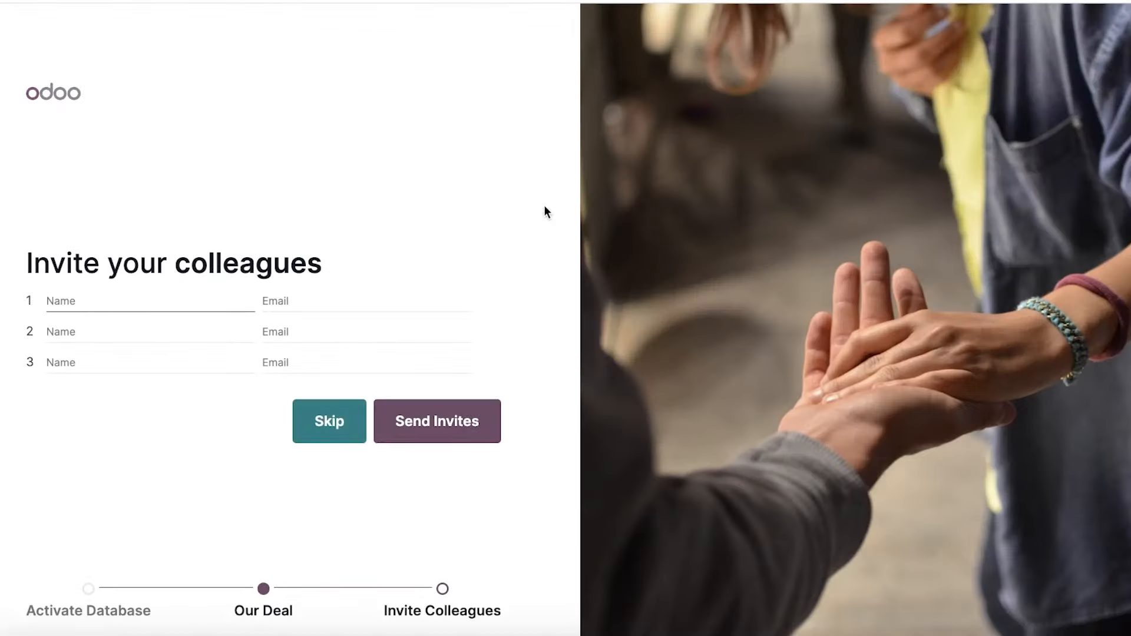
{"action": "mouse_move", "coordinate": [314, 368]}
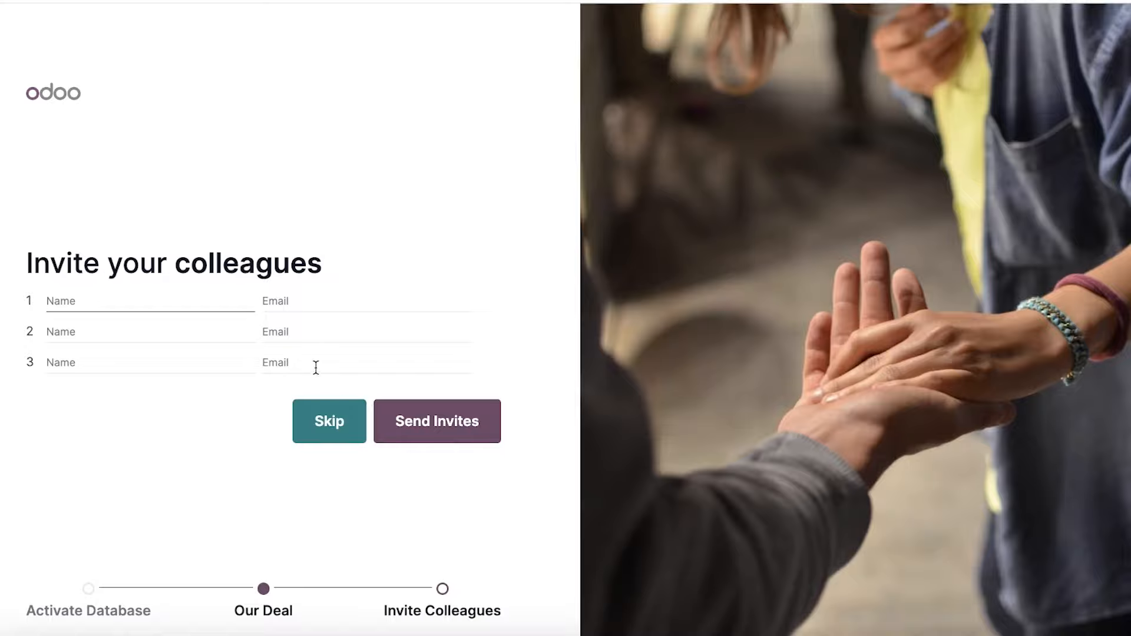
{"action": "left_click", "coordinate": [329, 421]}
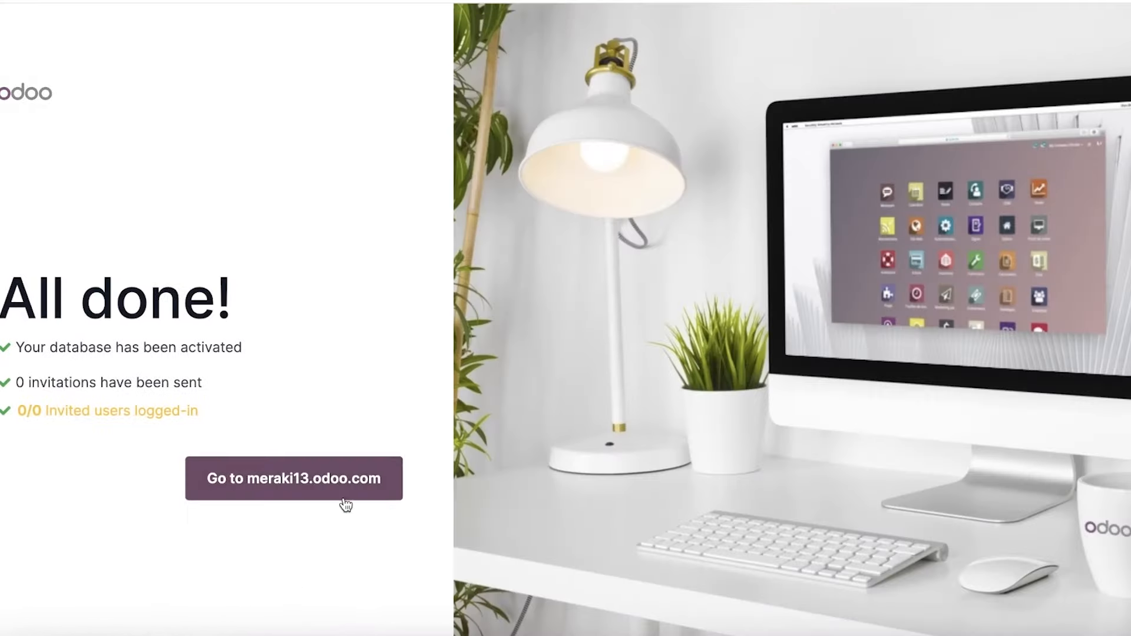
{"action": "left_click", "coordinate": [293, 479]}
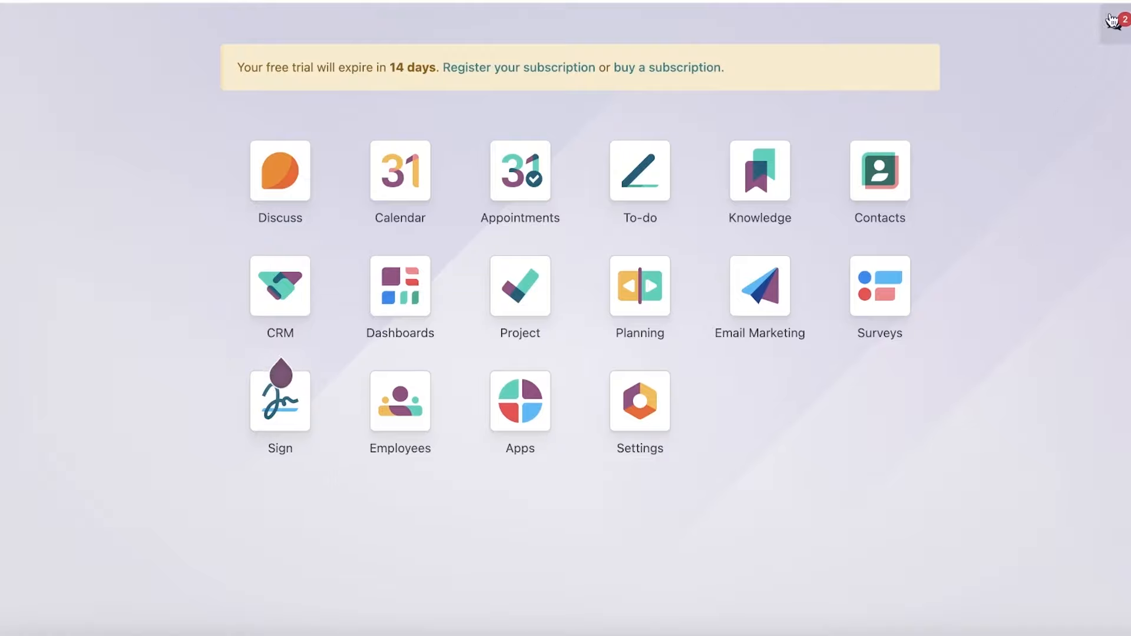
{"action": "mouse_move", "coordinate": [280, 287]}
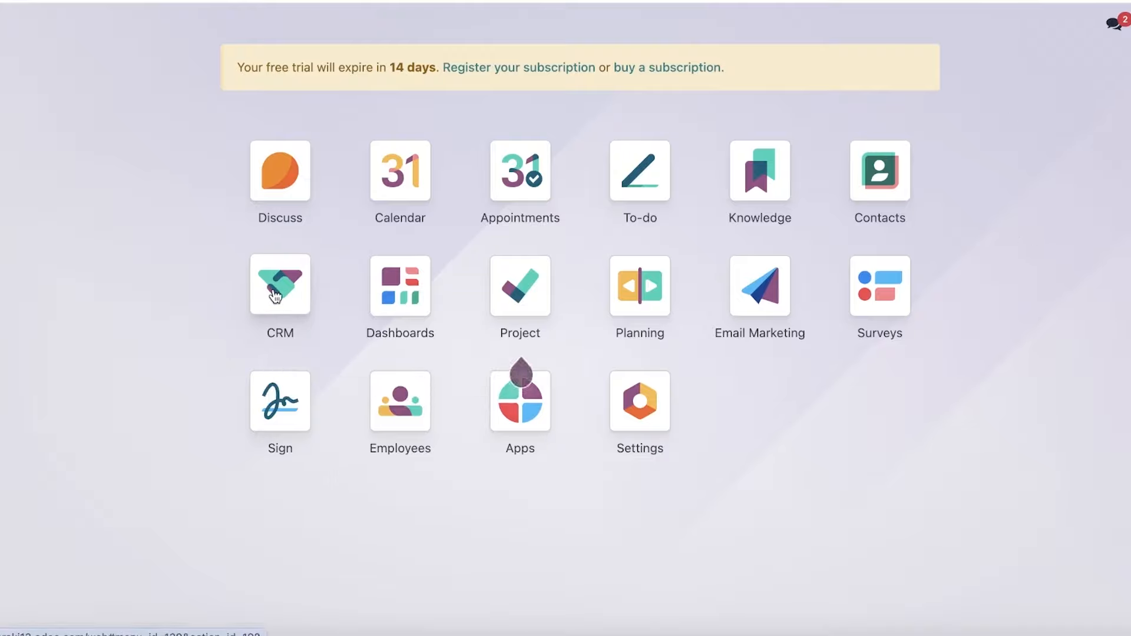
{"action": "left_click", "coordinate": [280, 285]}
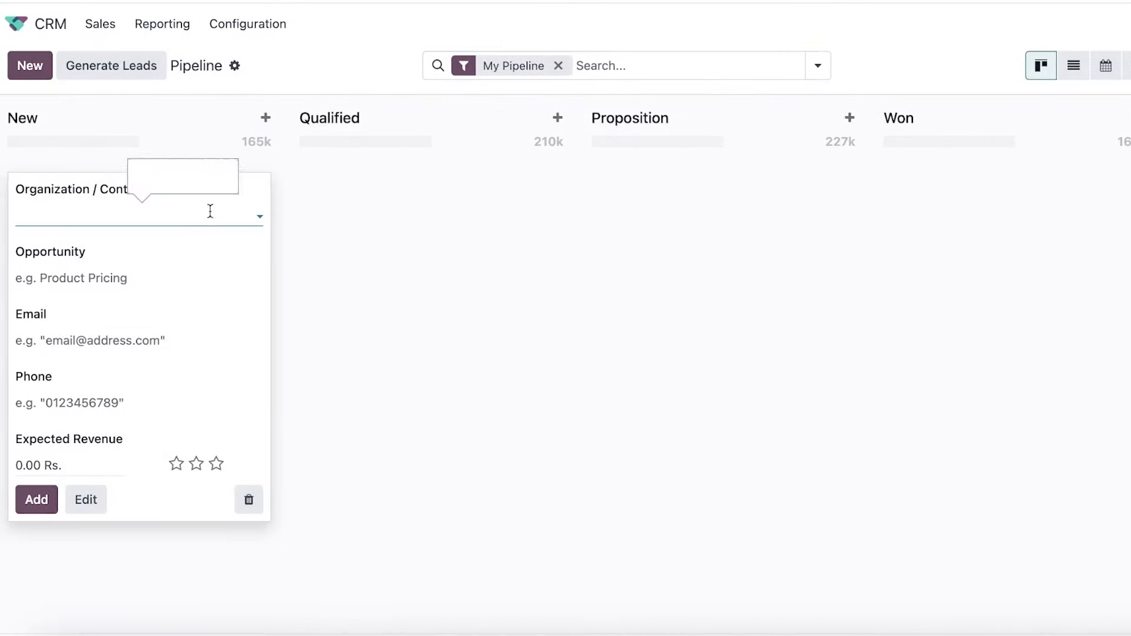
Step: Quick-create an opportunity for Jane Doe and dismiss the error message
{"action": "left_click", "coordinate": [138, 215]}
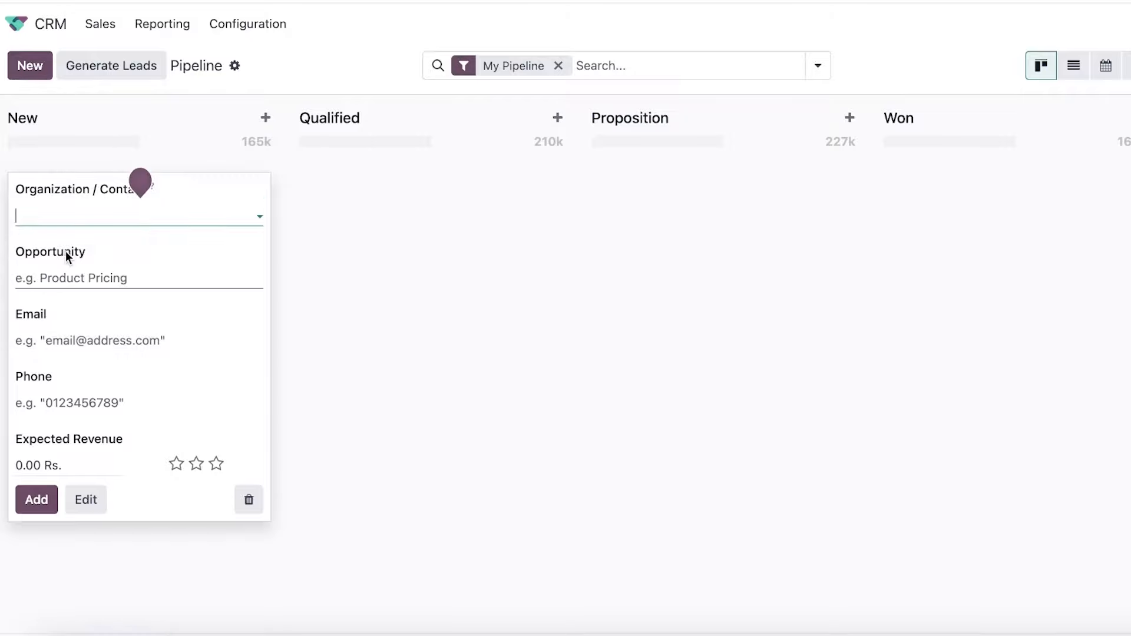
{"action": "type", "text": "Jane Doe"}
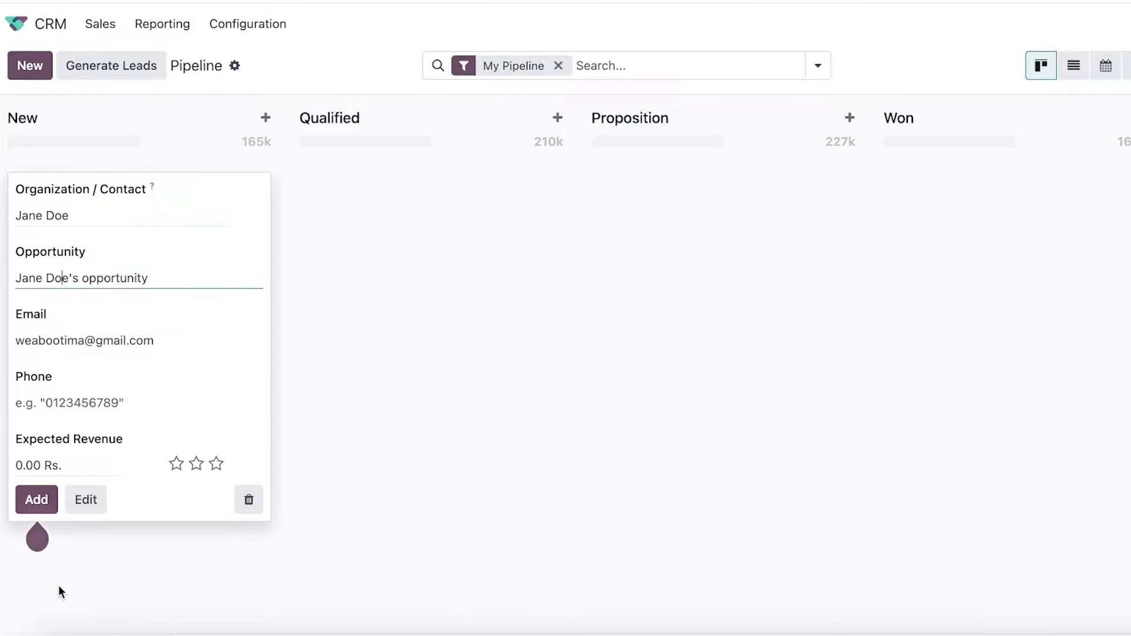
{"action": "left_click", "coordinate": [36, 498]}
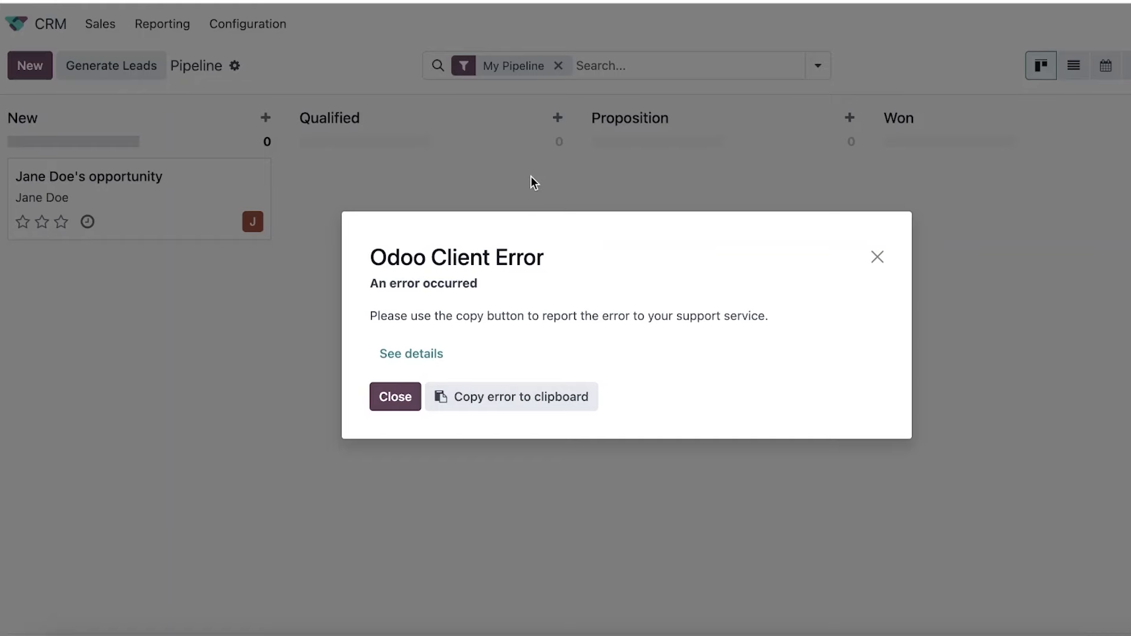
{"action": "left_click", "coordinate": [394, 396]}
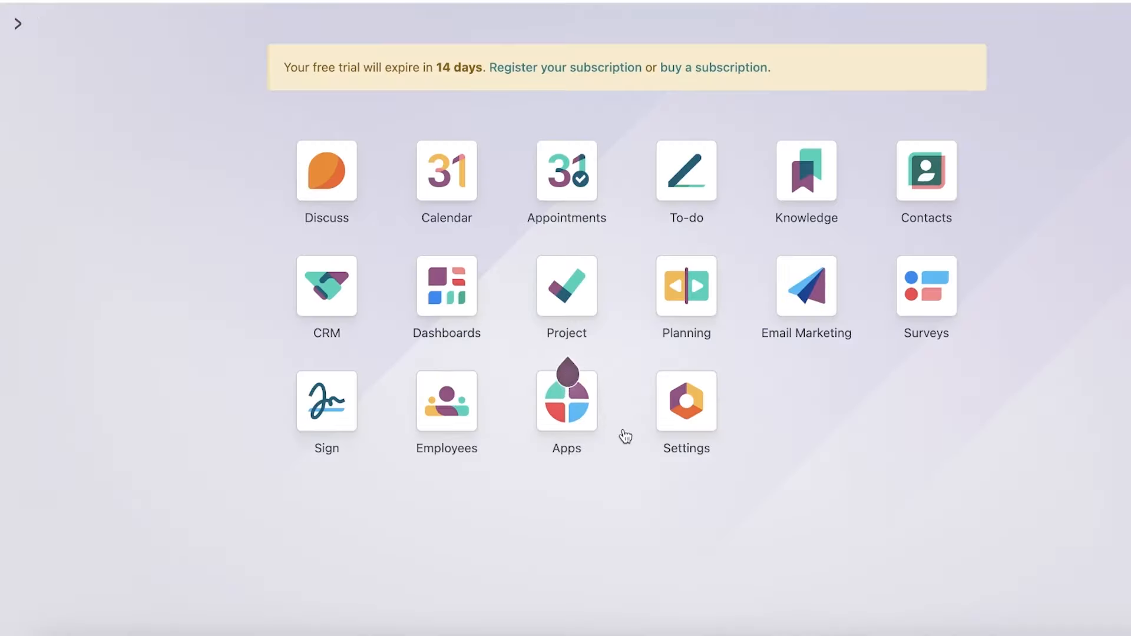
Step: Reopen CRM and check the Jane Doe opportunity's details
{"action": "left_click", "coordinate": [325, 286]}
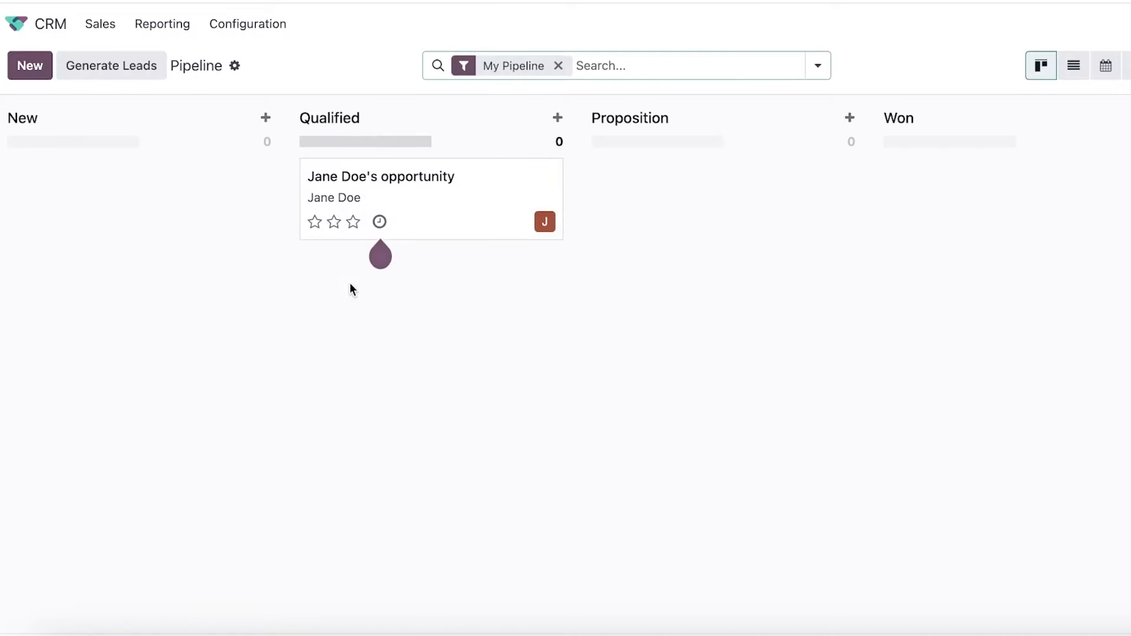
{"action": "left_click", "coordinate": [379, 221]}
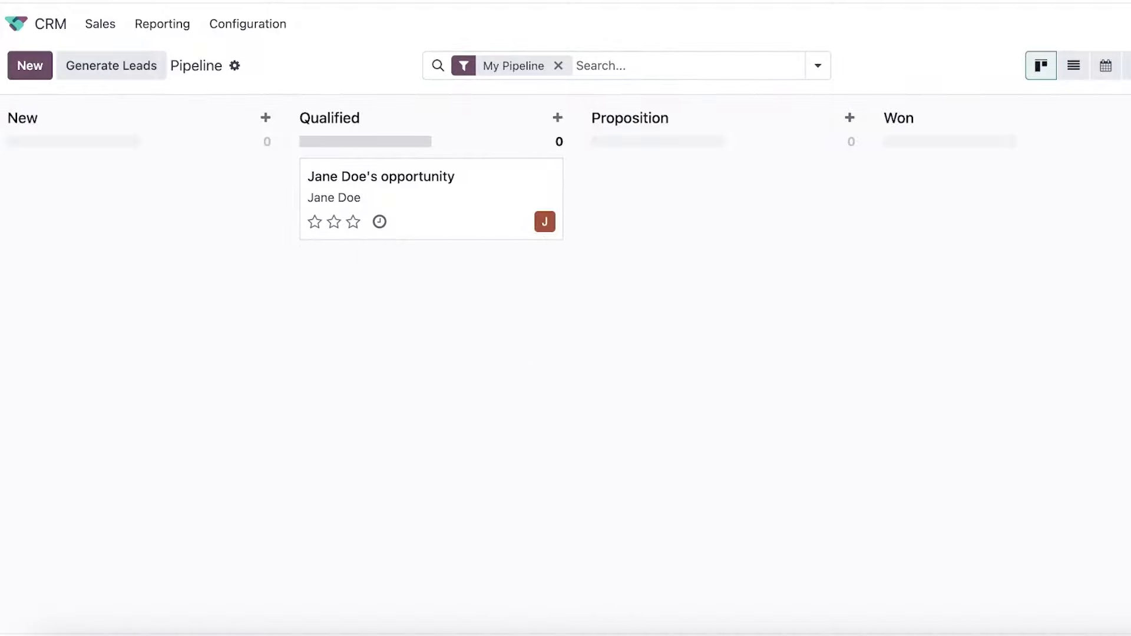
{"action": "left_click", "coordinate": [558, 65]}
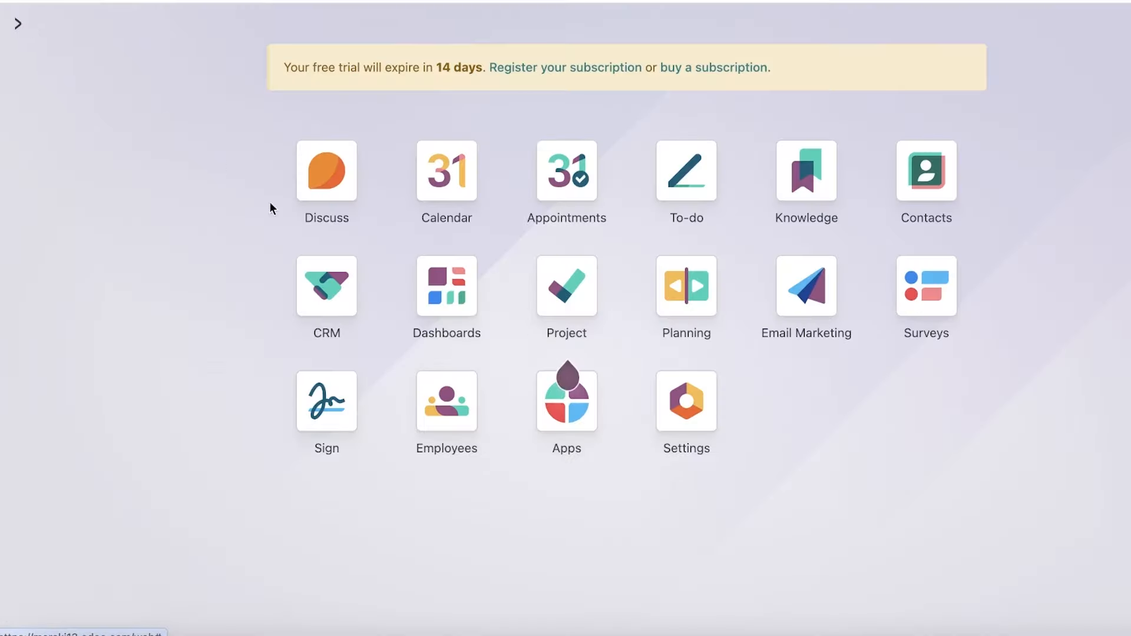
{"action": "left_click", "coordinate": [325, 286]}
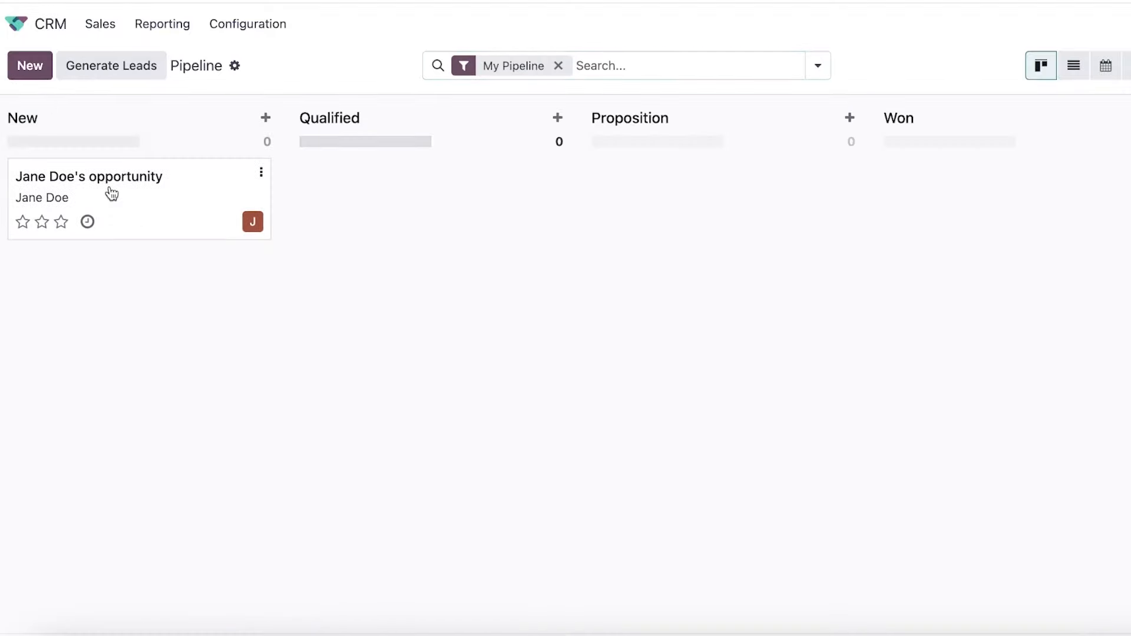
{"action": "left_click", "coordinate": [89, 176]}
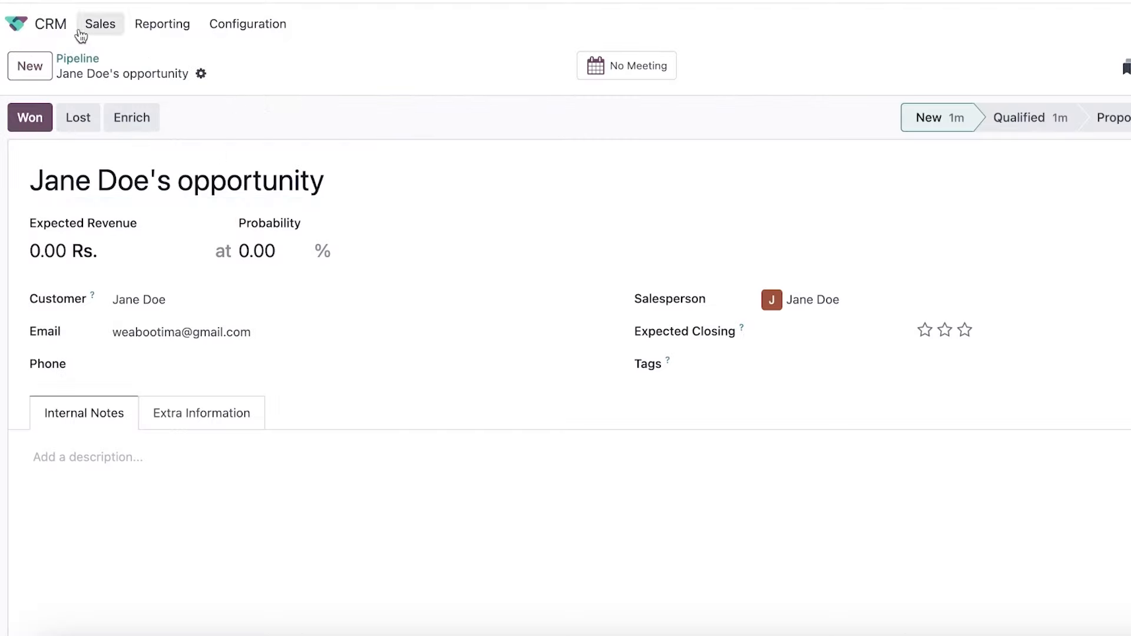
{"action": "left_click", "coordinate": [77, 58]}
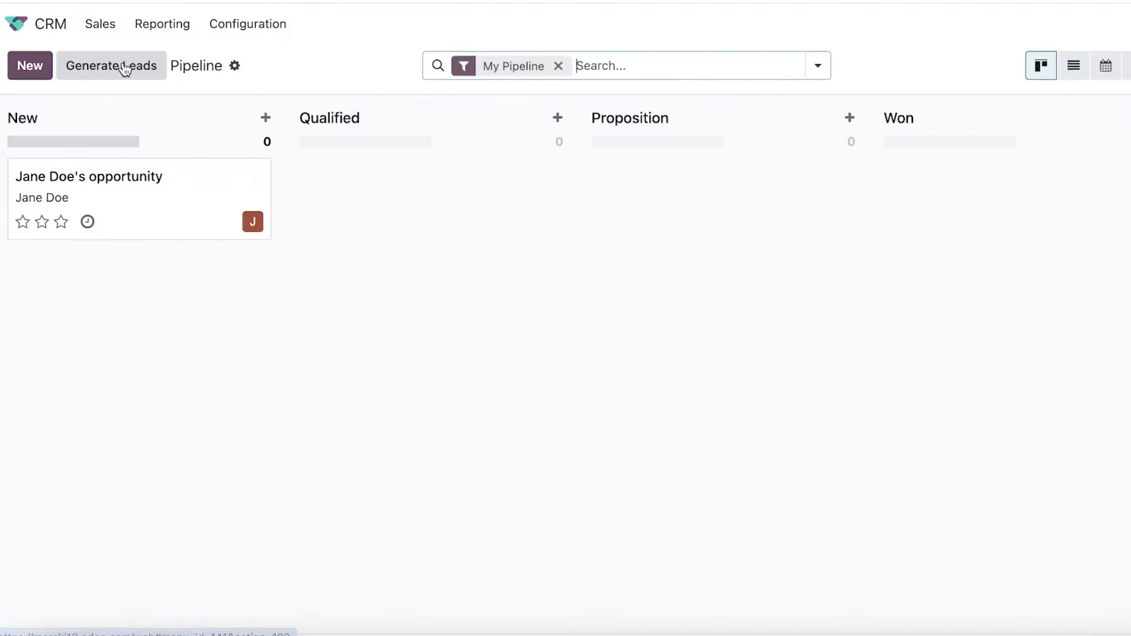
Step: Delete Jane Doe's opportunity card from its options menu and confirm
{"action": "left_click", "coordinate": [260, 173]}
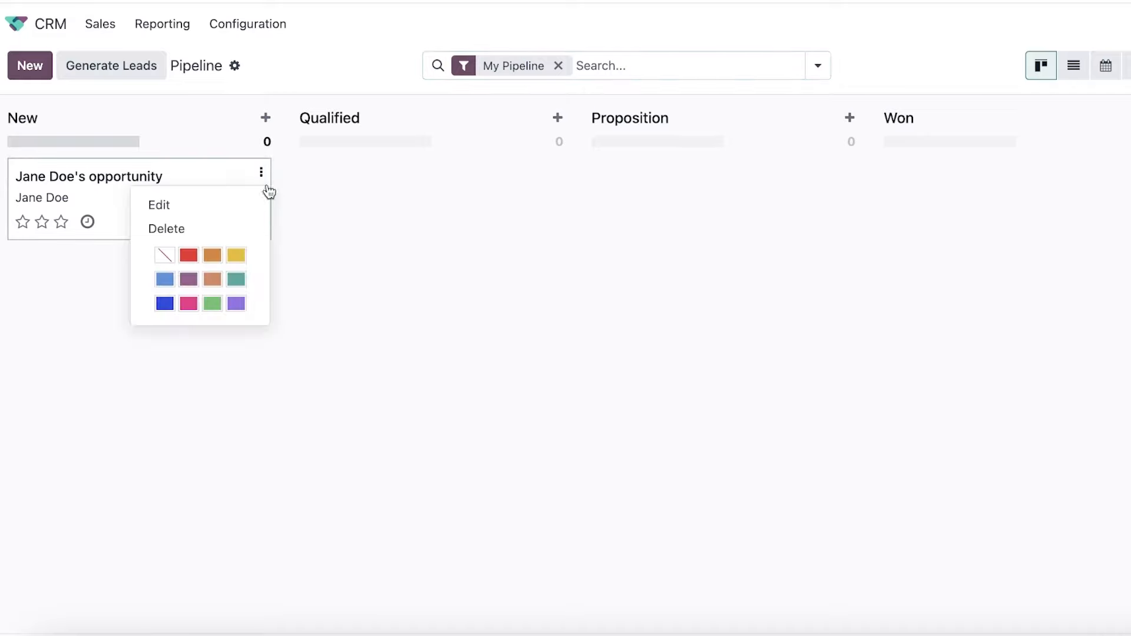
{"action": "left_click", "coordinate": [167, 228]}
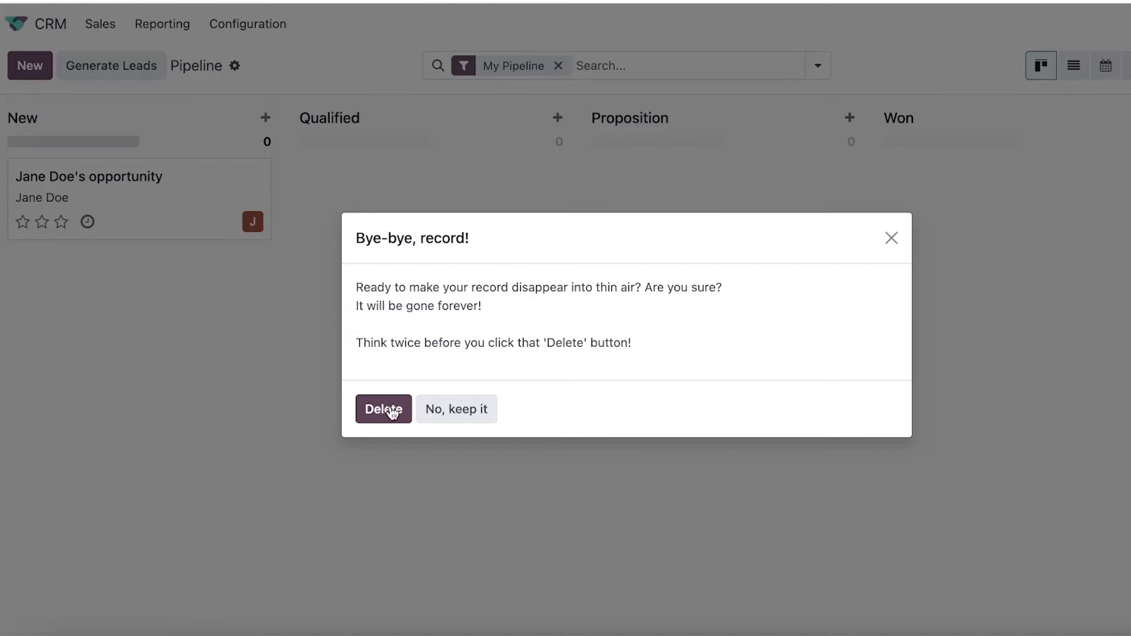
{"action": "left_click", "coordinate": [383, 408]}
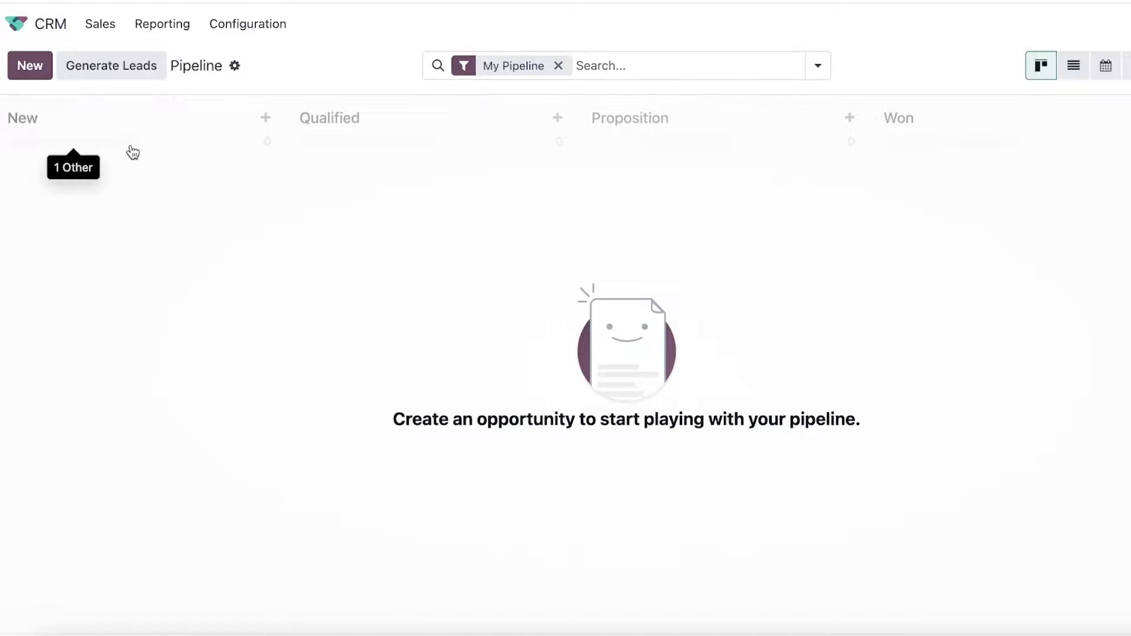
{"action": "left_click", "coordinate": [99, 23]}
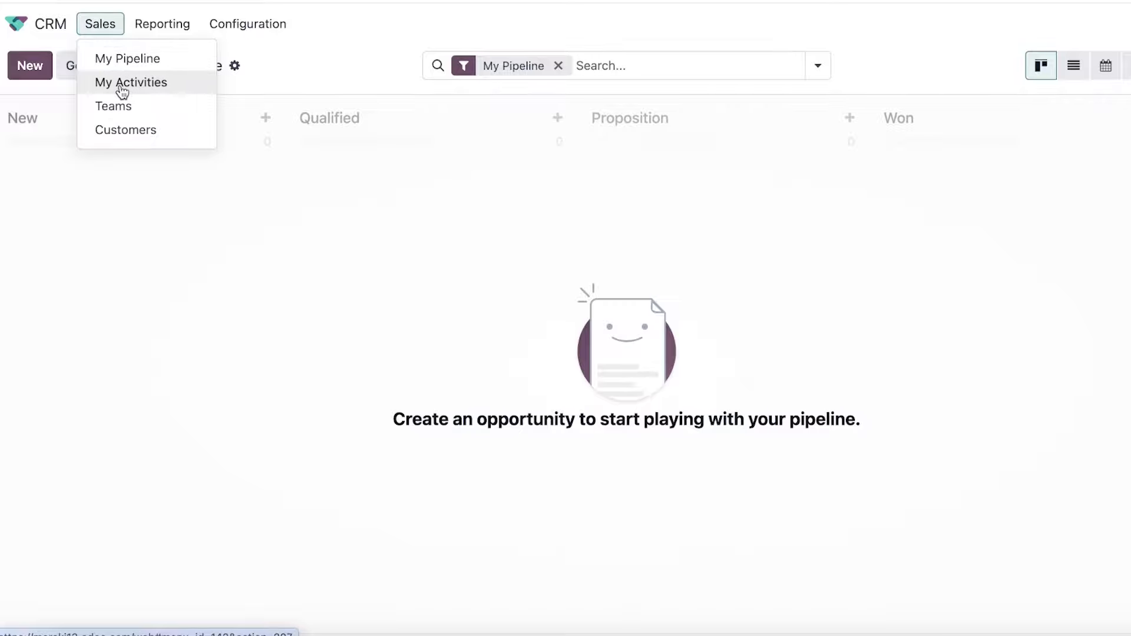
{"action": "mouse_move", "coordinate": [113, 106]}
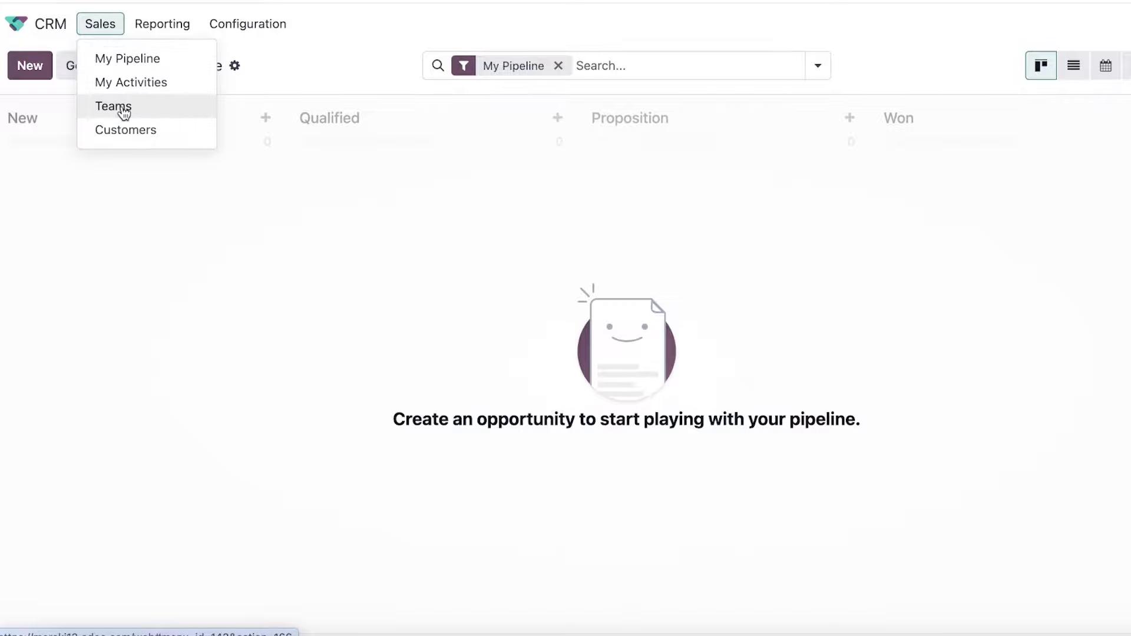
Step: Browse the Customers list (Jane Doe, Meraki), then show the Configuration menu
{"action": "left_click", "coordinate": [126, 129]}
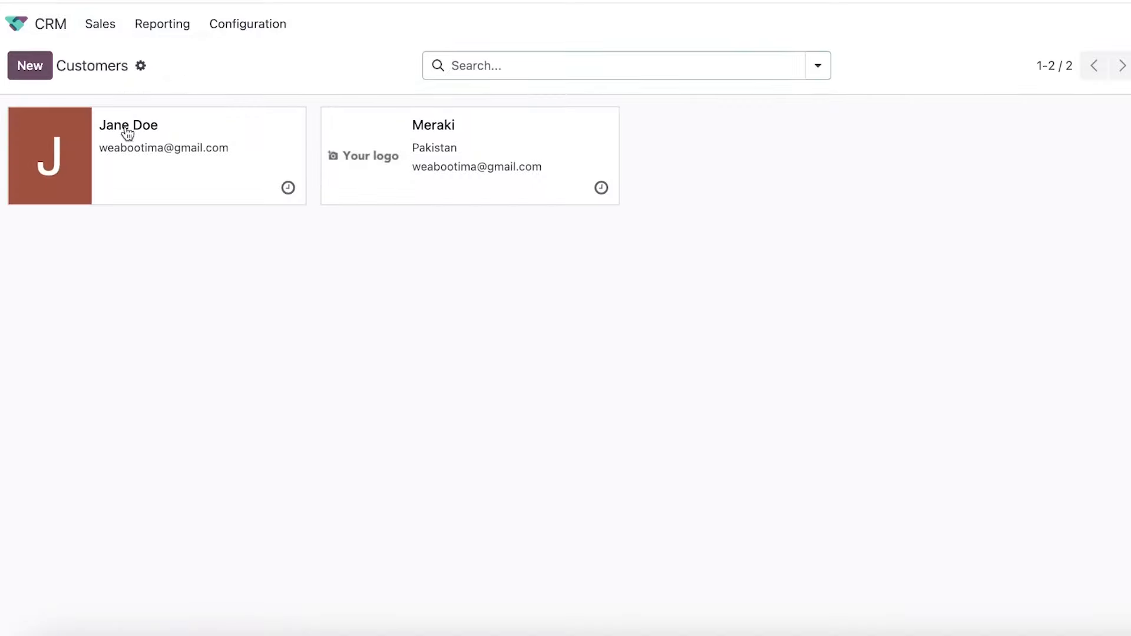
{"action": "mouse_move", "coordinate": [128, 82]}
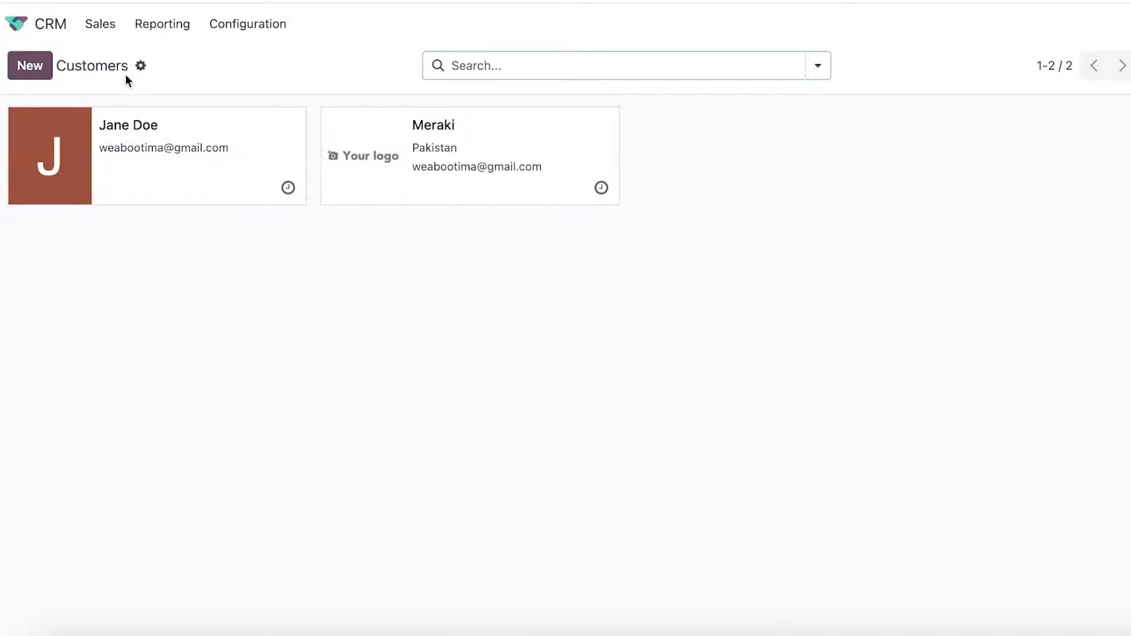
{"action": "mouse_move", "coordinate": [383, 320]}
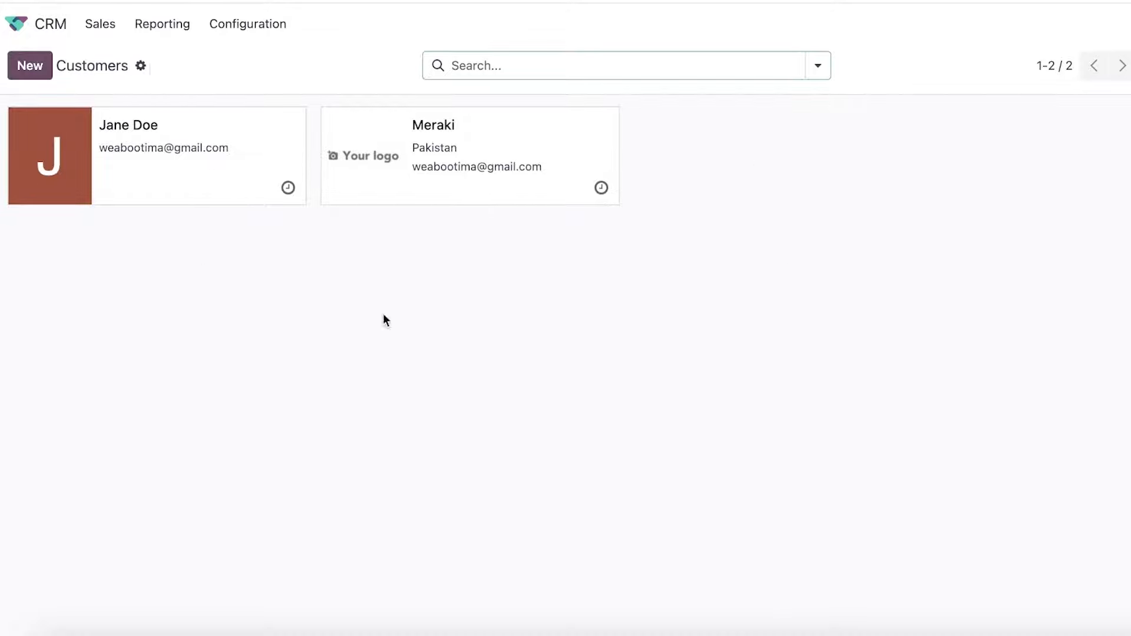
{"action": "left_click", "coordinate": [100, 24]}
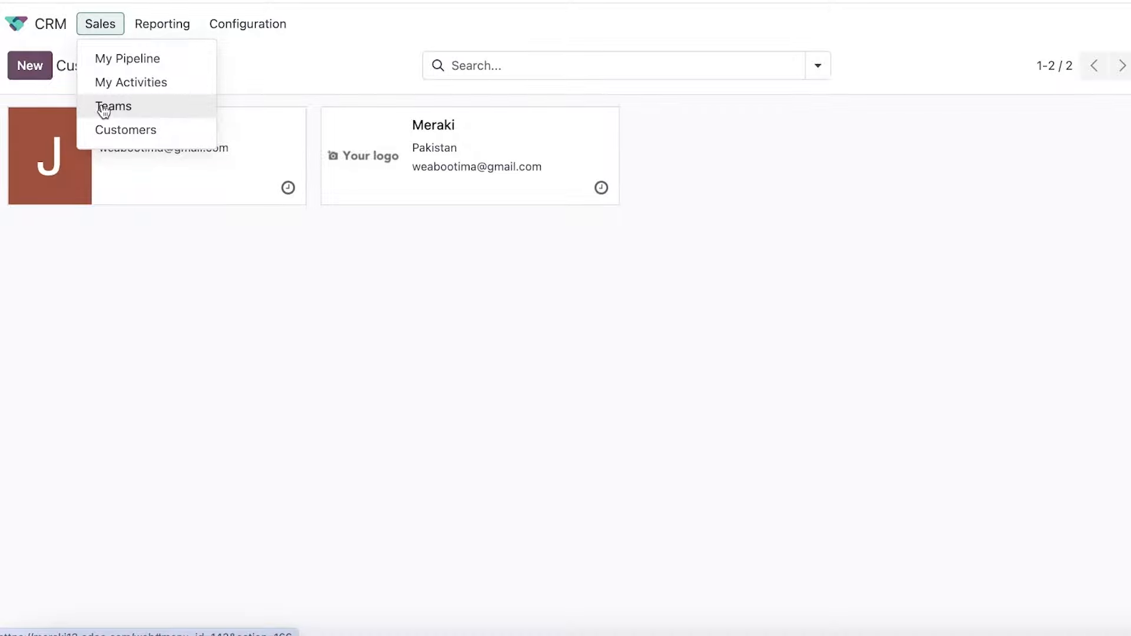
{"action": "left_click", "coordinate": [126, 129]}
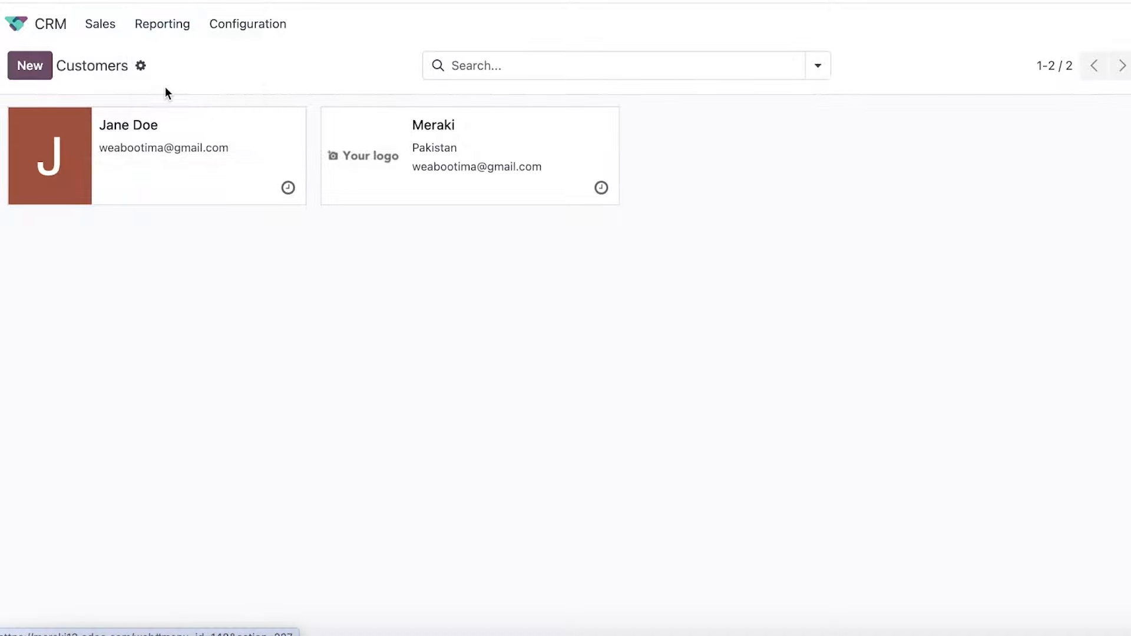
{"action": "left_click", "coordinate": [100, 23]}
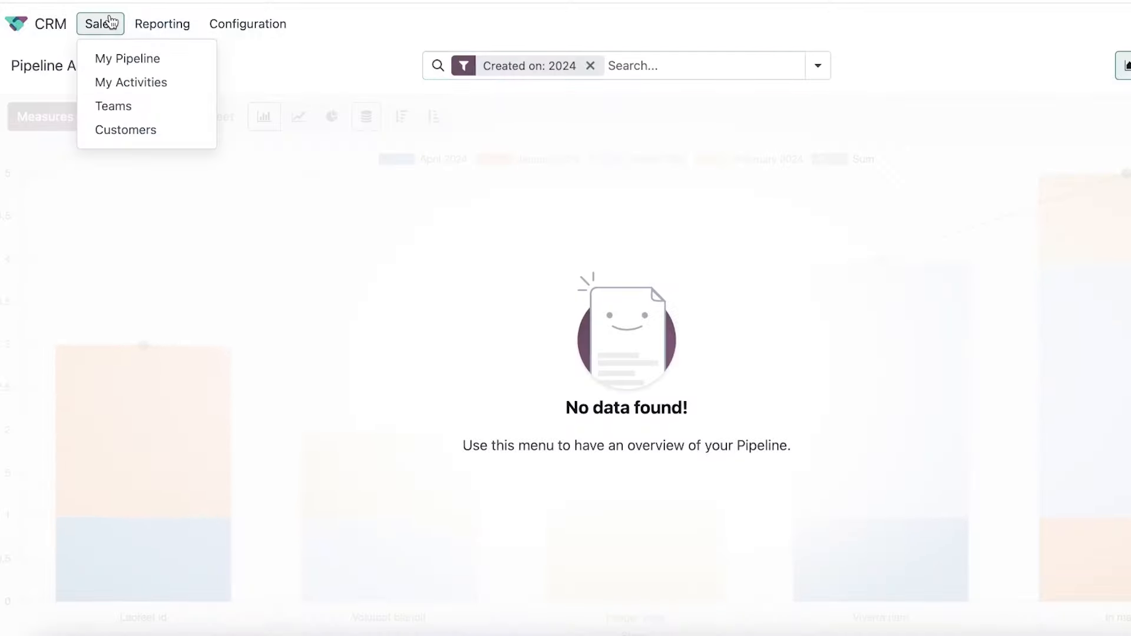
{"action": "left_click", "coordinate": [247, 23]}
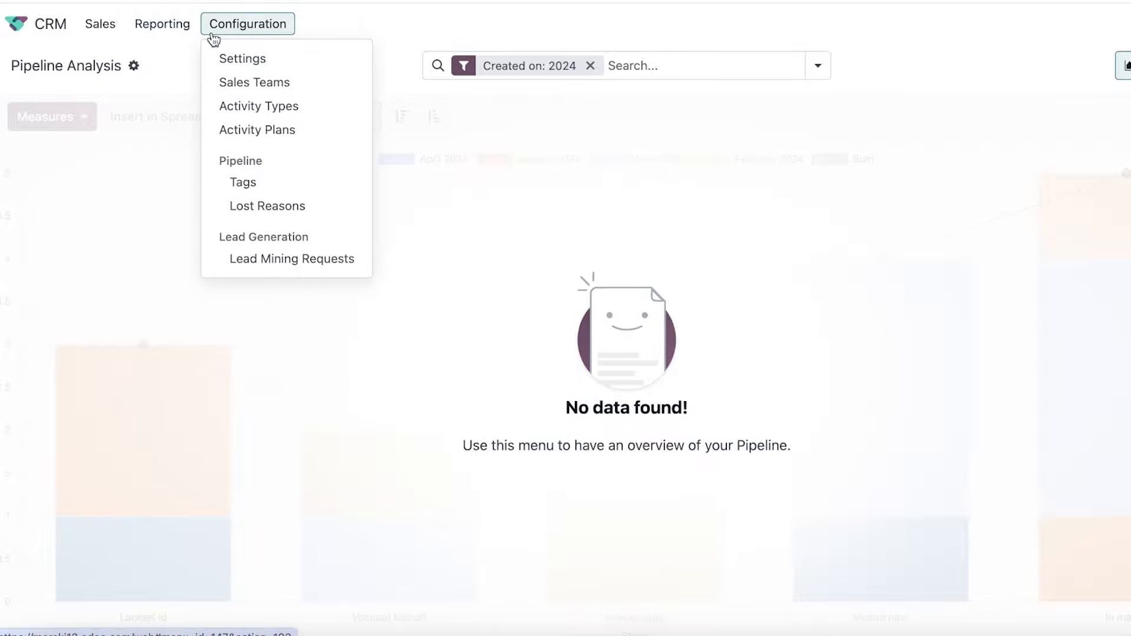
{"action": "mouse_move", "coordinate": [242, 58]}
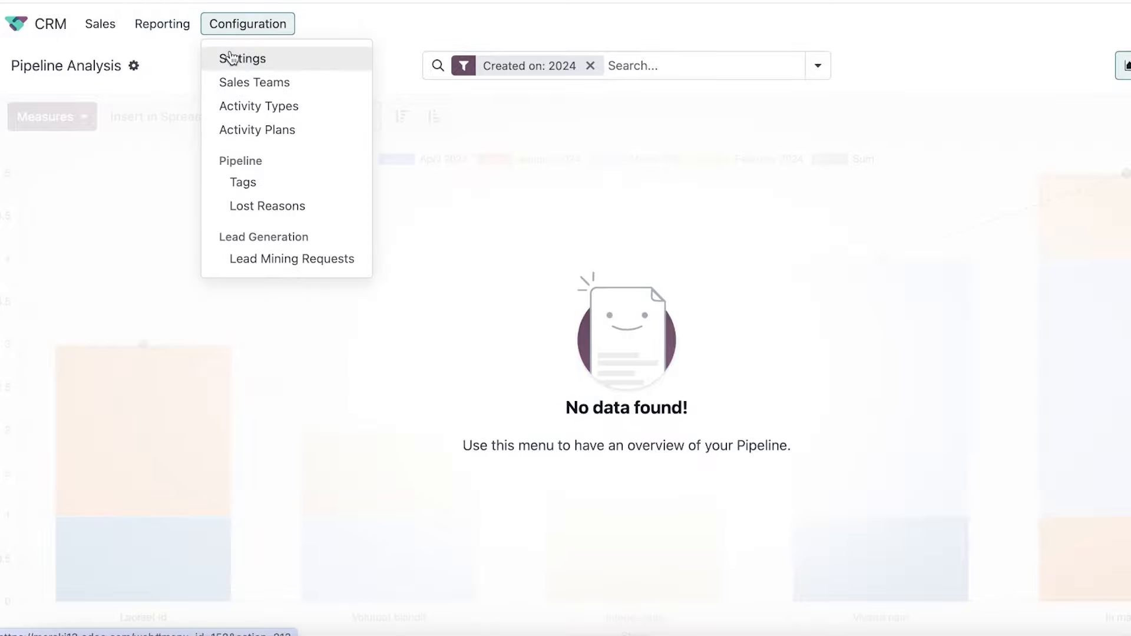
Step: Open CRM Settings and tick the Leads option
{"action": "left_click", "coordinate": [244, 58]}
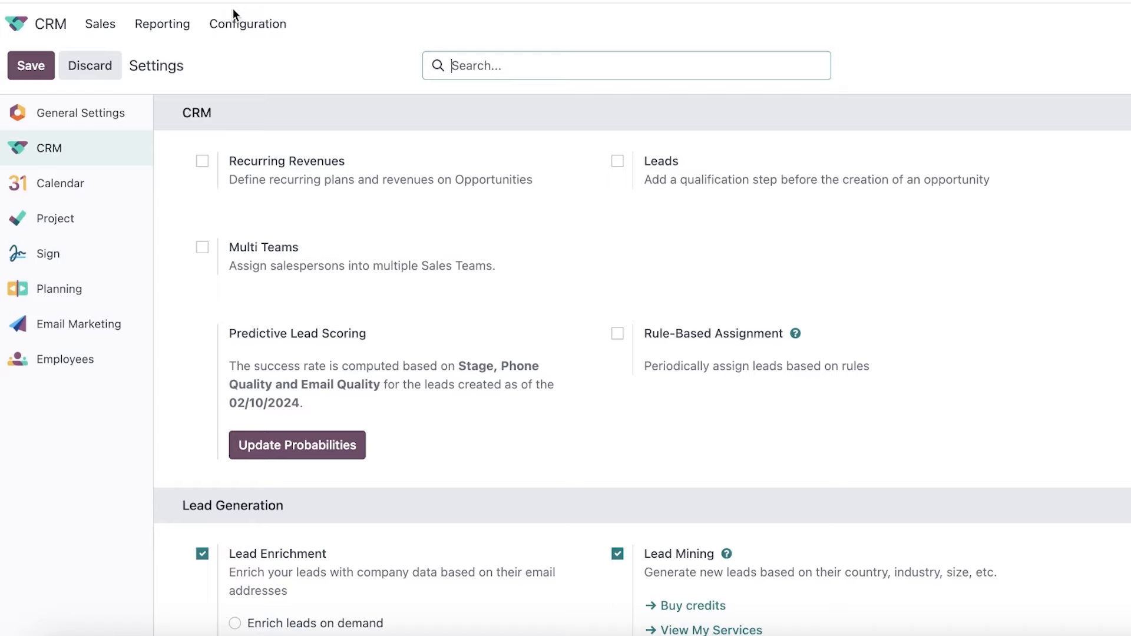
{"action": "mouse_move", "coordinate": [312, 203]}
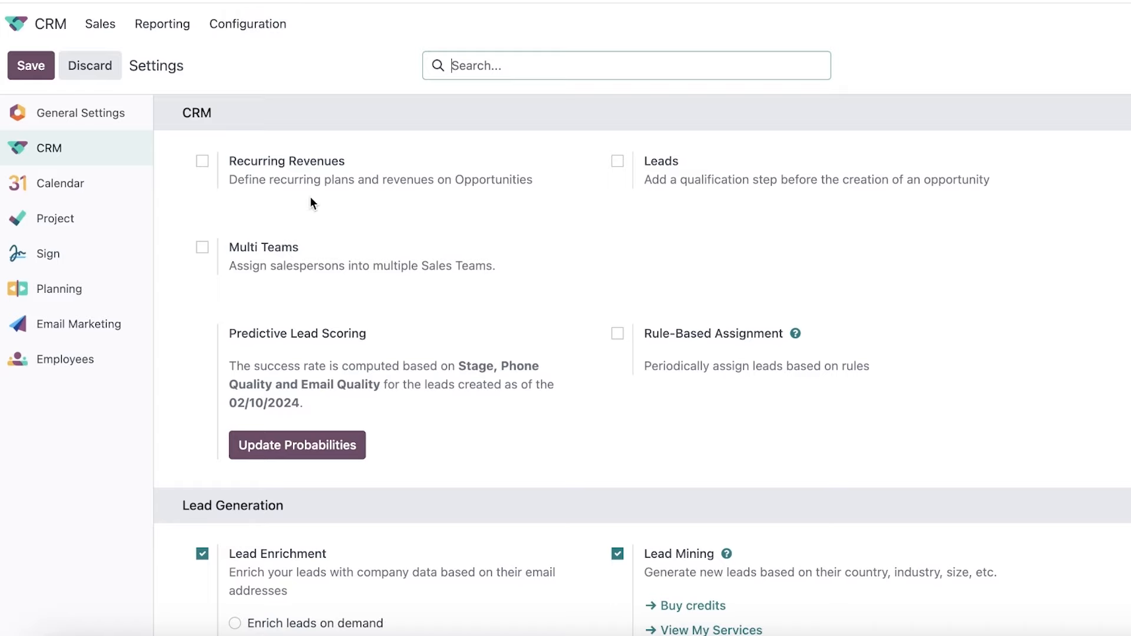
{"action": "mouse_move", "coordinate": [637, 167]}
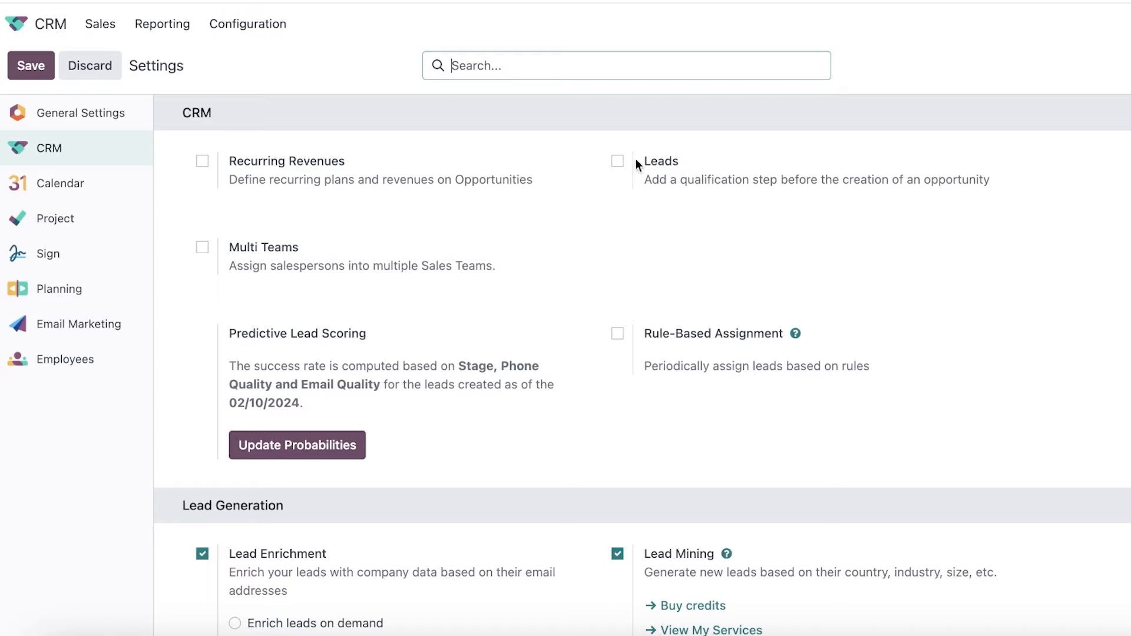
{"action": "left_click", "coordinate": [616, 160]}
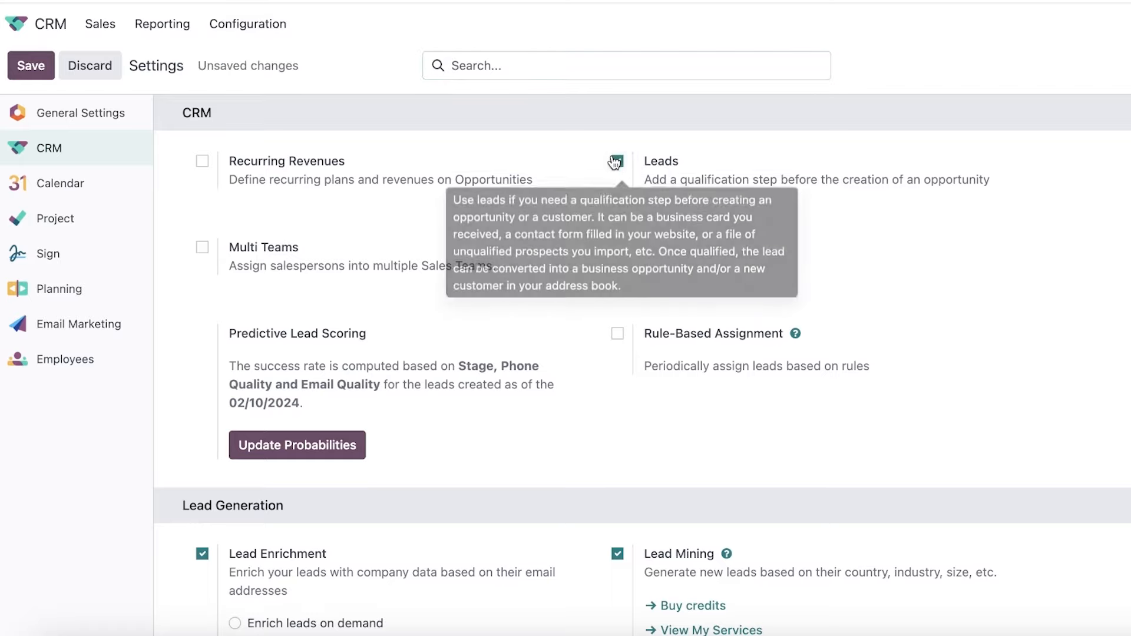
{"action": "left_click", "coordinate": [617, 161]}
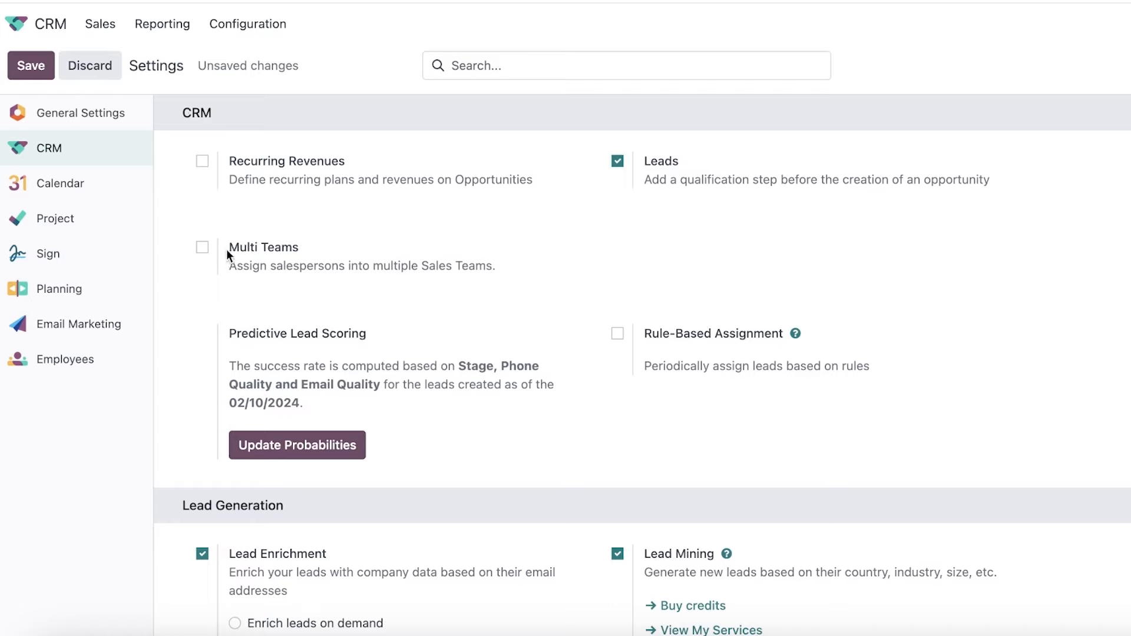
{"action": "mouse_move", "coordinate": [226, 263]}
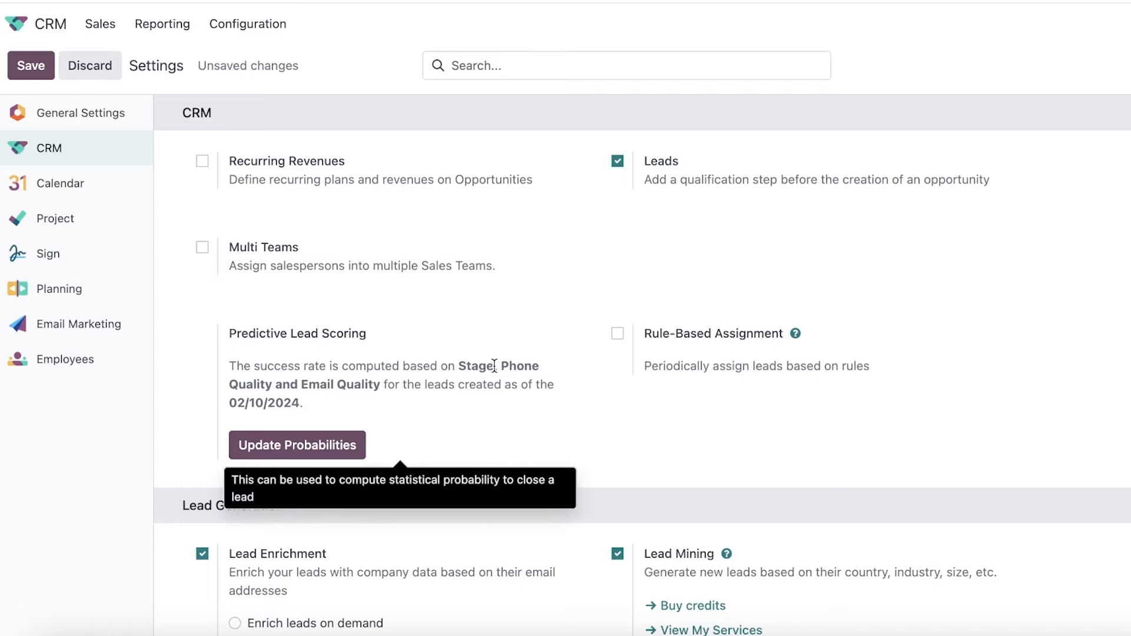
{"action": "mouse_move", "coordinate": [376, 389]}
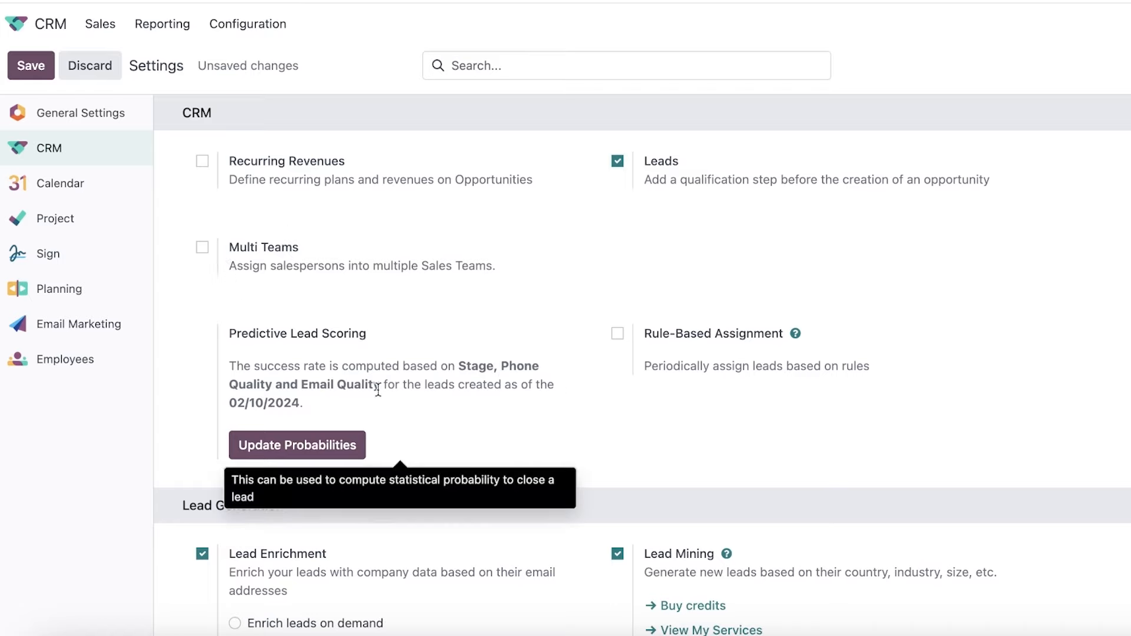
{"action": "mouse_move", "coordinate": [447, 432]}
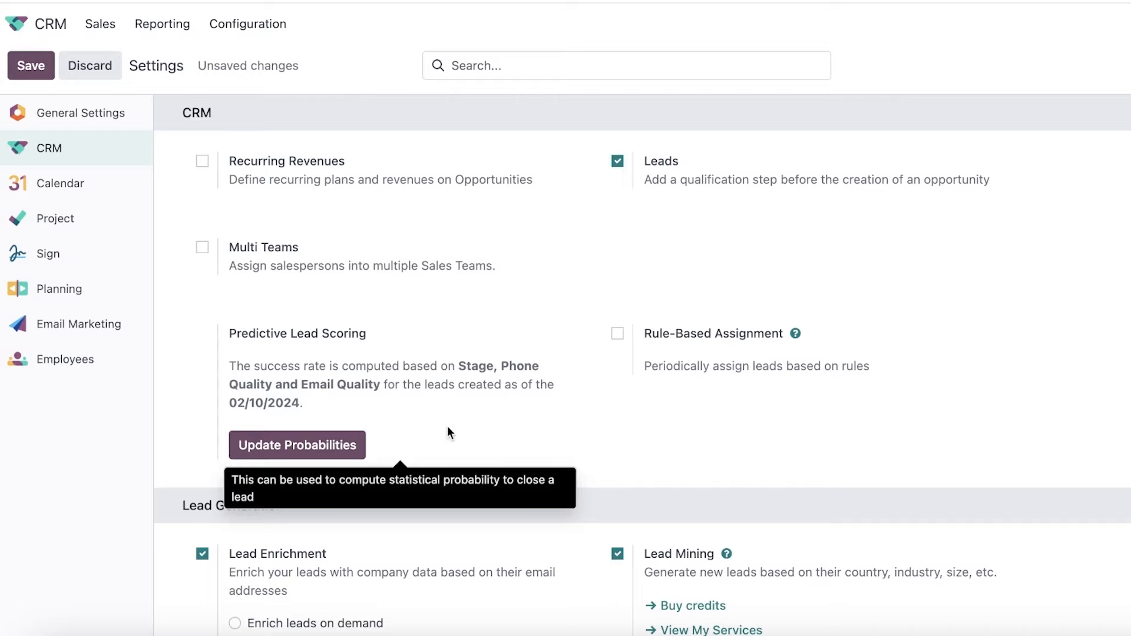
Step: Save the CRM settings with Leads enabled and return to the pipeline
{"action": "scroll", "scroll_direction": "down", "scroll_amount": 3}
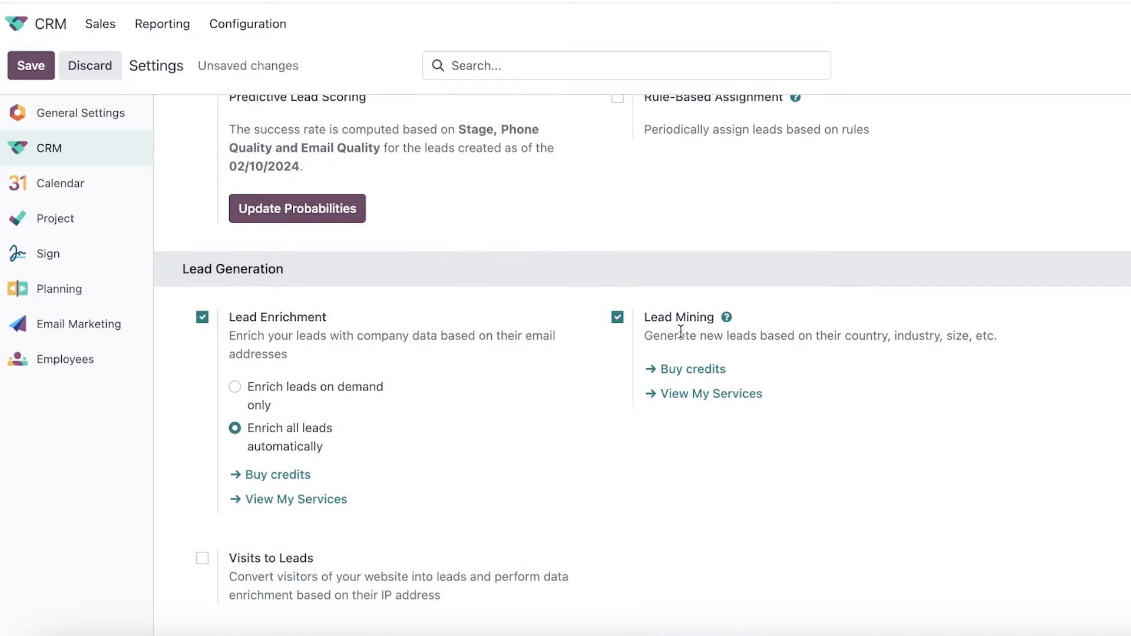
{"action": "scroll", "scroll_direction": "up", "scroll_amount": 3}
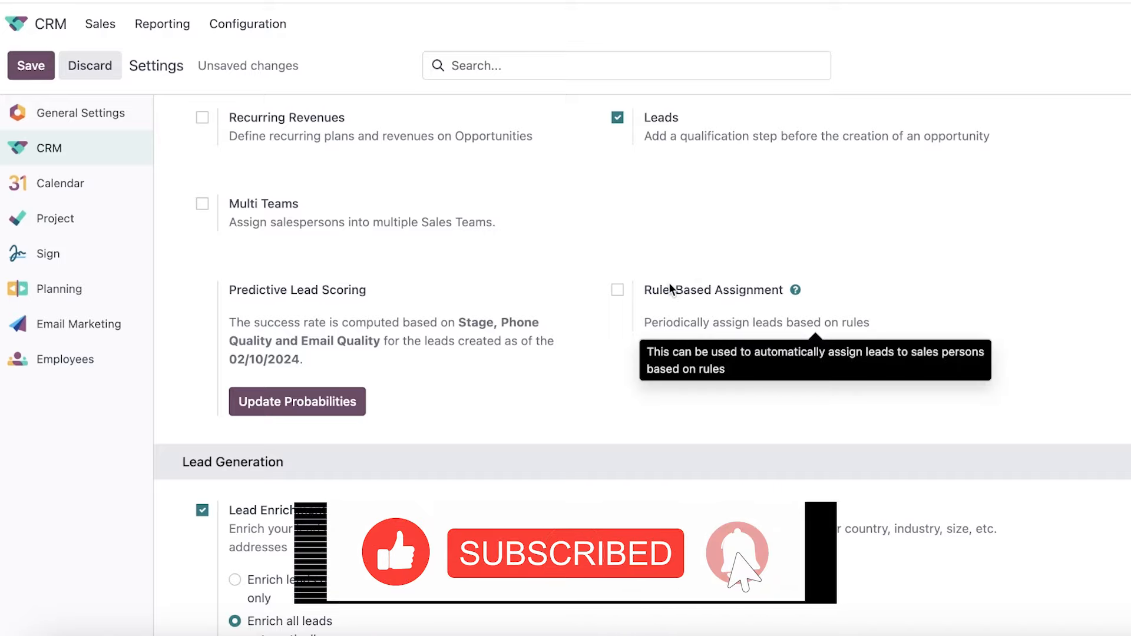
{"action": "scroll", "scroll_direction": "down", "scroll_amount": 3}
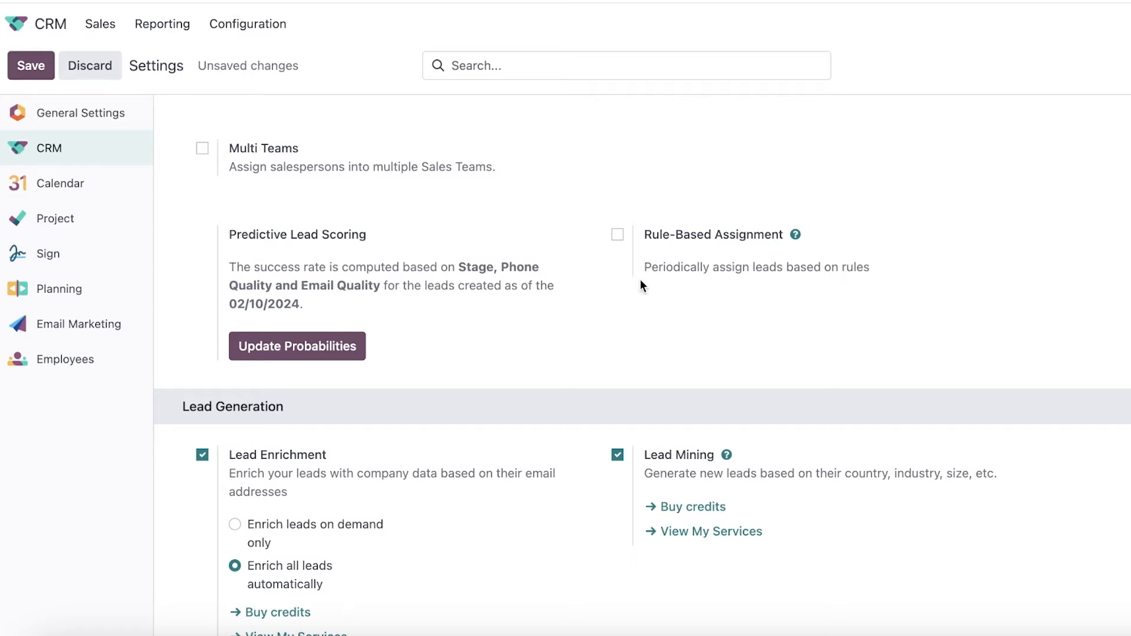
{"action": "scroll", "scroll_direction": "down", "scroll_amount": 3}
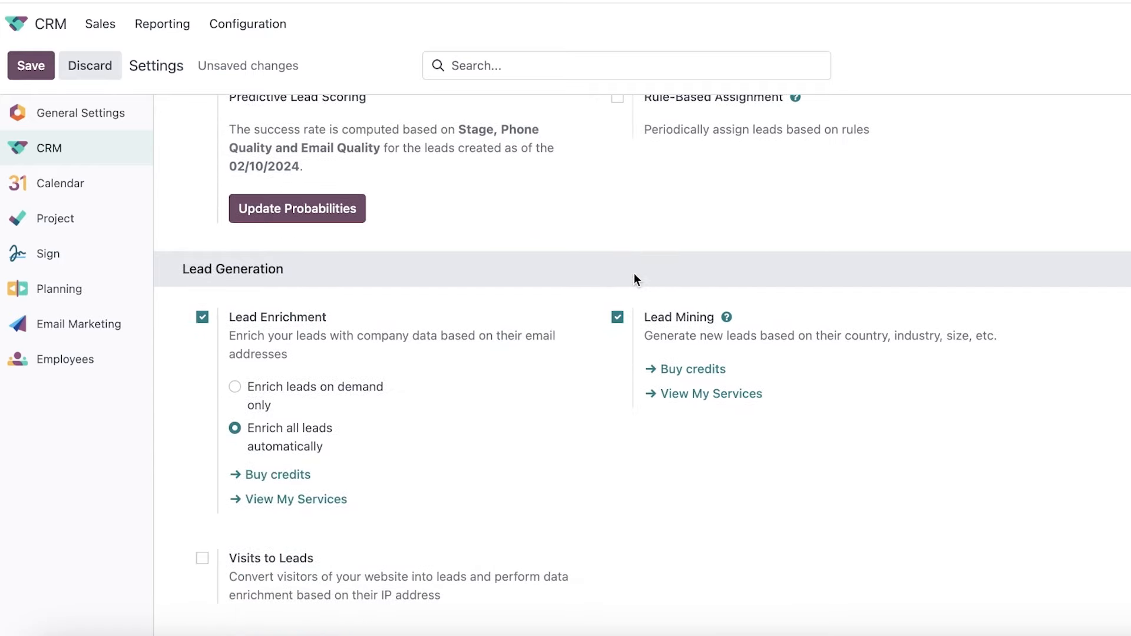
{"action": "mouse_move", "coordinate": [642, 261]}
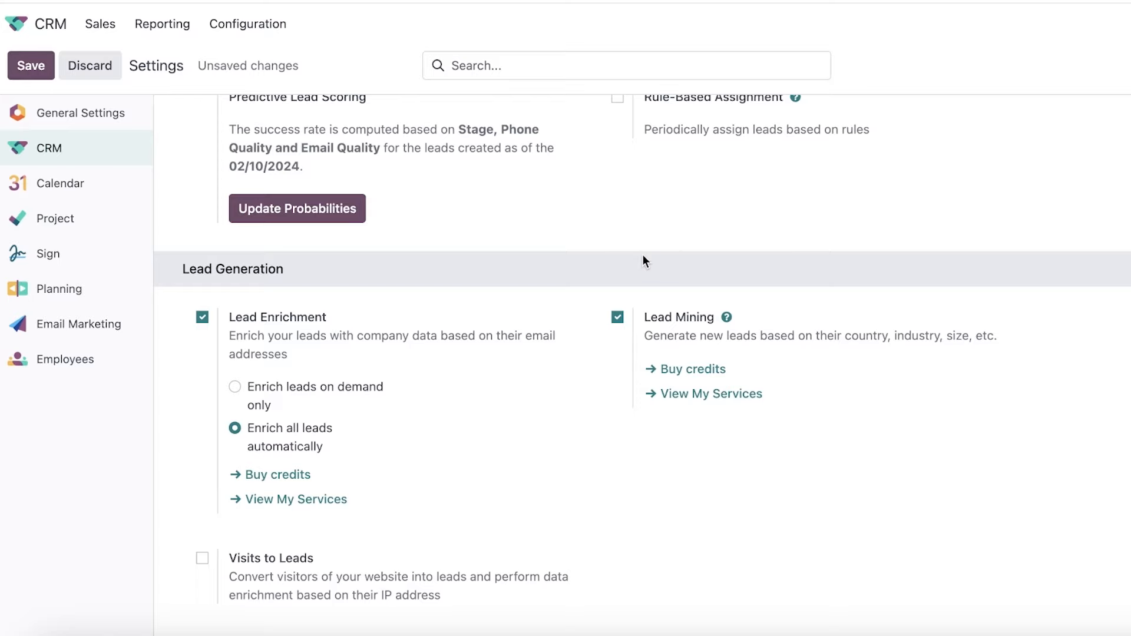
{"action": "mouse_move", "coordinate": [365, 337]}
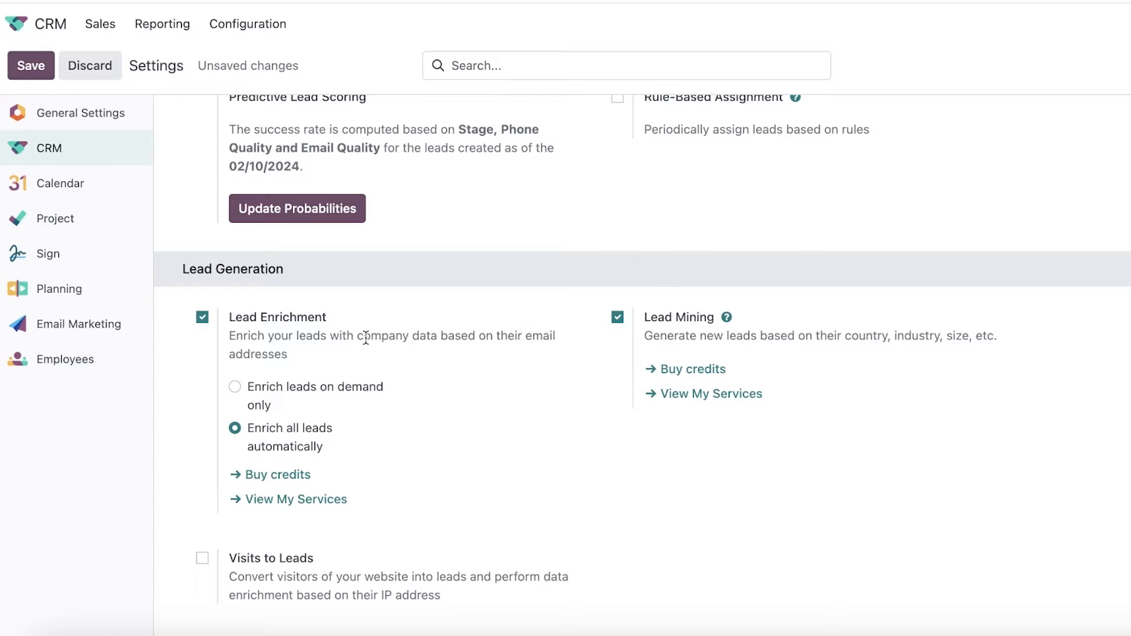
{"action": "mouse_move", "coordinate": [310, 337]}
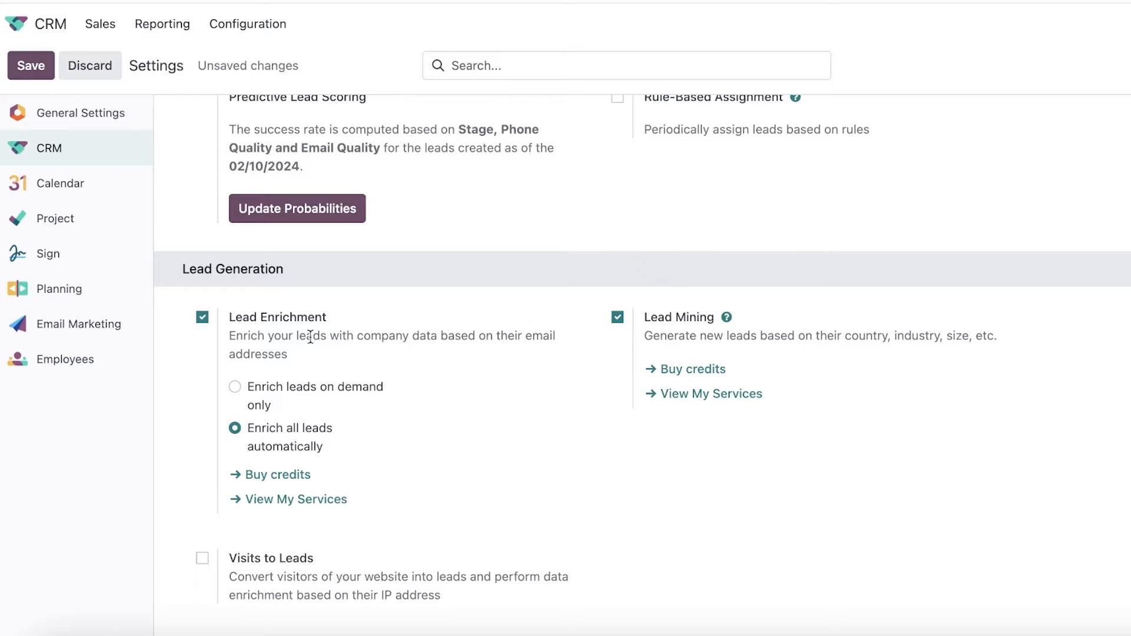
{"action": "mouse_move", "coordinate": [226, 527]}
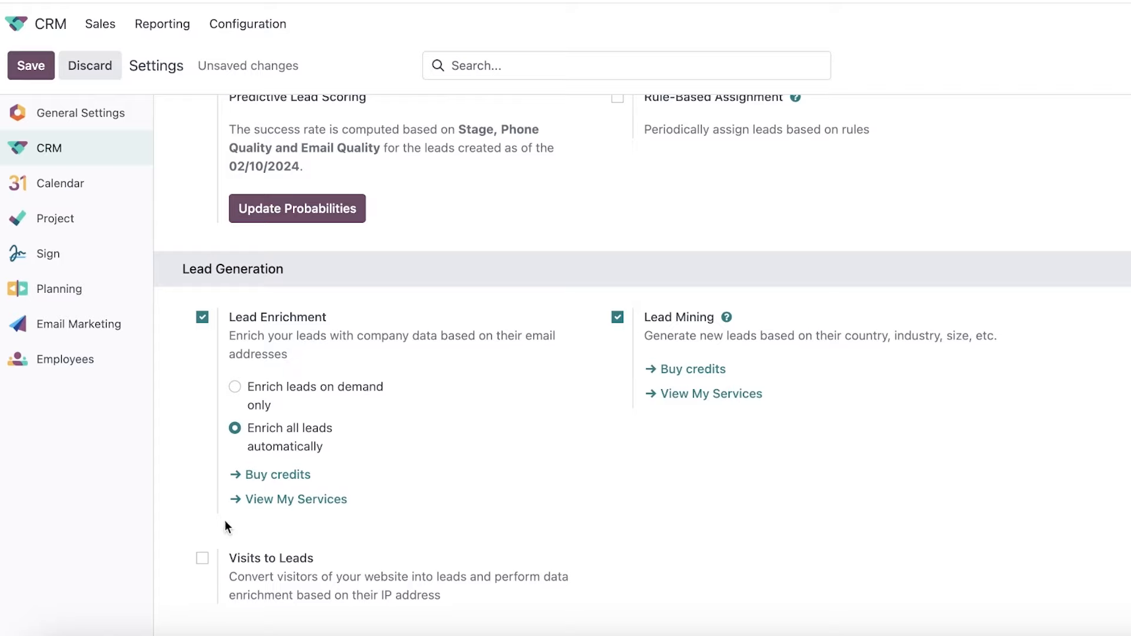
{"action": "scroll", "scroll_direction": "down", "scroll_amount": 3}
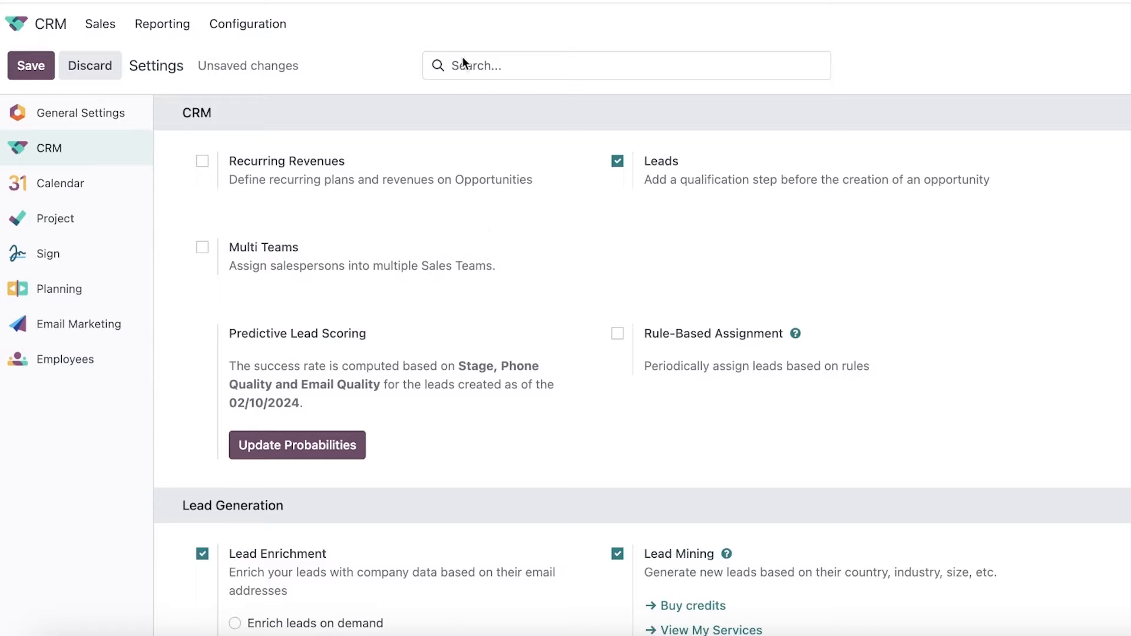
{"action": "left_click", "coordinate": [30, 66]}
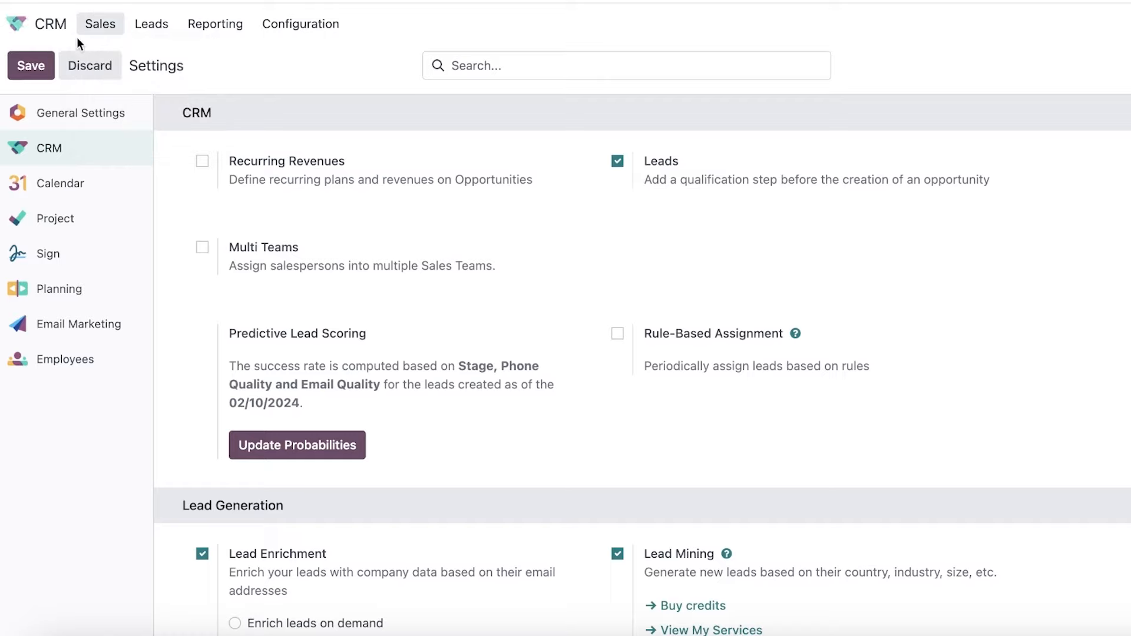
{"action": "left_click", "coordinate": [100, 24]}
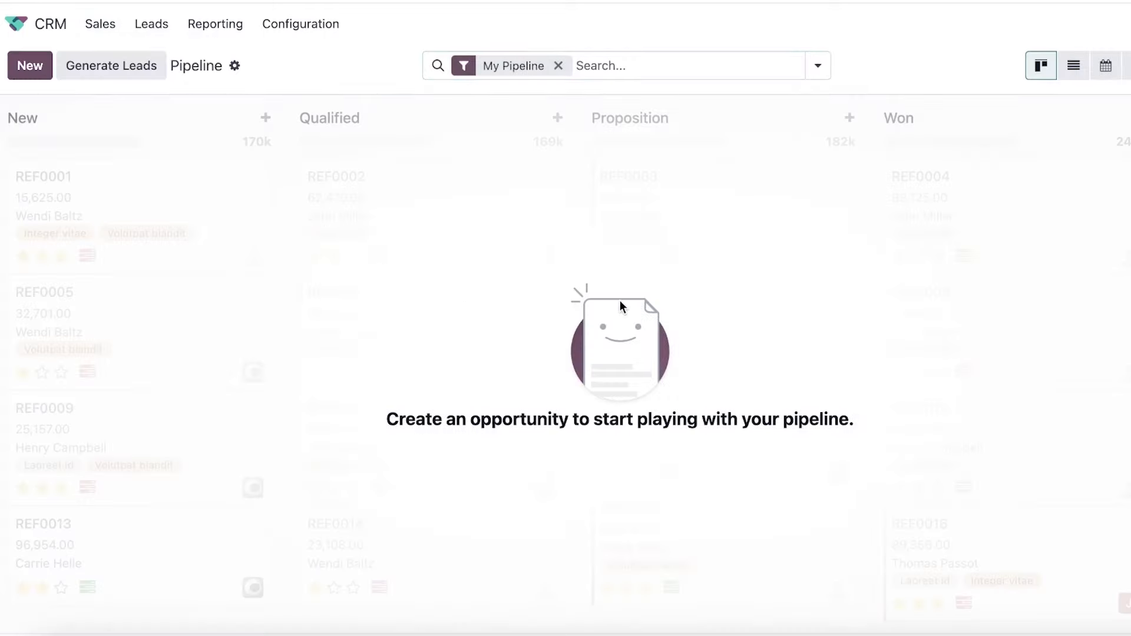
Step: Remove the My Pipeline filter from the pipeline search
{"action": "left_click", "coordinate": [558, 65]}
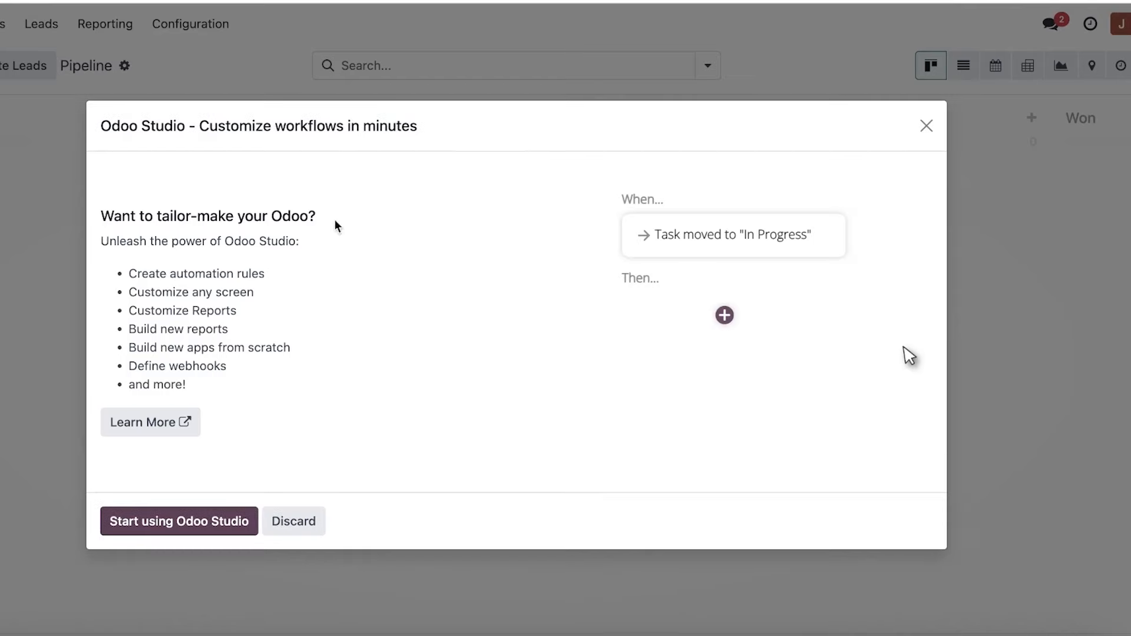
Step: Dismiss the Odoo Studio introduction with Discard
{"action": "left_click", "coordinate": [723, 316]}
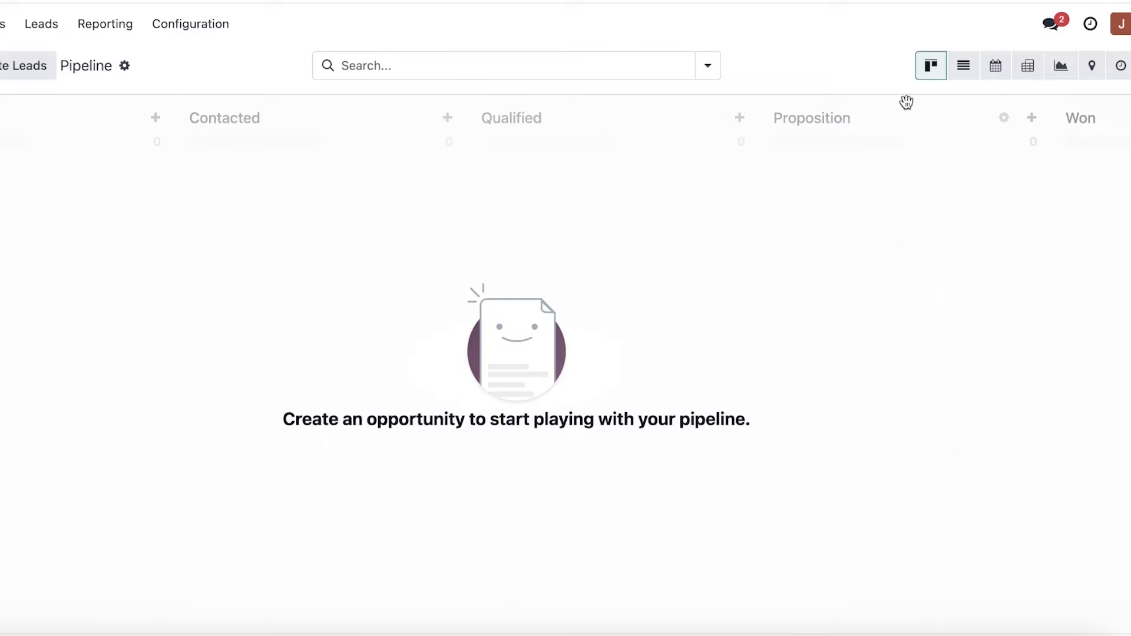
{"action": "mouse_move", "coordinate": [838, 196]}
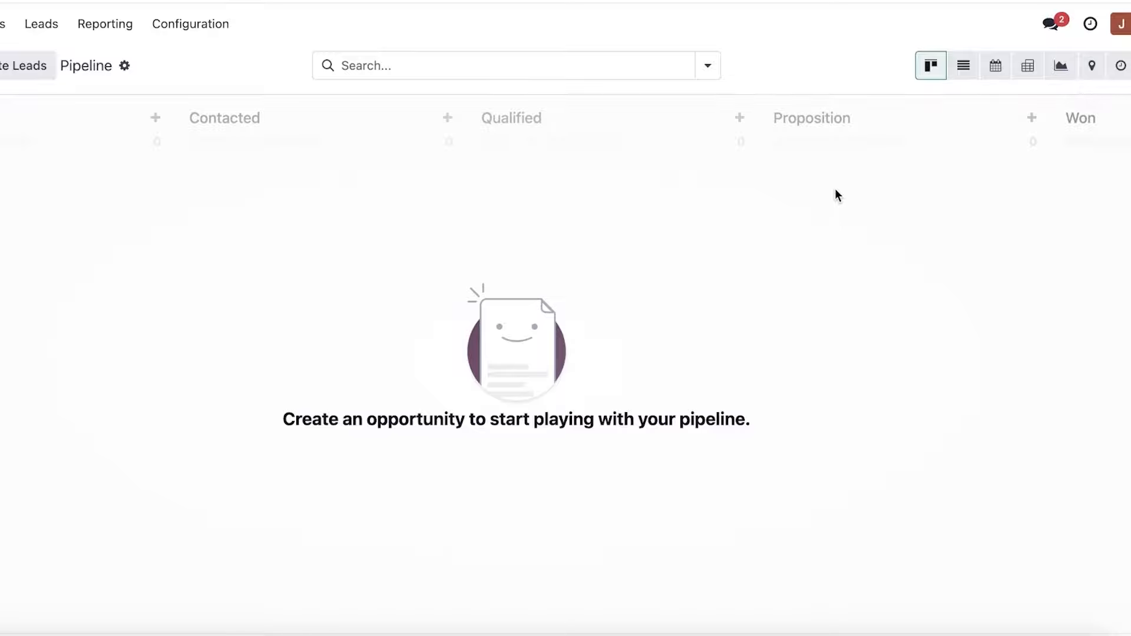
{"action": "mouse_move", "coordinate": [834, 199]}
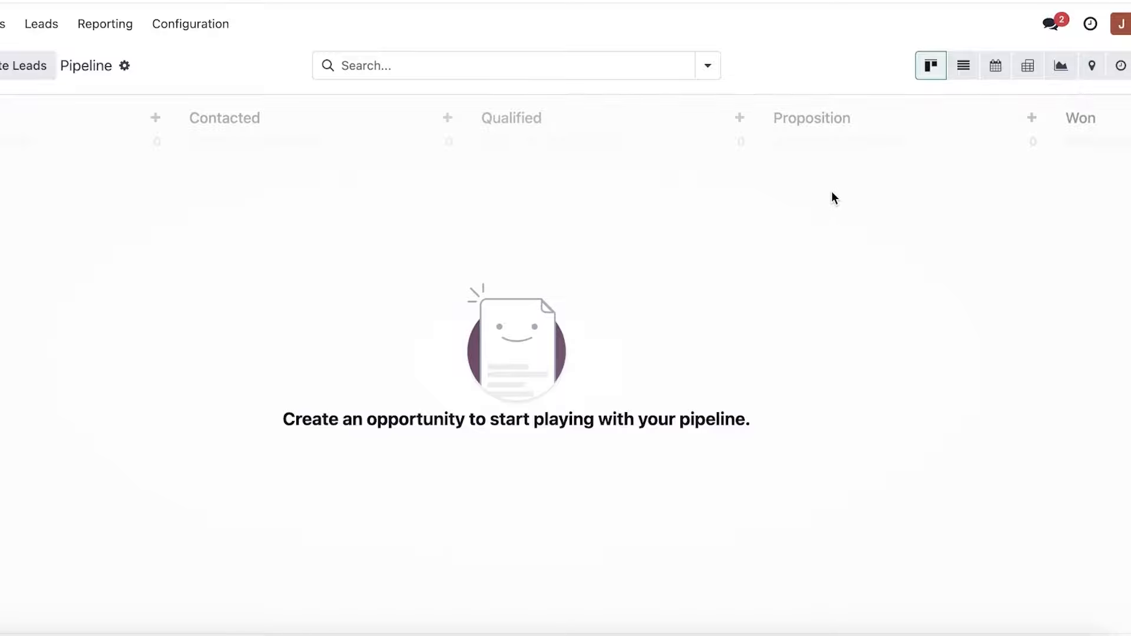
{"action": "mouse_move", "coordinate": [3, 155]}
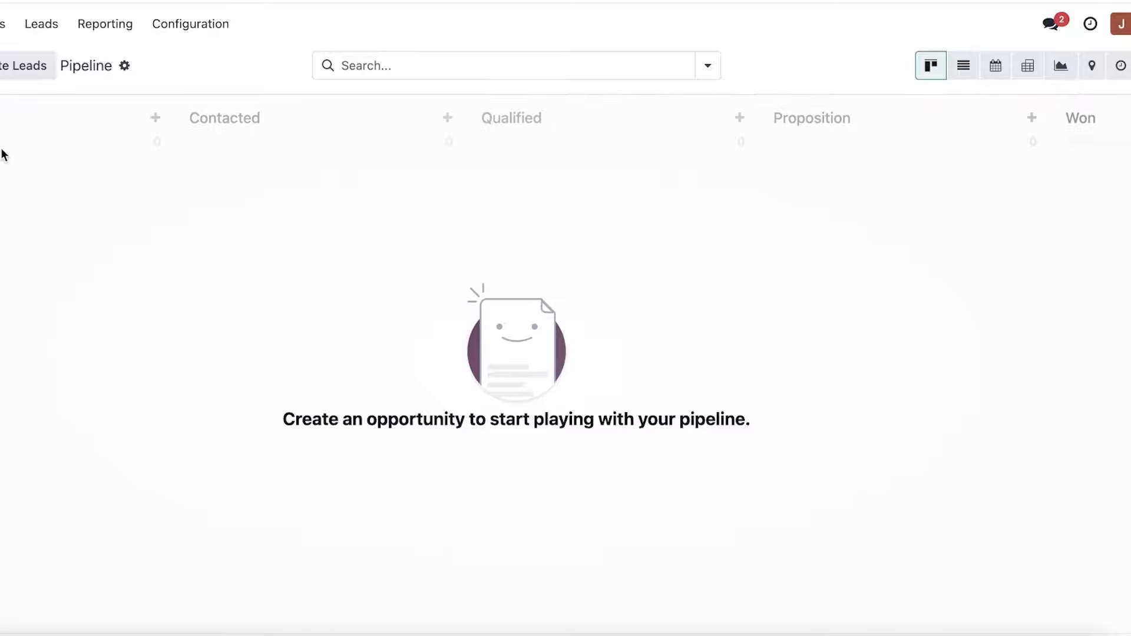
Step: Cycle the pipeline through list, calendar and pivot views, returning to the kanban board
{"action": "left_click", "coordinate": [963, 65]}
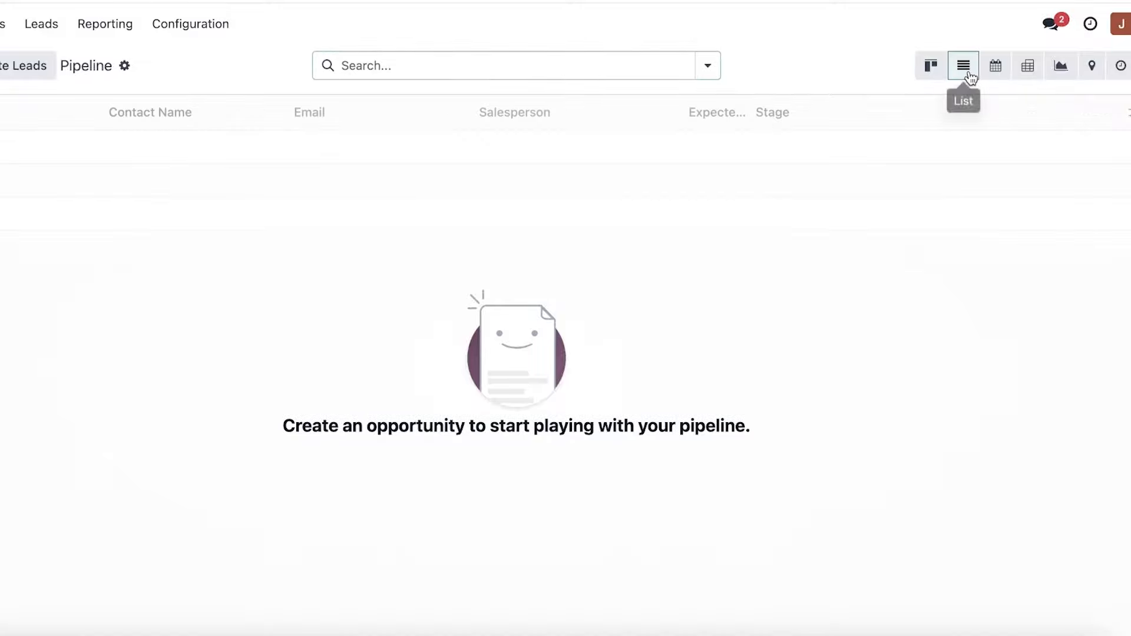
{"action": "mouse_move", "coordinate": [995, 65]}
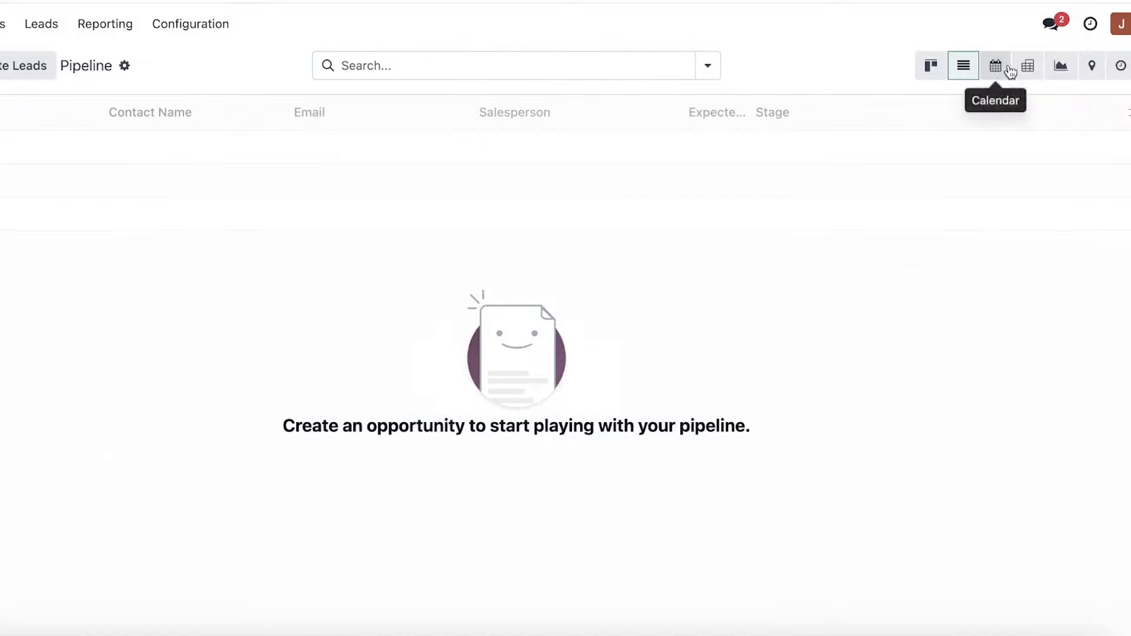
{"action": "left_click", "coordinate": [996, 66]}
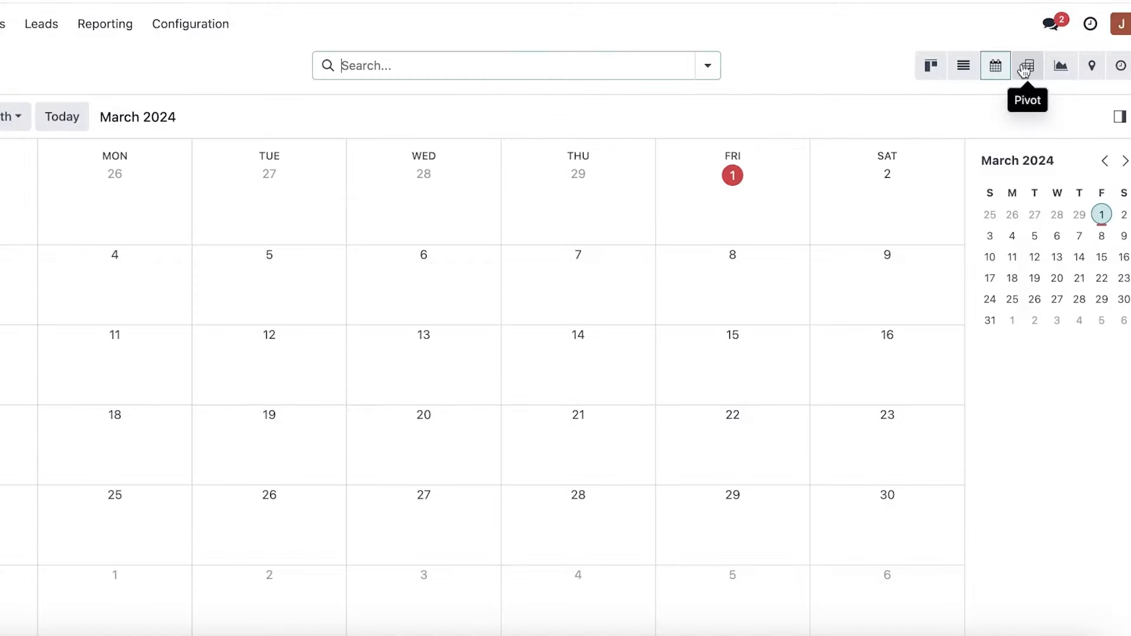
{"action": "left_click", "coordinate": [1027, 66]}
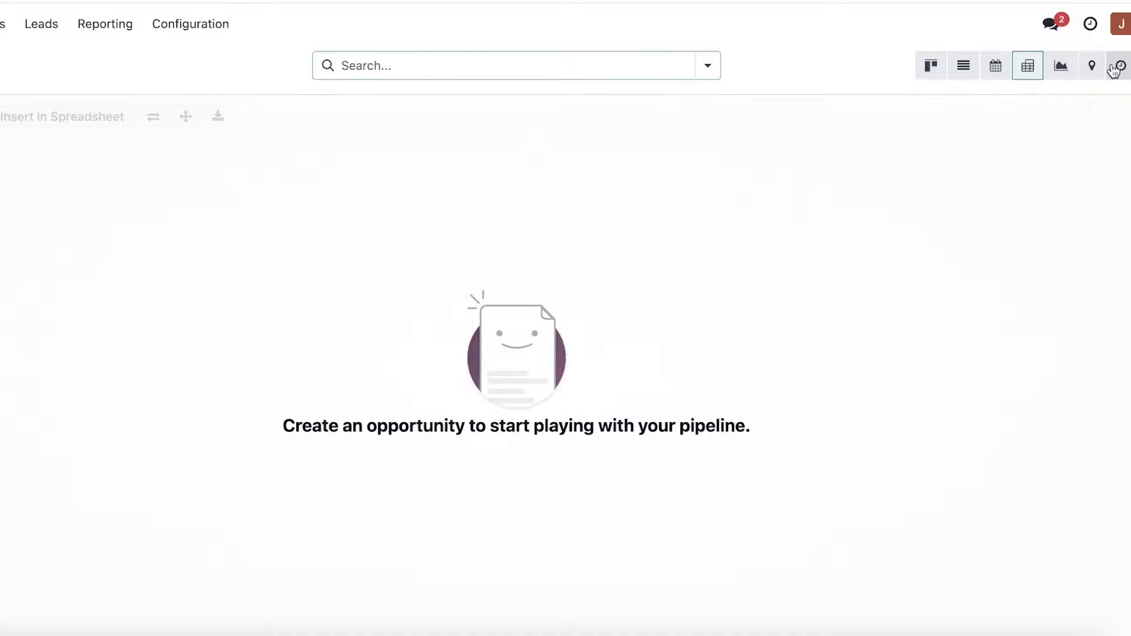
{"action": "mouse_move", "coordinate": [865, 36]}
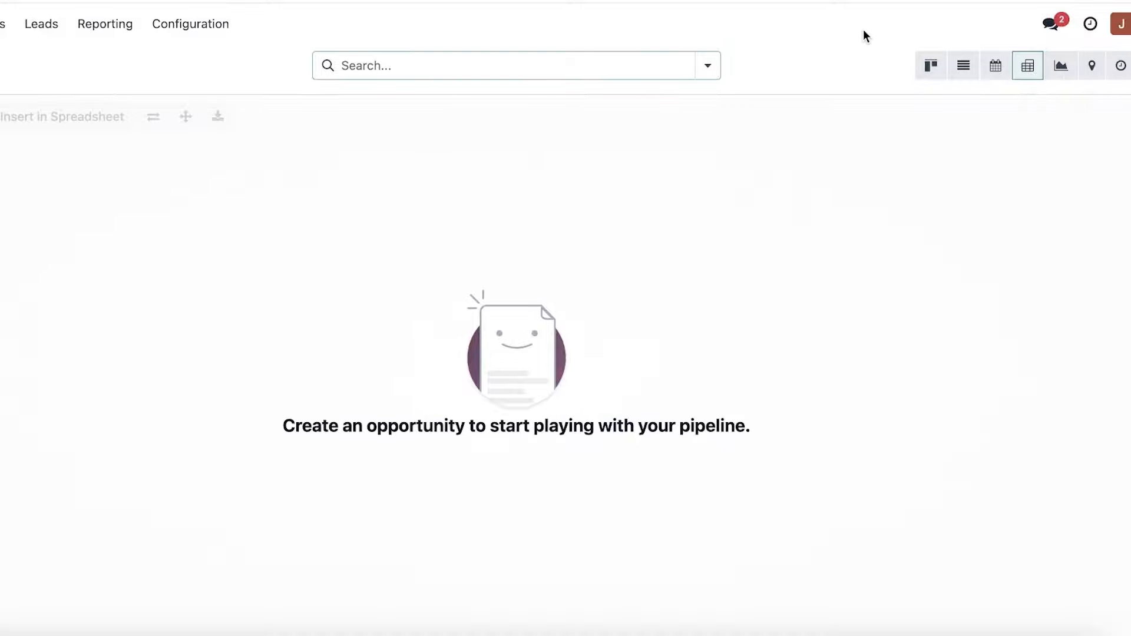
{"action": "left_click", "coordinate": [931, 65]}
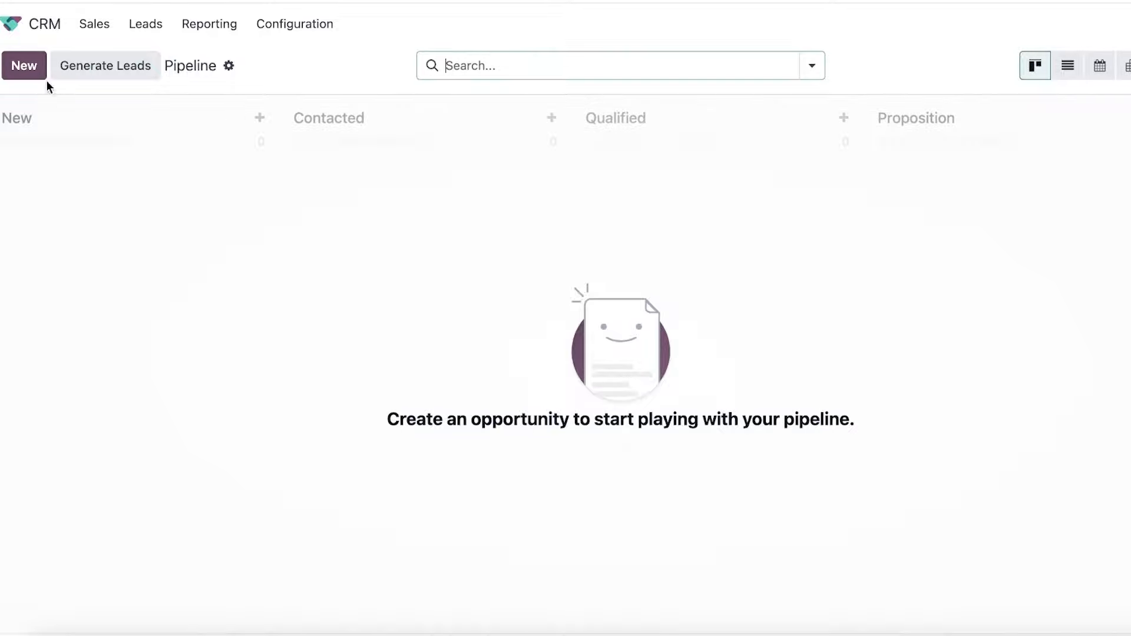
{"action": "mouse_move", "coordinate": [23, 70]}
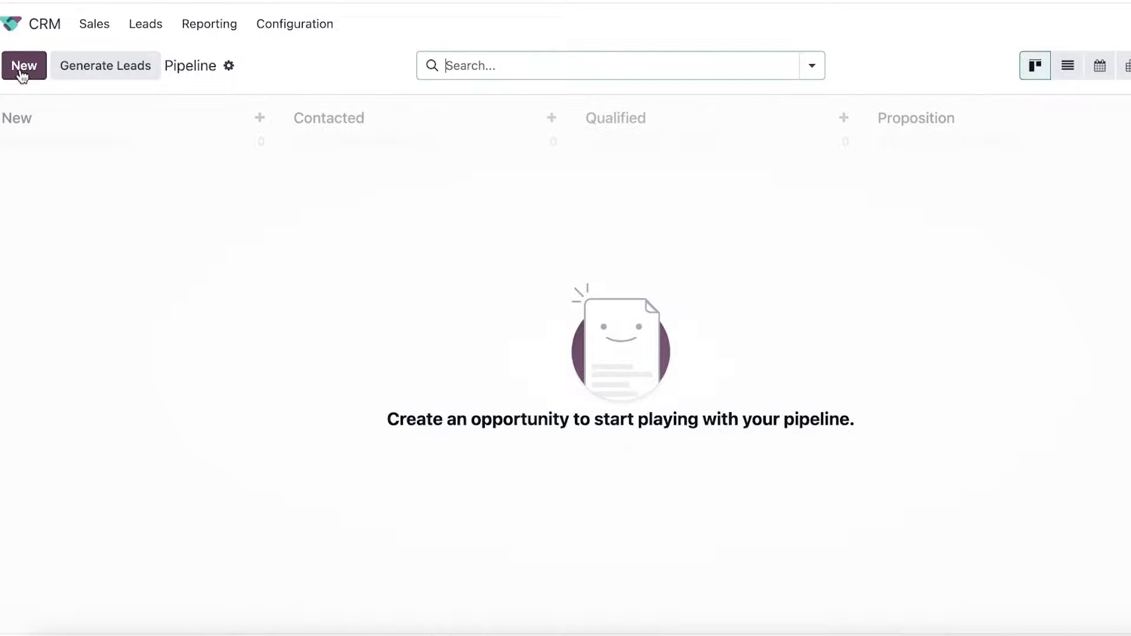
Step: Start a quick-create opportunity in the New stage, browsing contacts but choosing none
{"action": "left_click", "coordinate": [22, 66]}
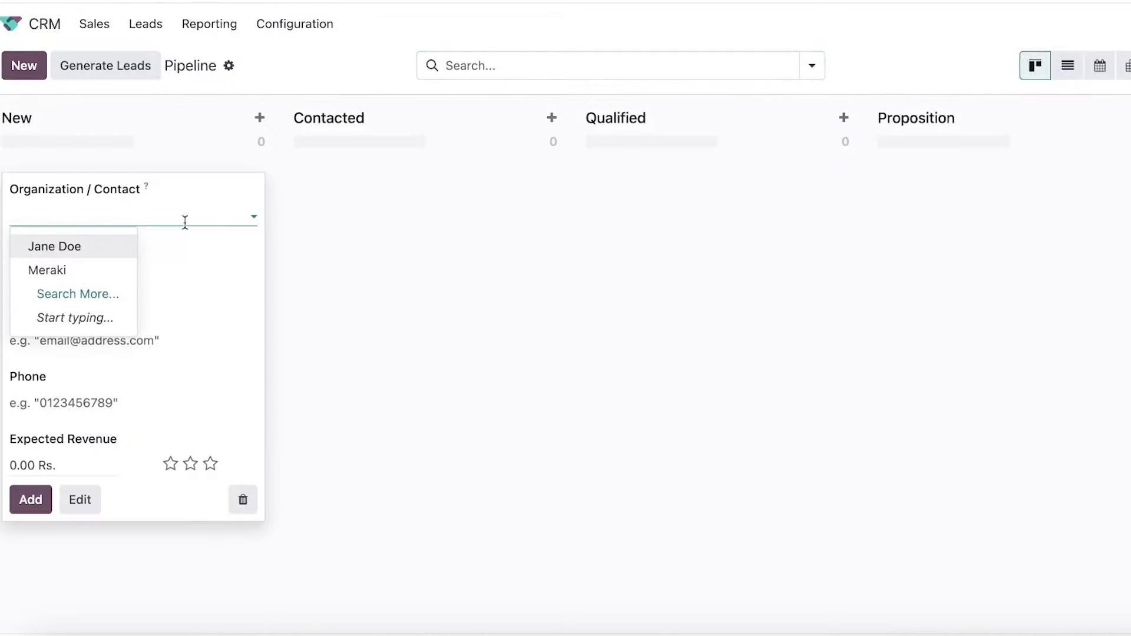
{"action": "left_click", "coordinate": [77, 294]}
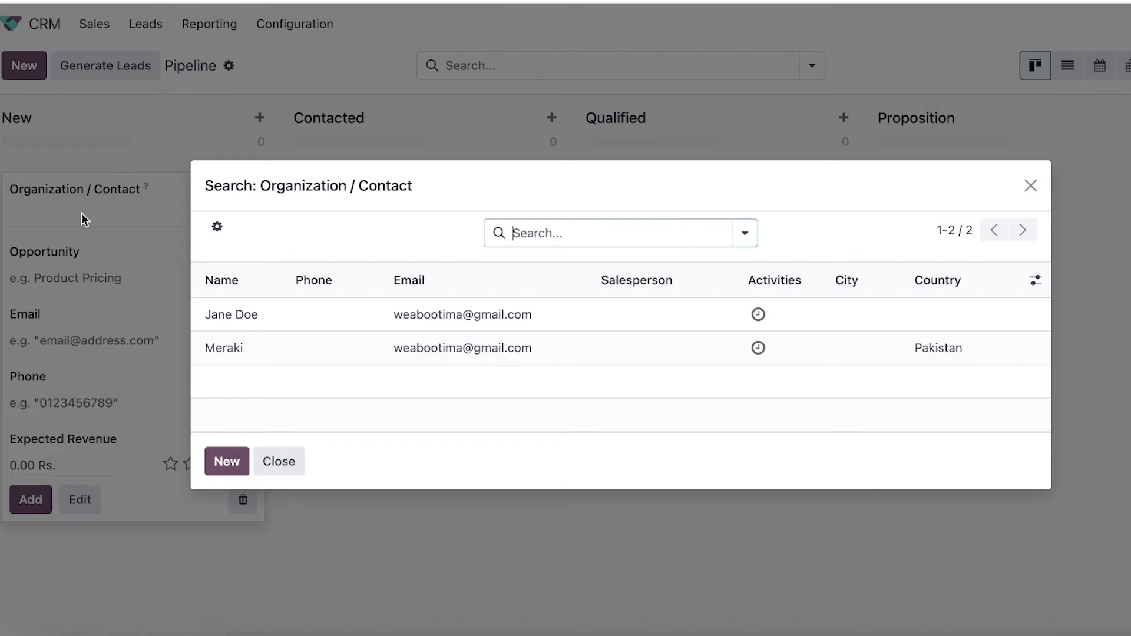
{"action": "mouse_move", "coordinate": [816, 264]}
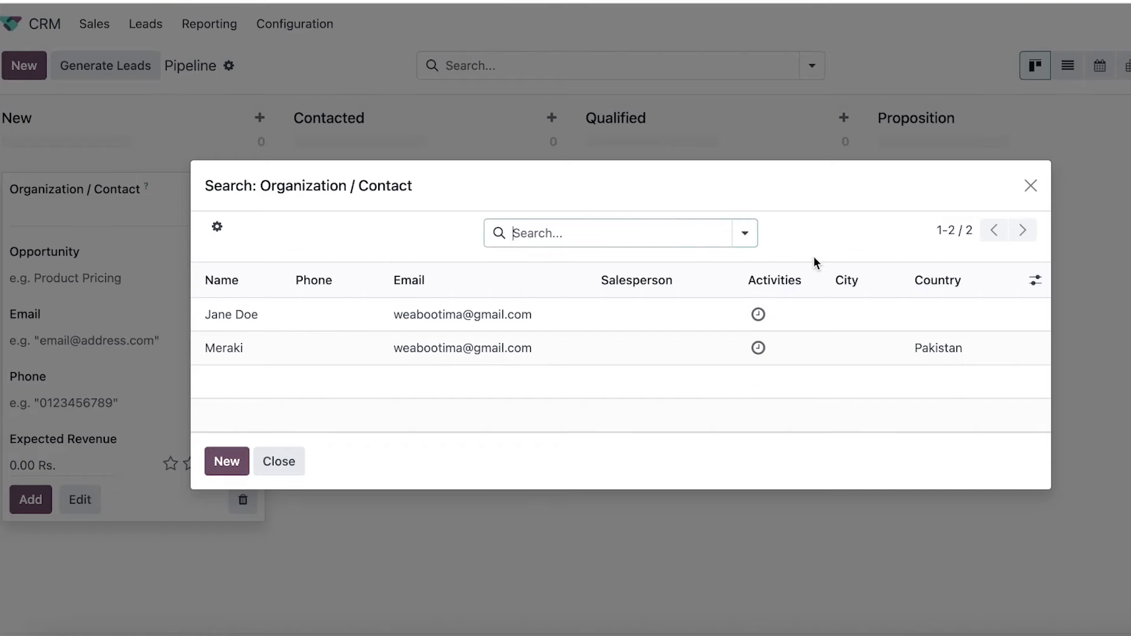
{"action": "mouse_move", "coordinate": [873, 280]}
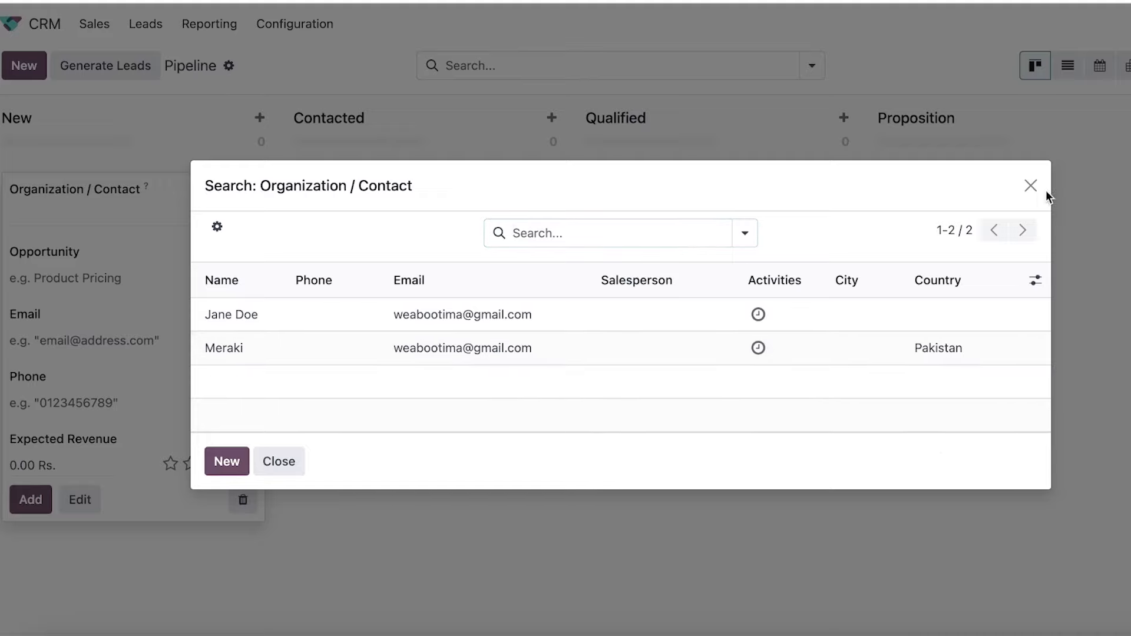
{"action": "left_click", "coordinate": [1030, 185]}
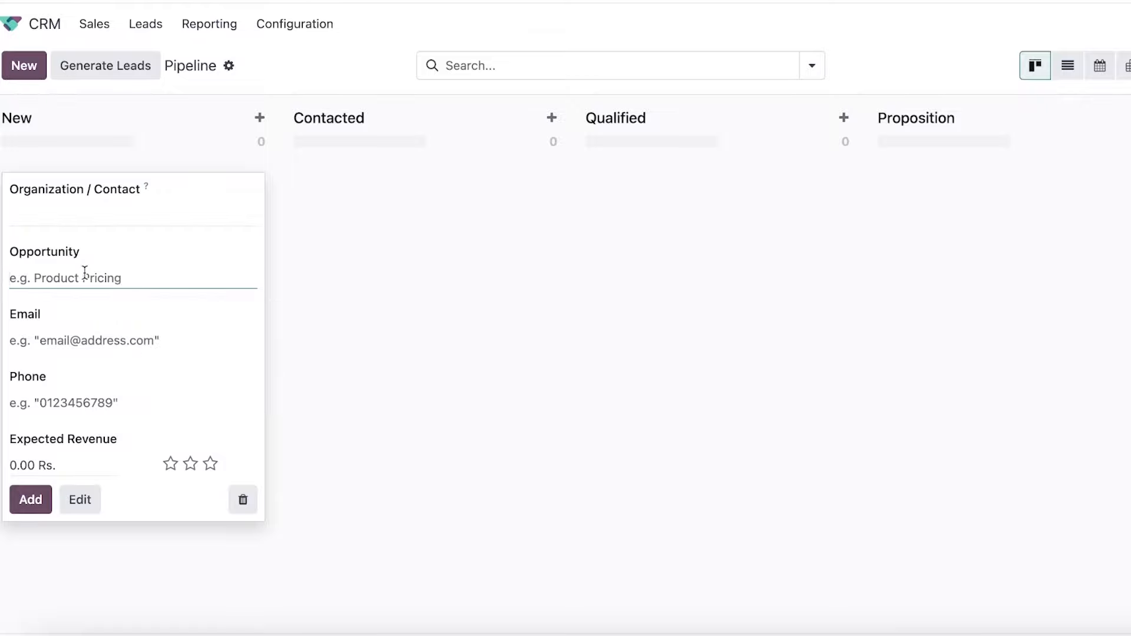
{"action": "type", "text": "builders"}
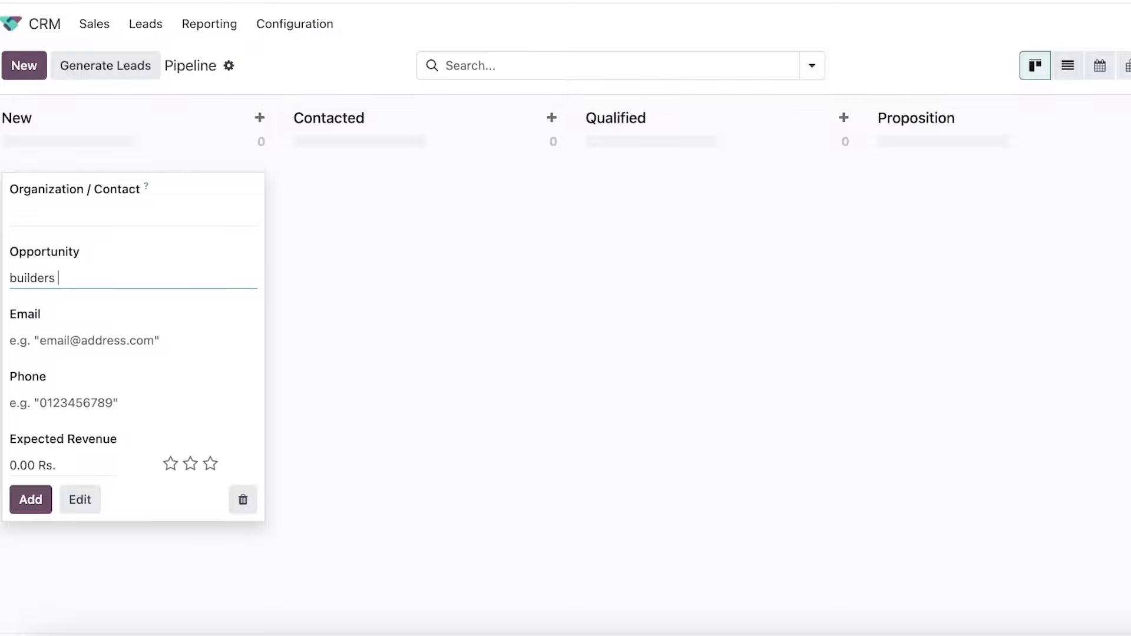
{"action": "type", "text": "deal"}
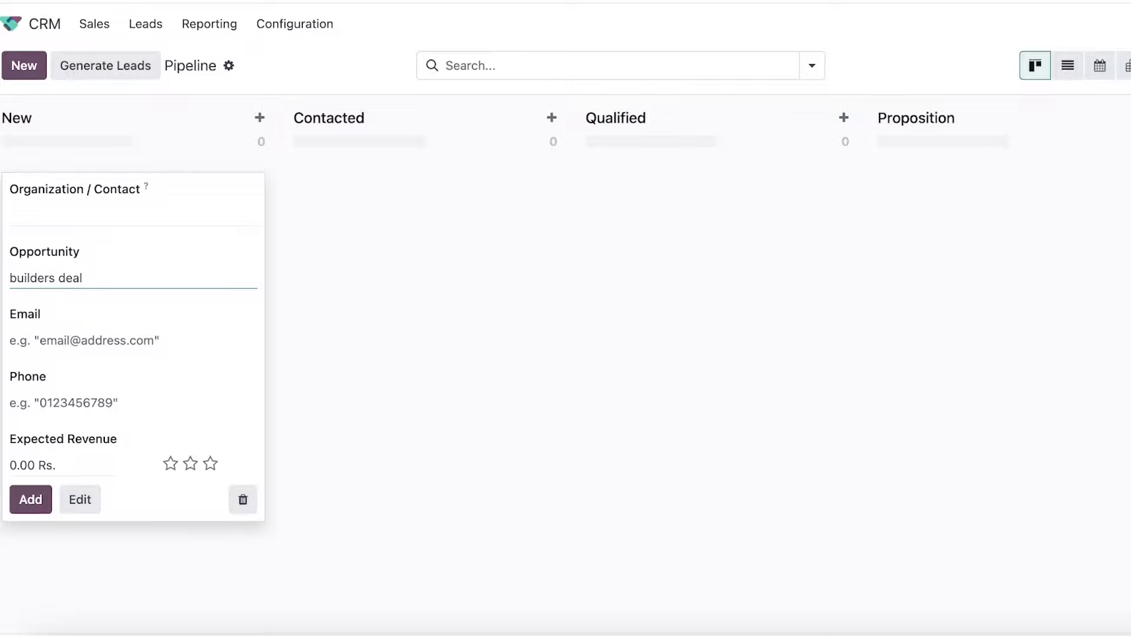
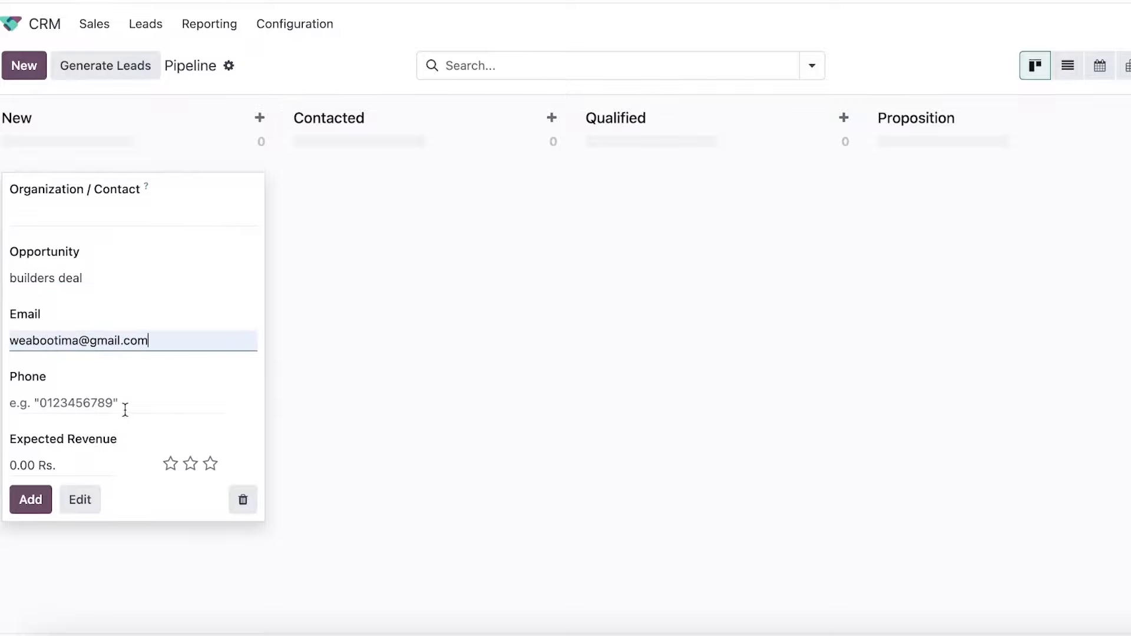
{"action": "left_click", "coordinate": [29, 465]}
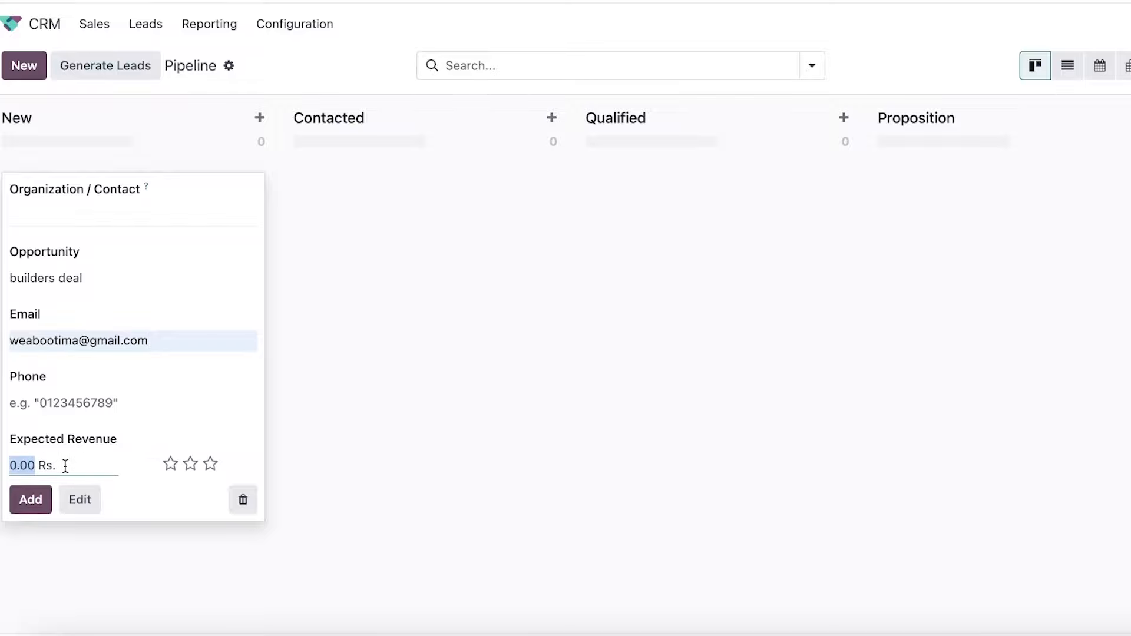
{"action": "type", "text": "10000"}
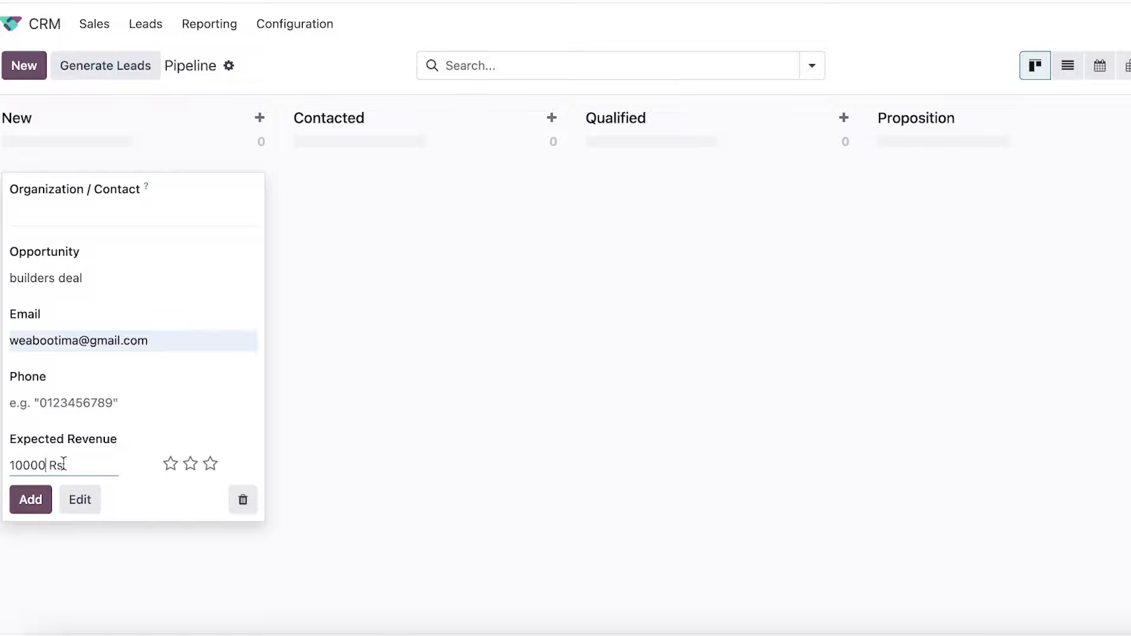
{"action": "left_click", "coordinate": [191, 463]}
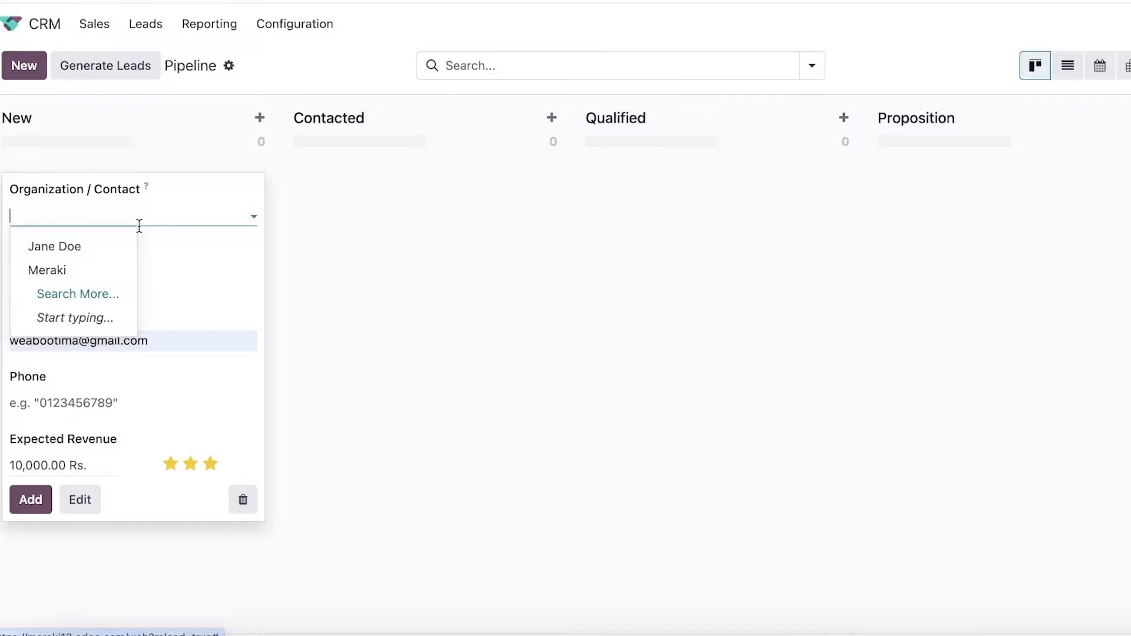
Step: Open builders deal in full, keeping Jane Doe as customer and salesperson
{"action": "left_click", "coordinate": [55, 246]}
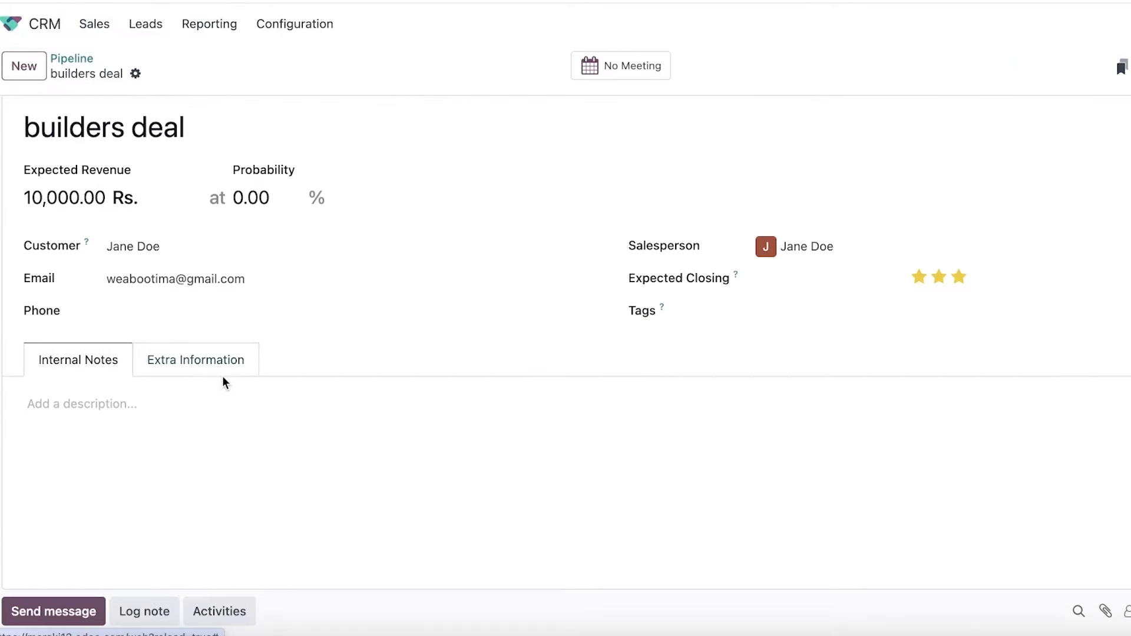
{"action": "mouse_move", "coordinate": [498, 298]}
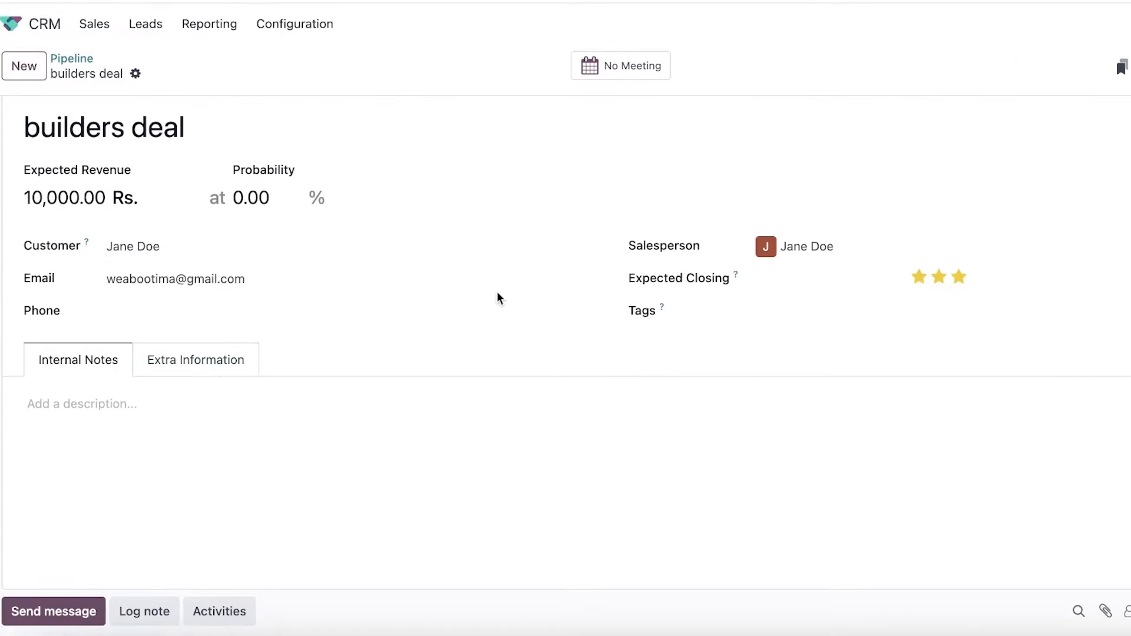
{"action": "left_click", "coordinate": [133, 246]}
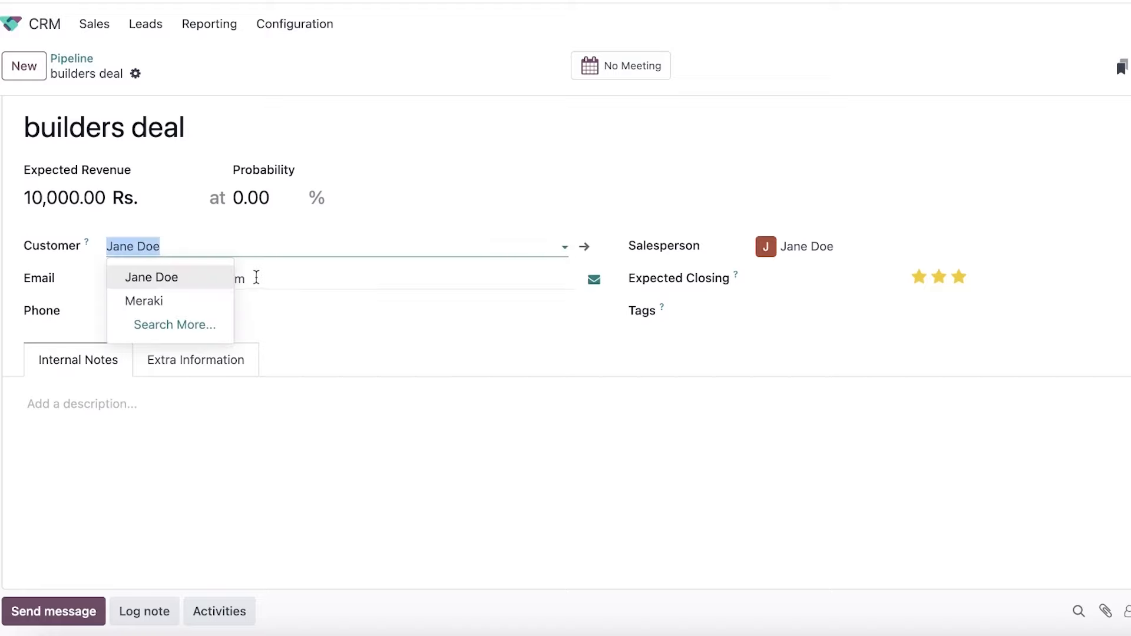
{"action": "left_click", "coordinate": [172, 324]}
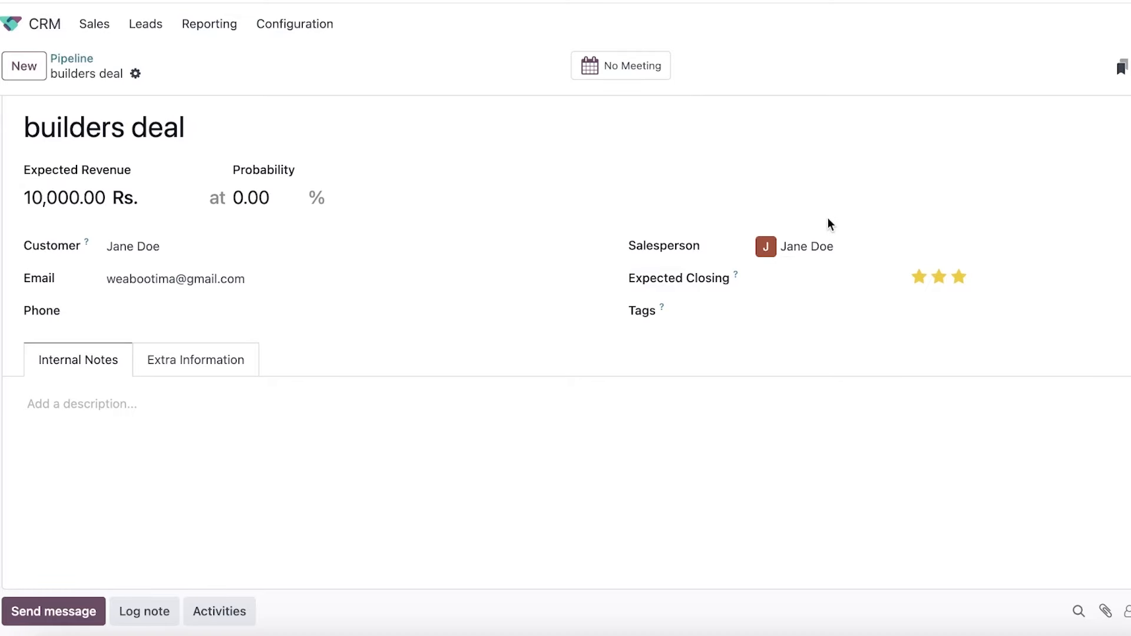
{"action": "left_click", "coordinate": [805, 247]}
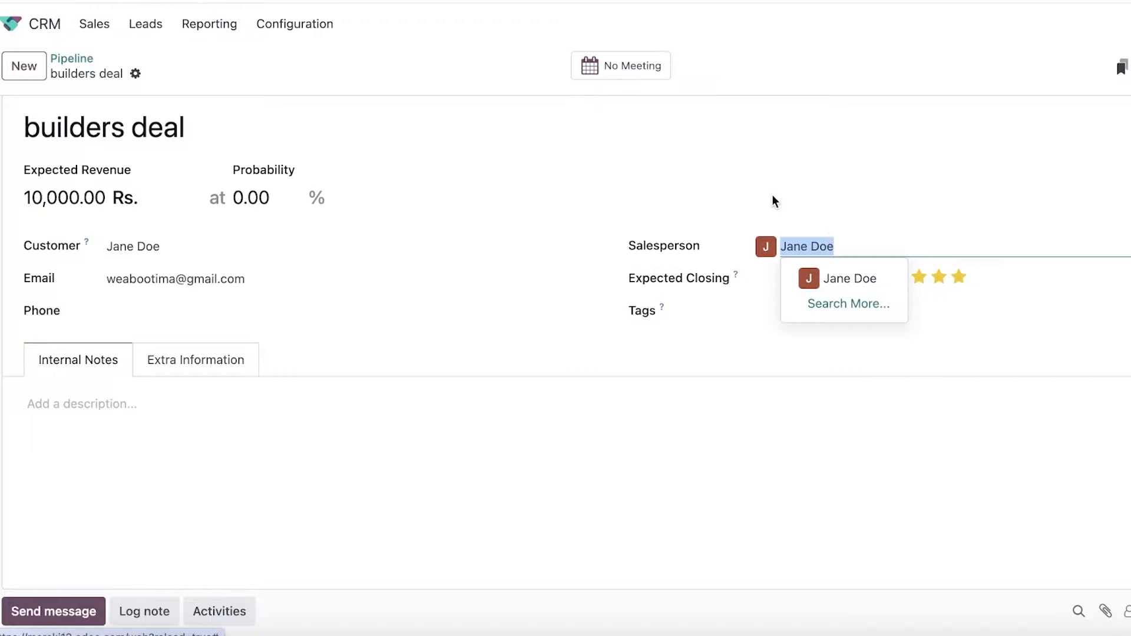
{"action": "left_click", "coordinate": [343, 362]}
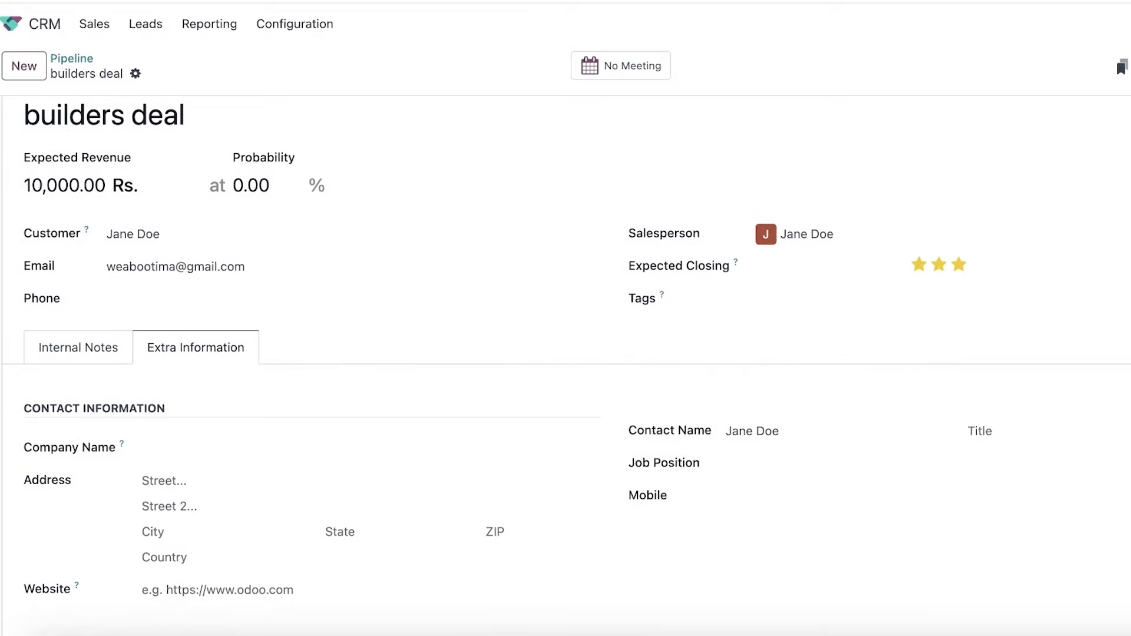
Step: Navigate back to My Pipeline through the Sales menu, checking Leads along the way
{"action": "left_click", "coordinate": [93, 23]}
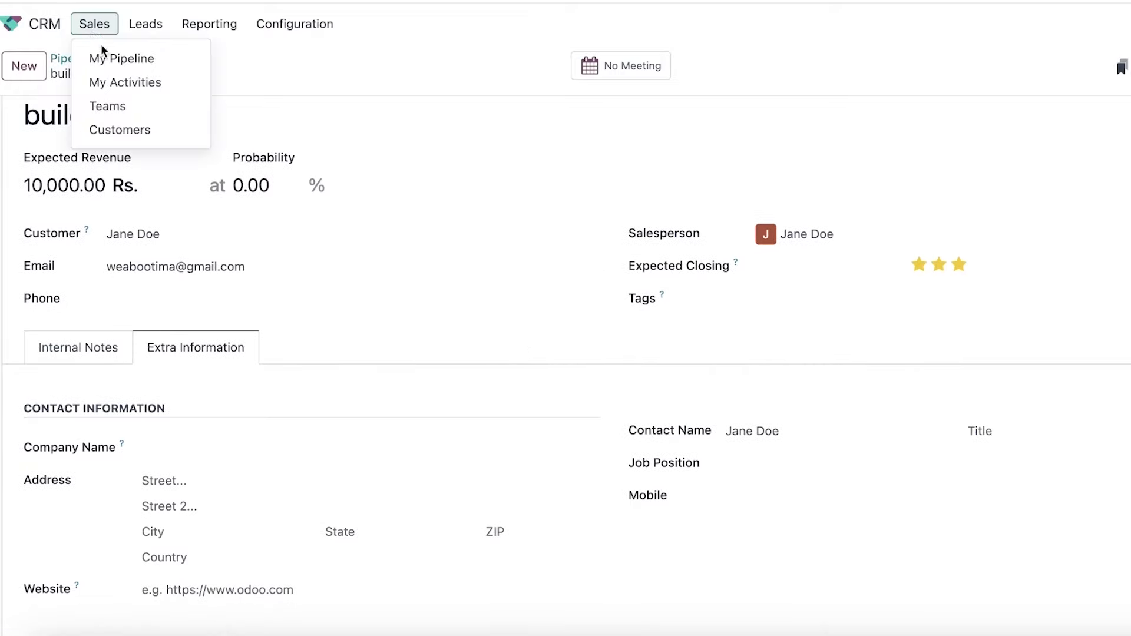
{"action": "left_click", "coordinate": [122, 58]}
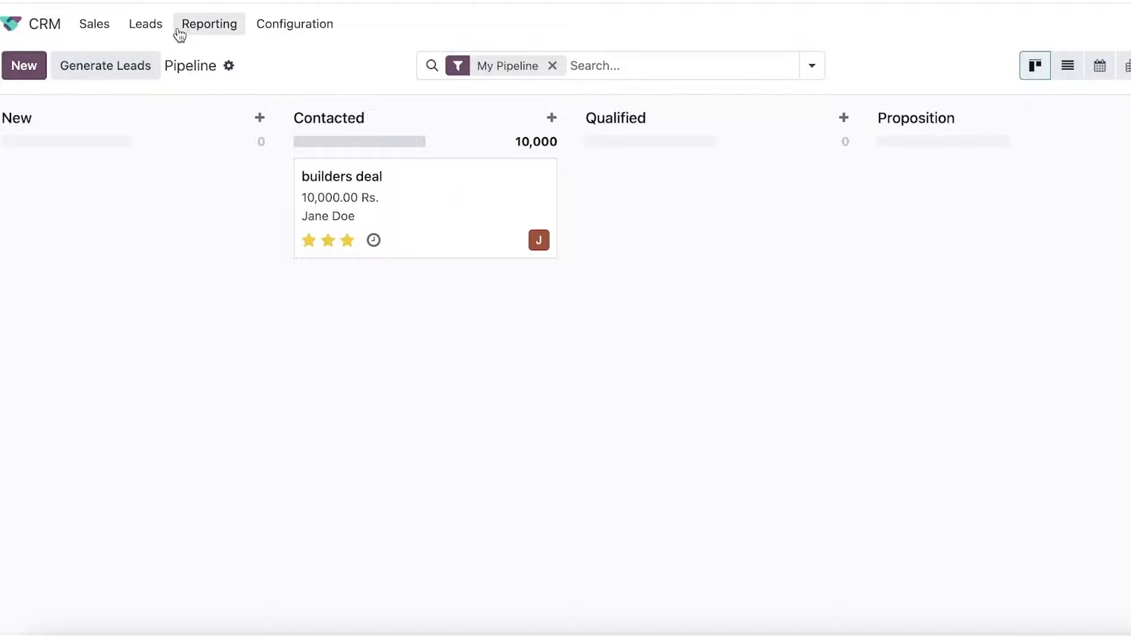
{"action": "left_click", "coordinate": [94, 24]}
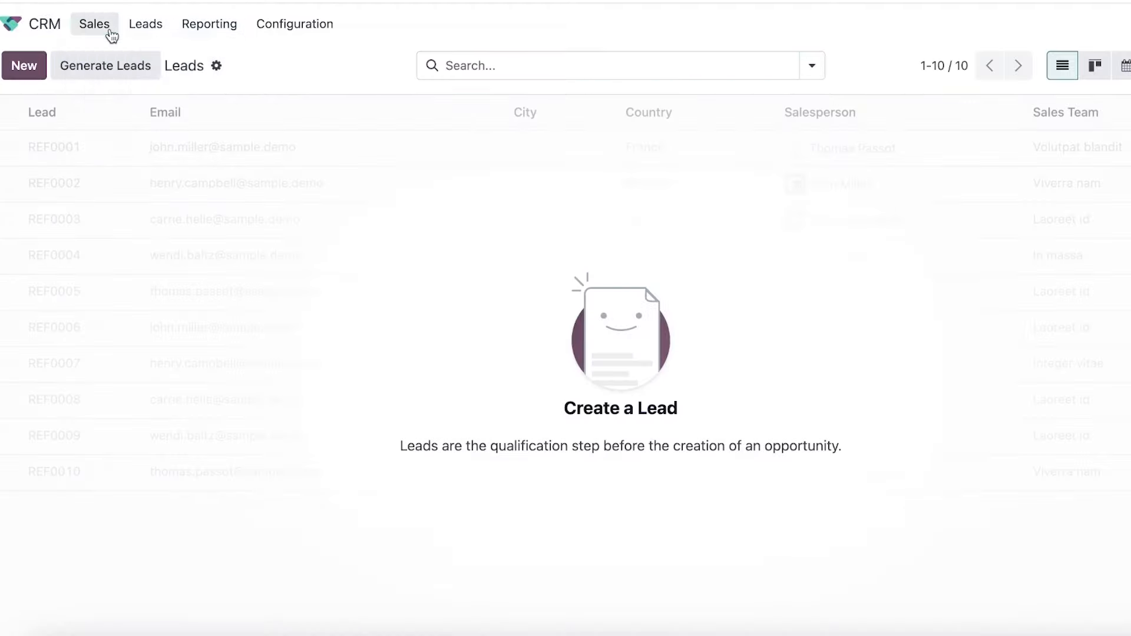
{"action": "left_click", "coordinate": [94, 23]}
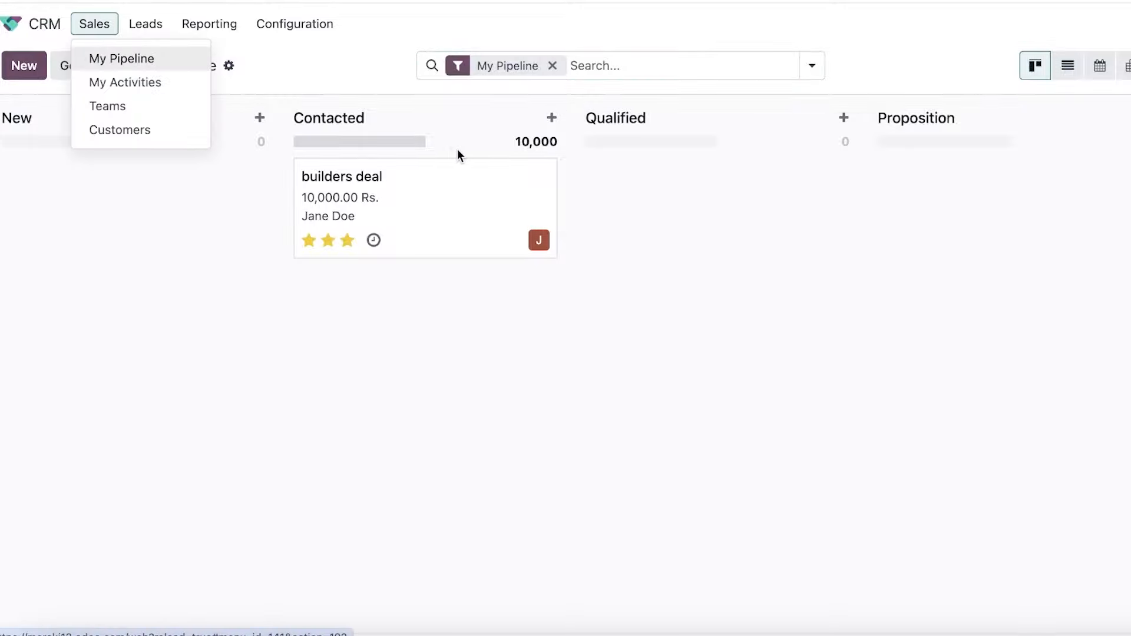
{"action": "mouse_move", "coordinate": [127, 129]}
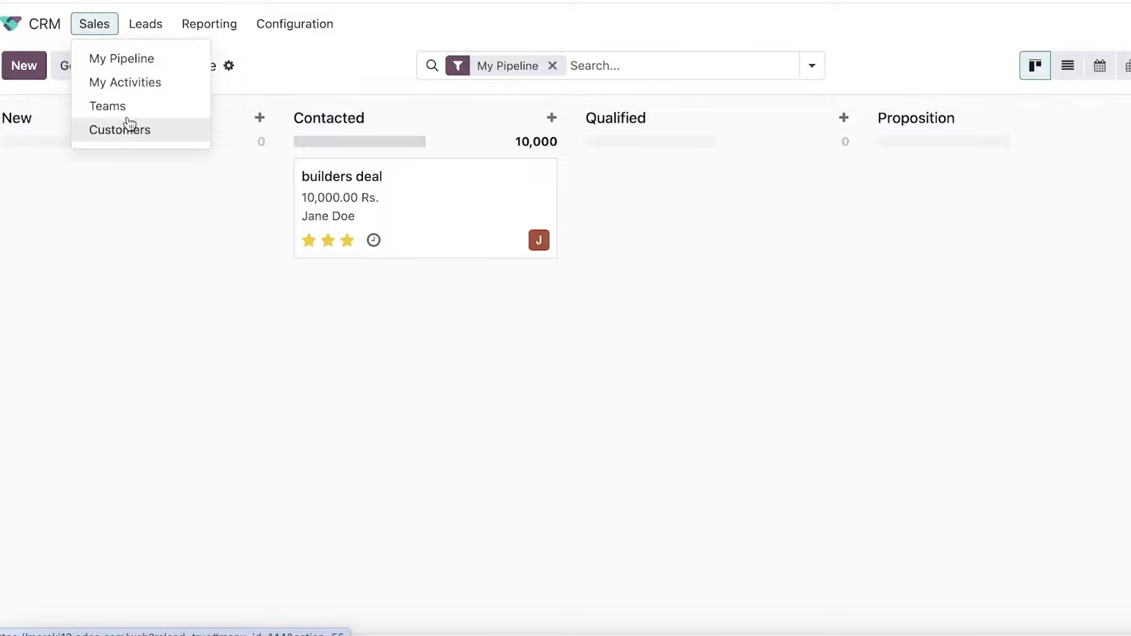
Step: Create a new Company-type customer from Sales > Customers and view its Sales & Purchase tab
{"action": "left_click", "coordinate": [107, 106]}
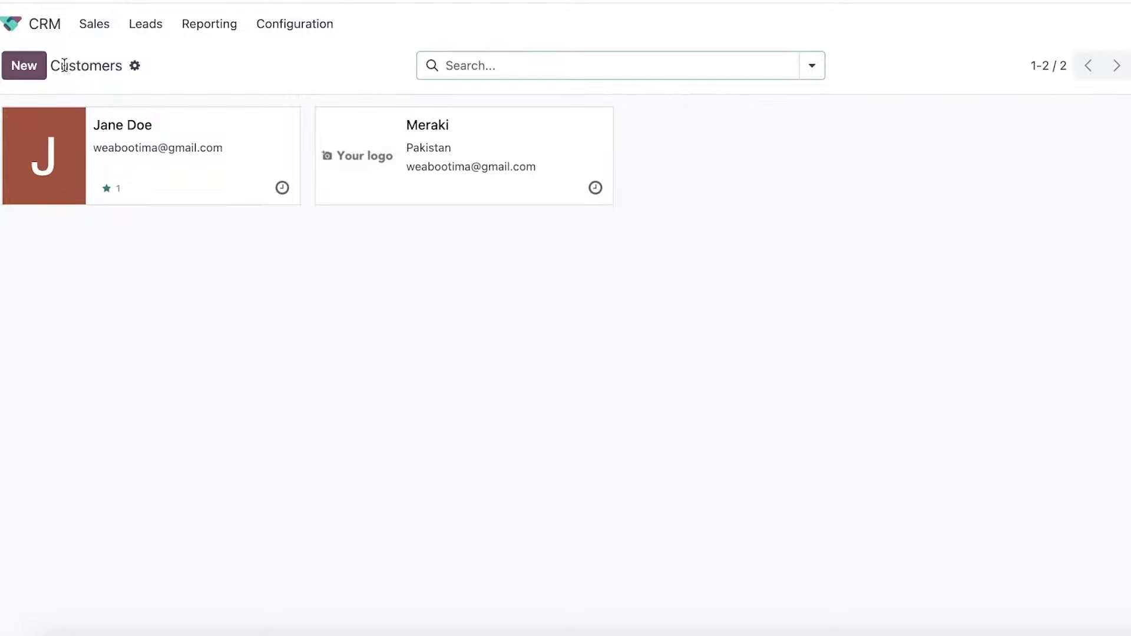
{"action": "left_click", "coordinate": [23, 65]}
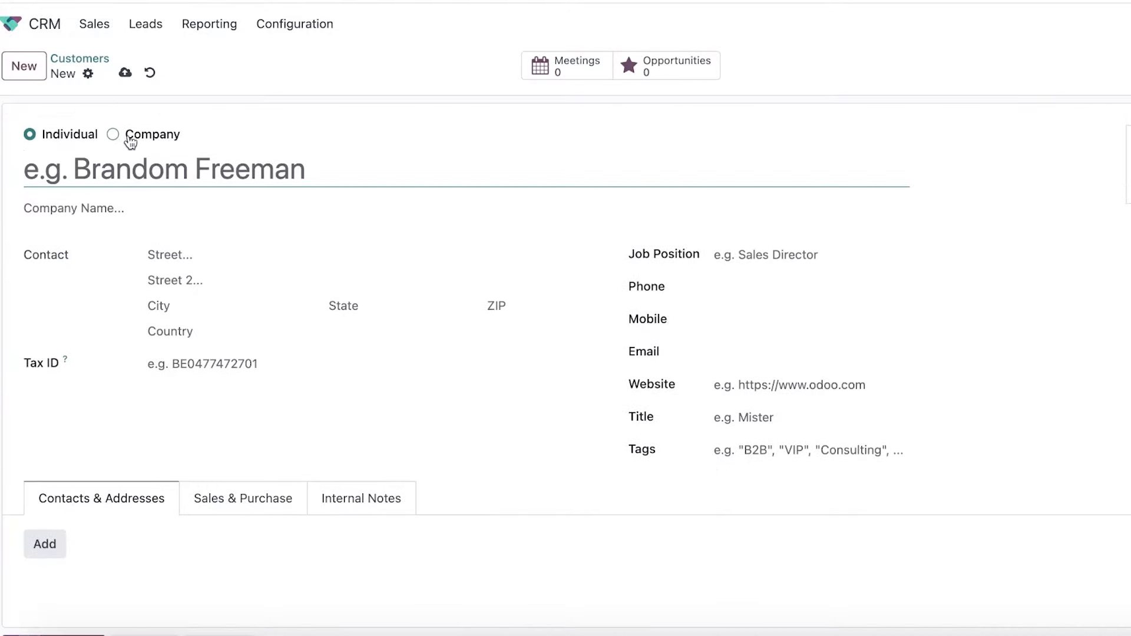
{"action": "left_click", "coordinate": [113, 135]}
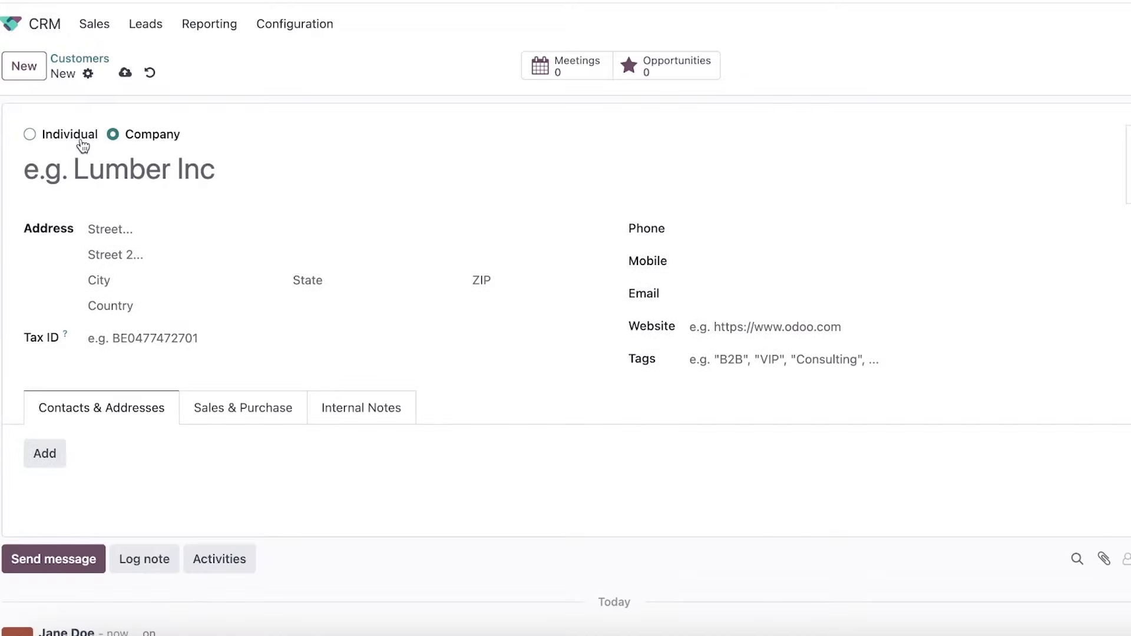
{"action": "left_click", "coordinate": [243, 407]}
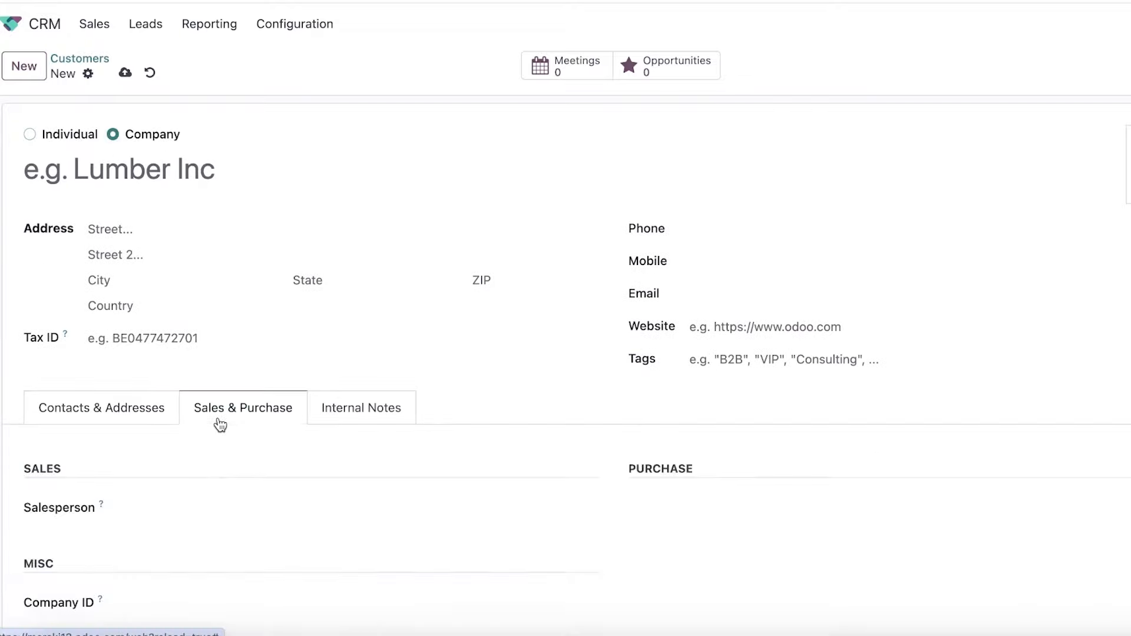